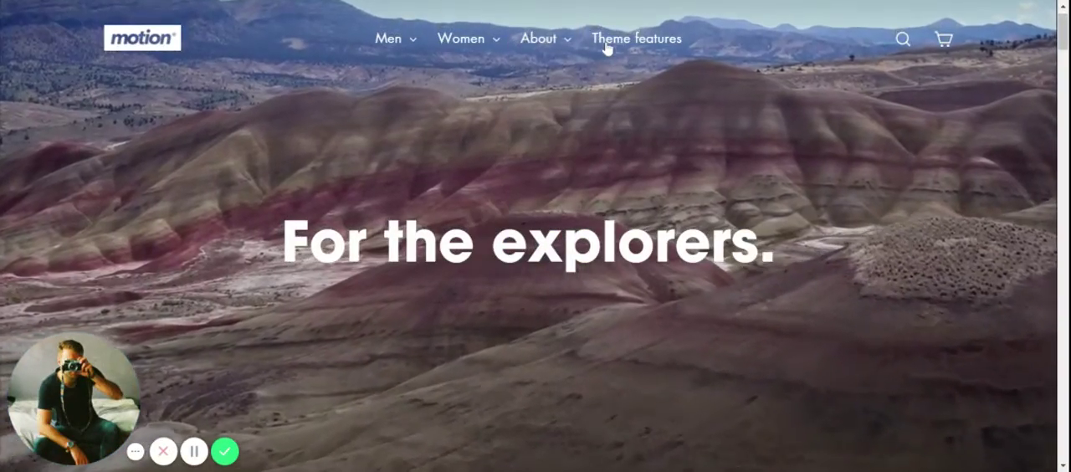
Scroll down past the hero video to the Top Picks carousel on the Men tab
scroll(down, 3)
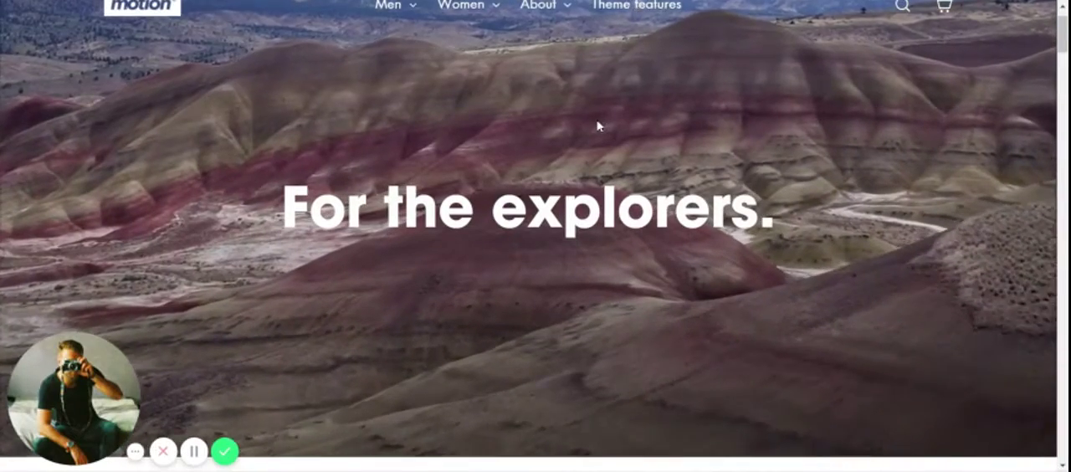
scroll(down, 3)
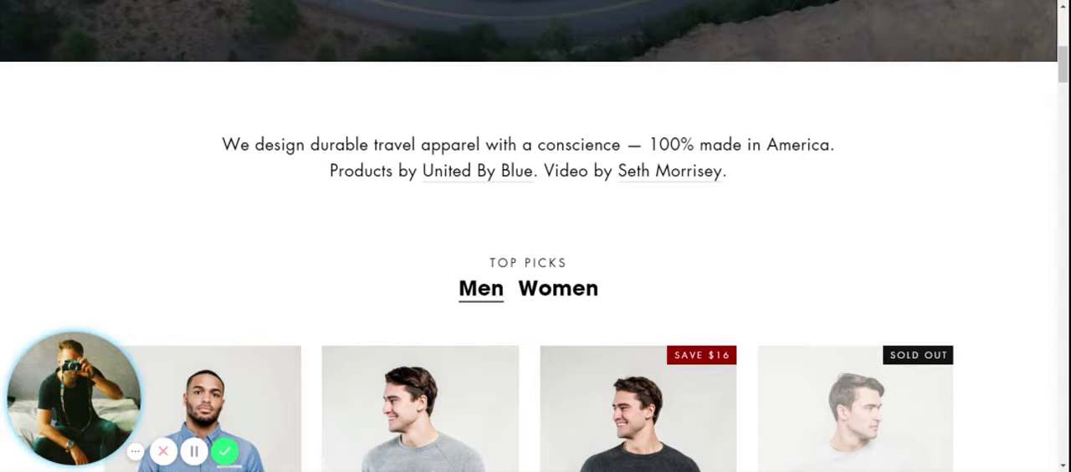
scroll(down, 3)
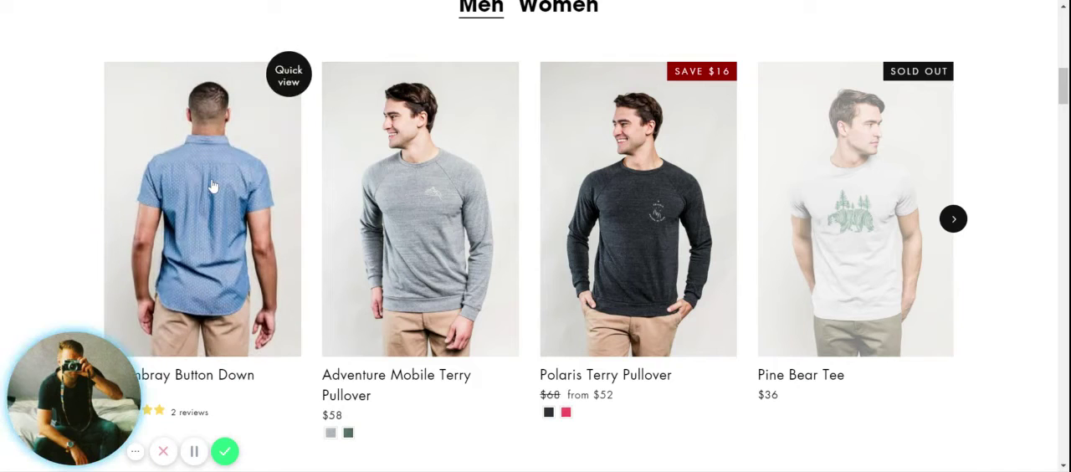
mouse_move(368, 197)
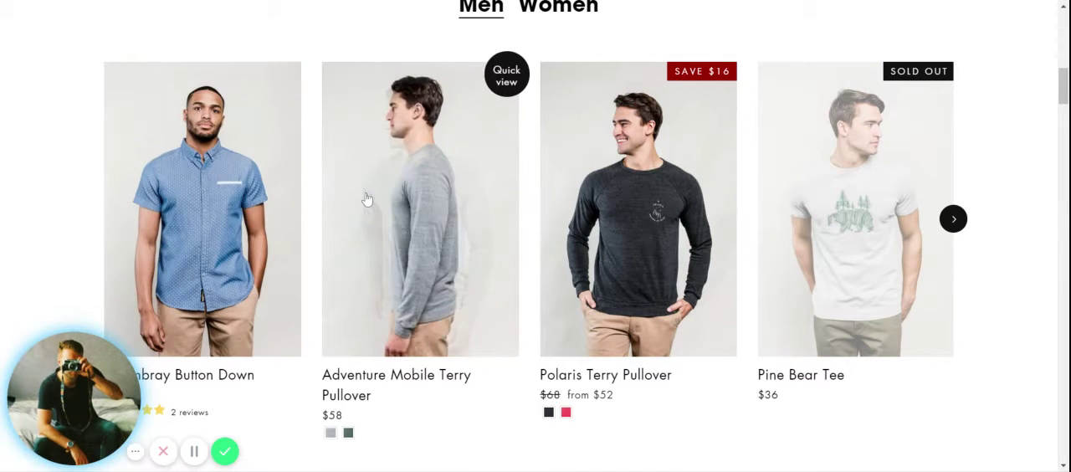
mouse_move(789, 220)
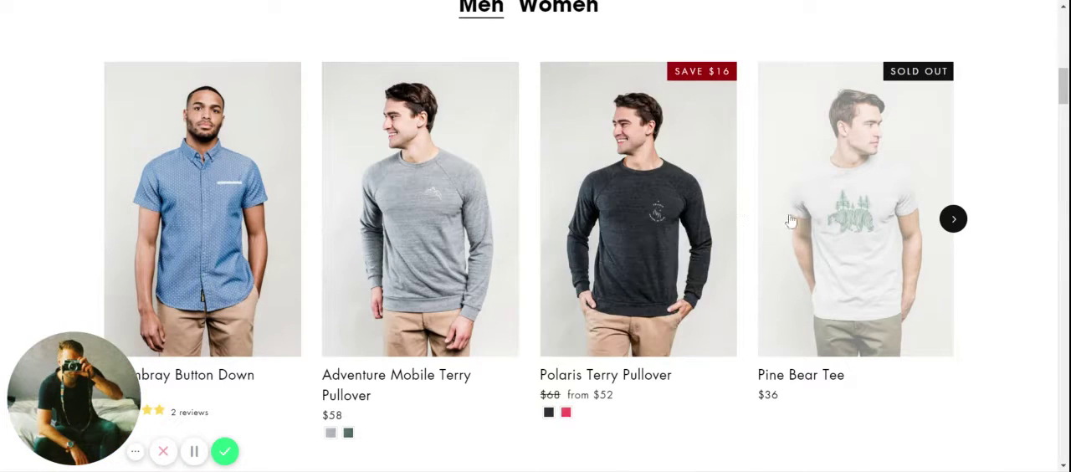
mouse_move(435, 208)
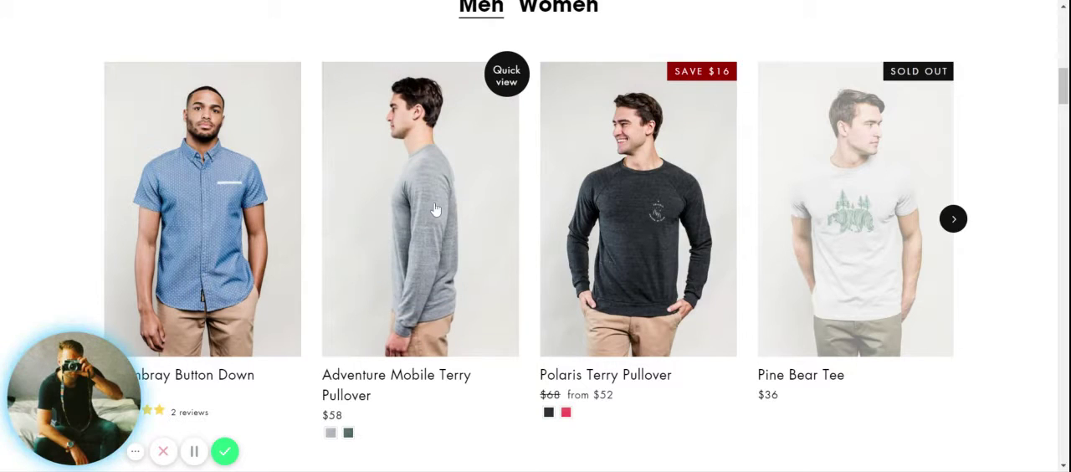
mouse_move(494, 133)
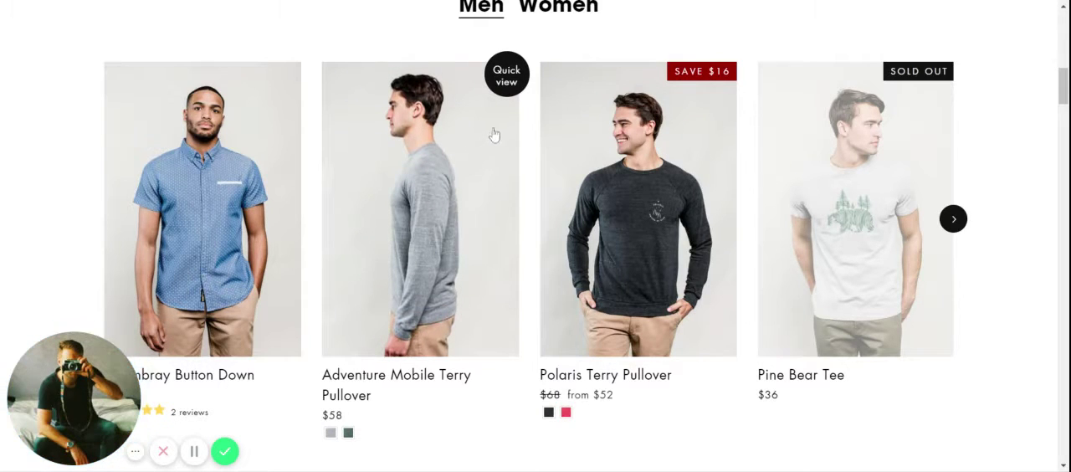
mouse_move(505, 77)
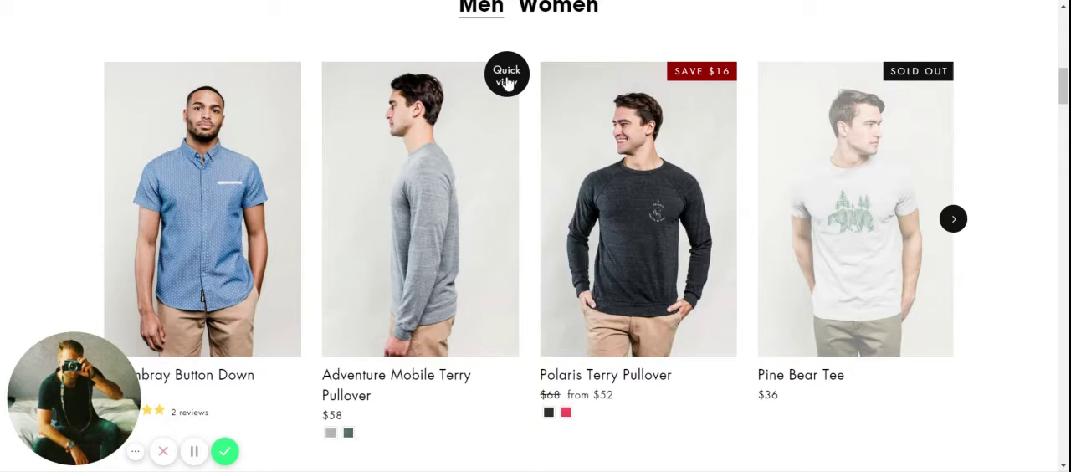
click(505, 74)
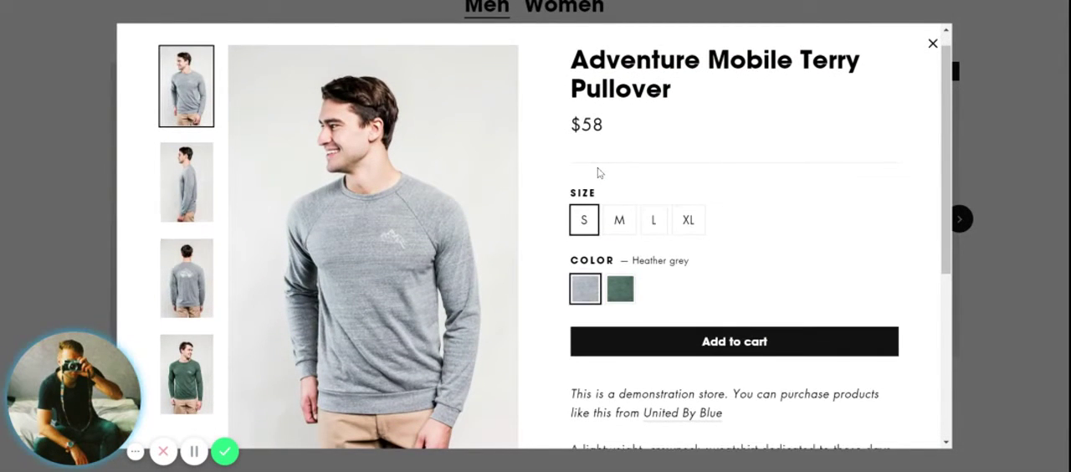
scroll(down, 3)
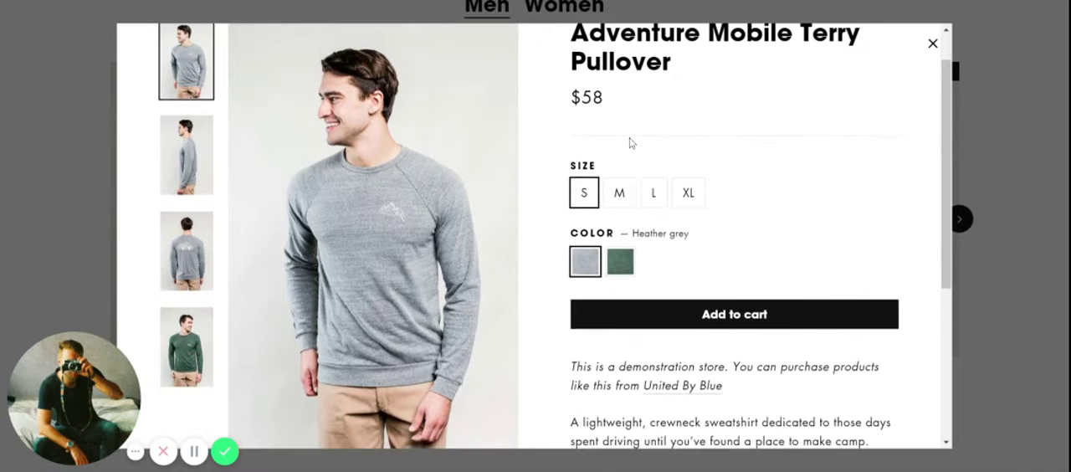
scroll(down, 3)
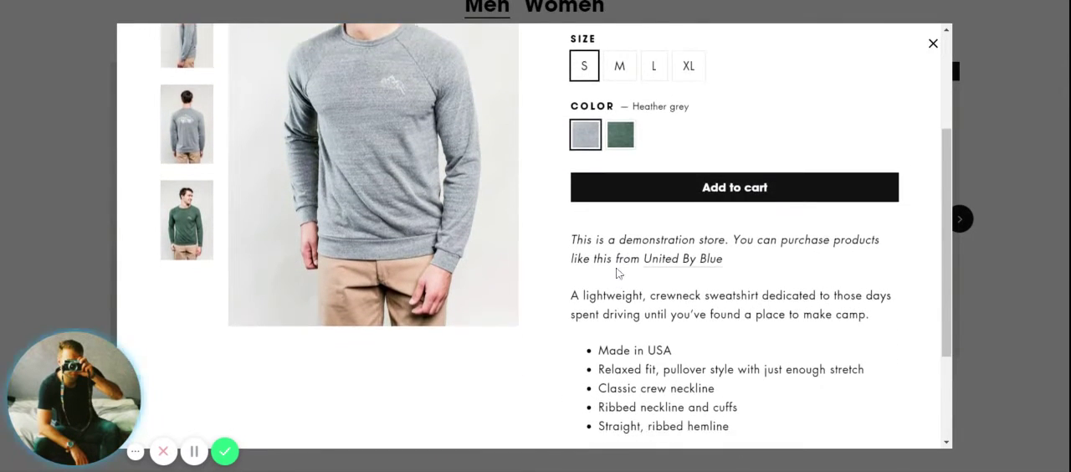
scroll(down, 3)
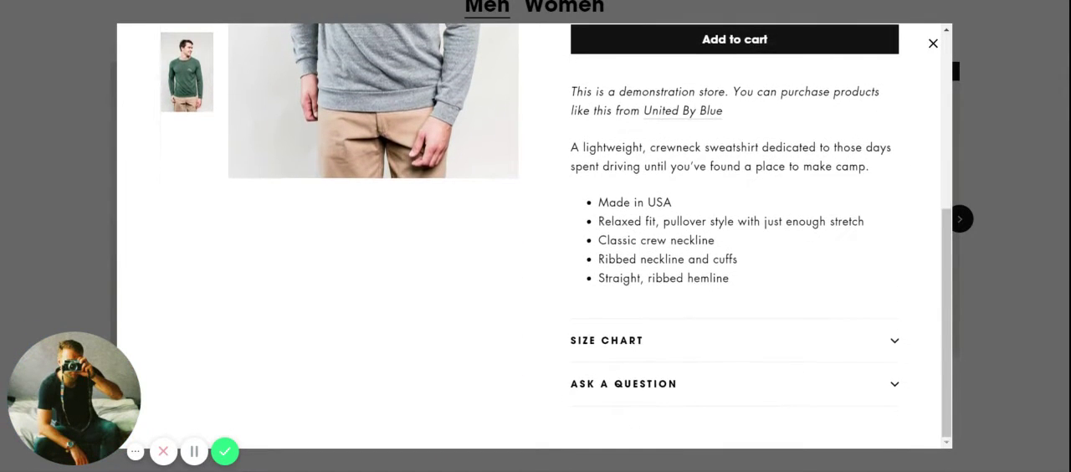
scroll(up, 3)
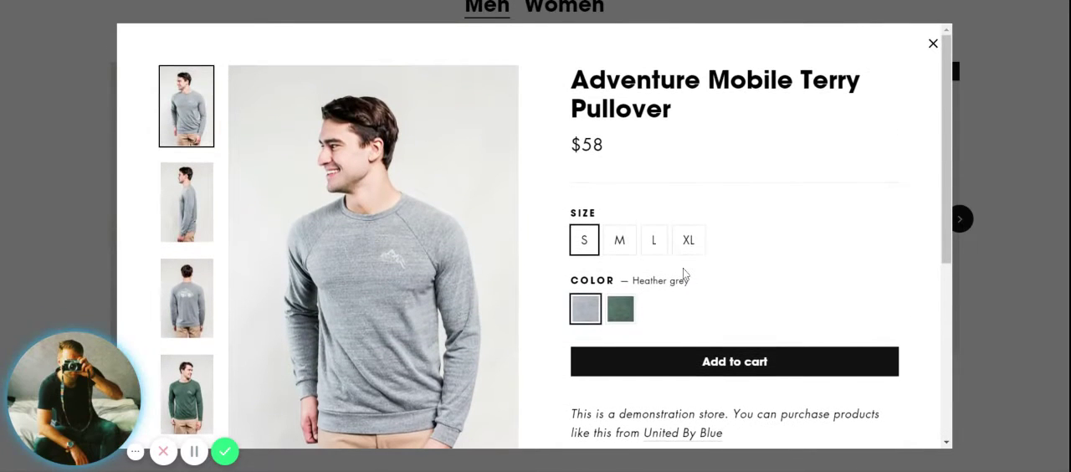
scroll(down, 3)
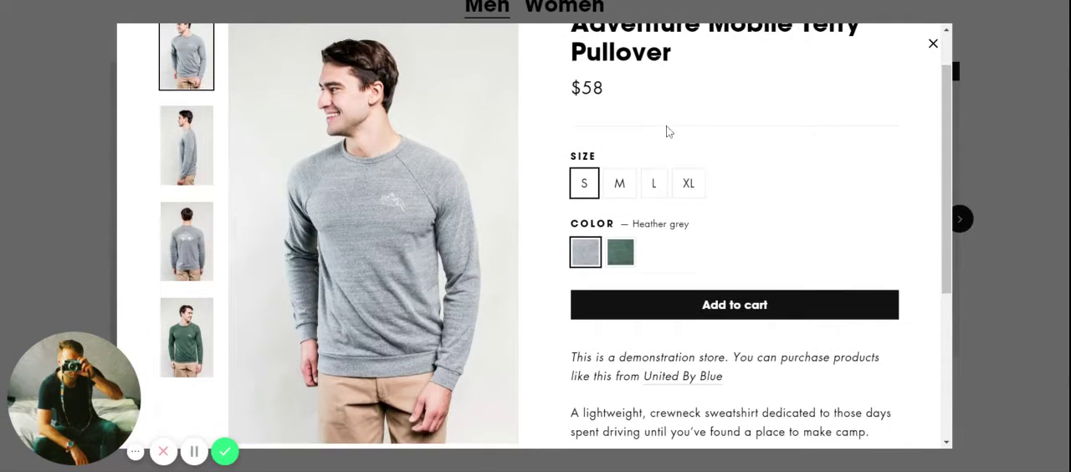
click(186, 131)
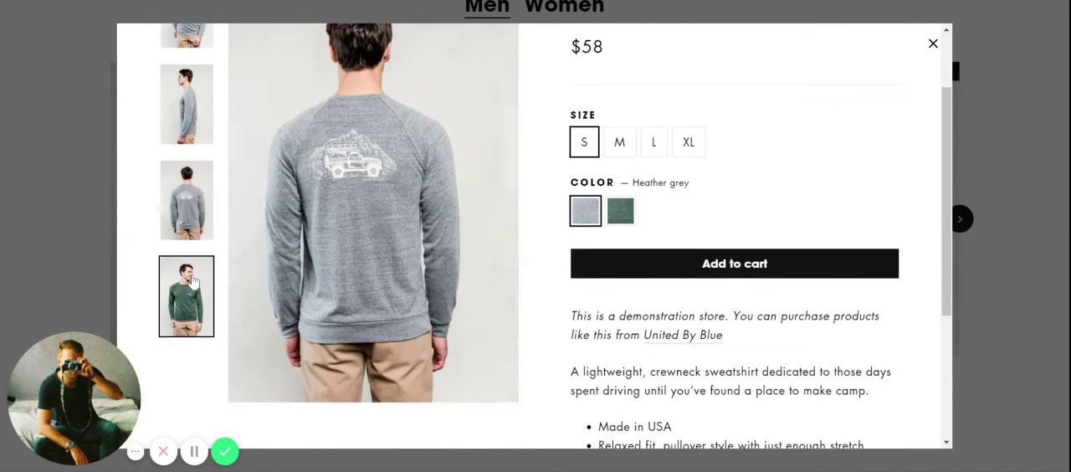
scroll(down, 3)
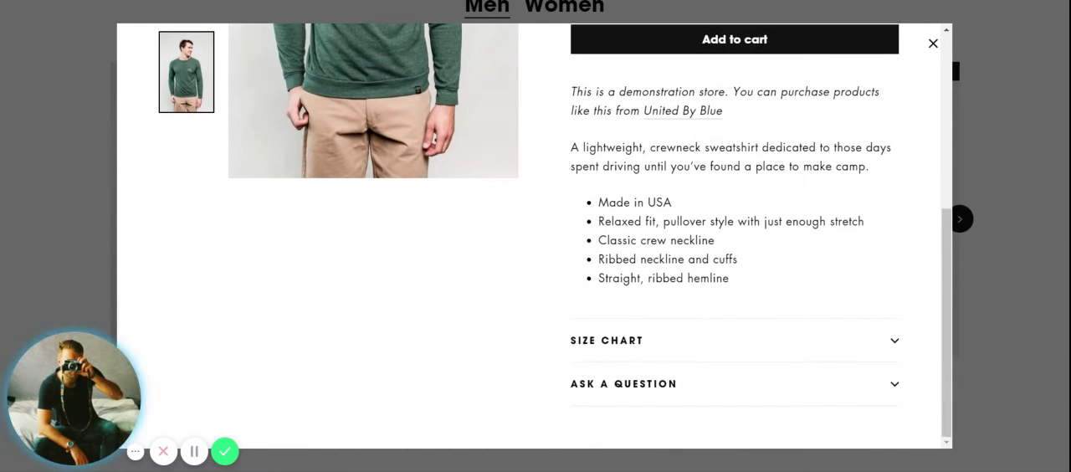
scroll(up, 3)
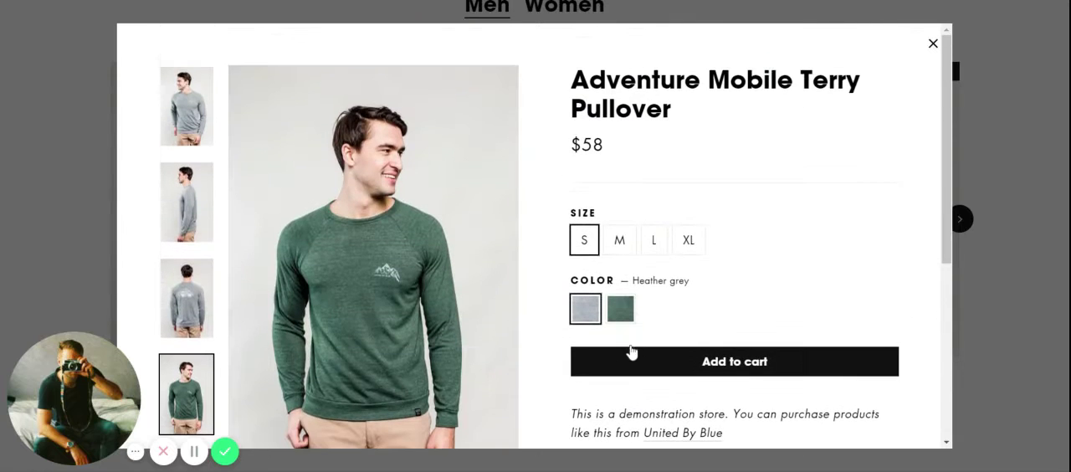
mouse_move(967, 75)
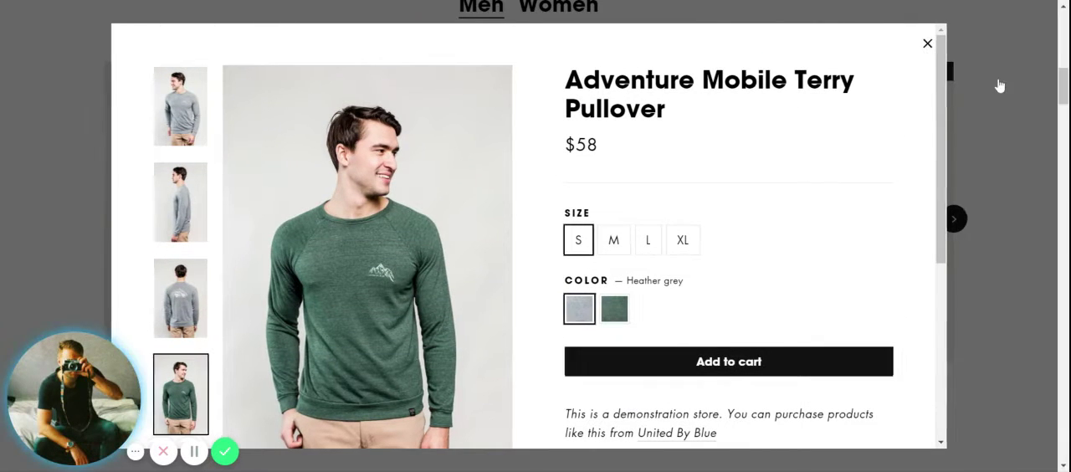
click(927, 44)
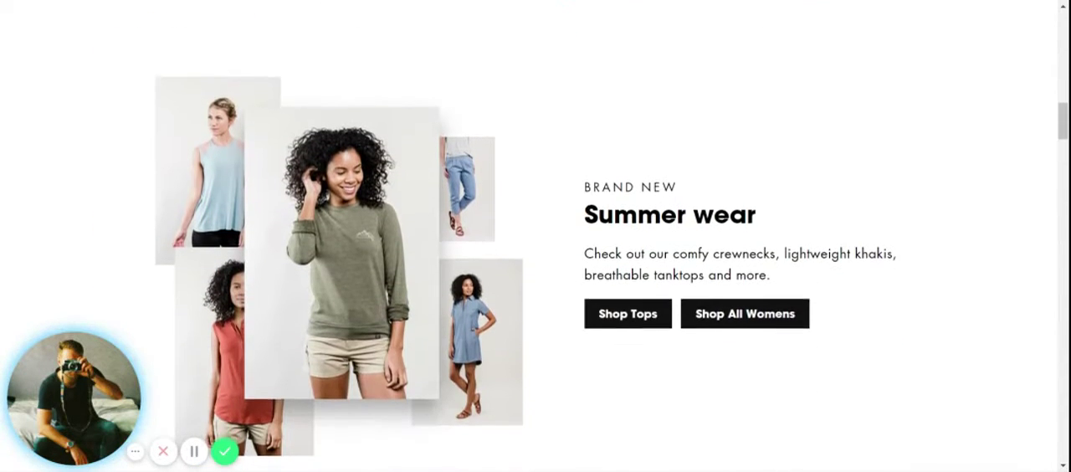
Scroll past the Summer wear promo to the full-width "And the fearless." video banner
scroll(down, 3)
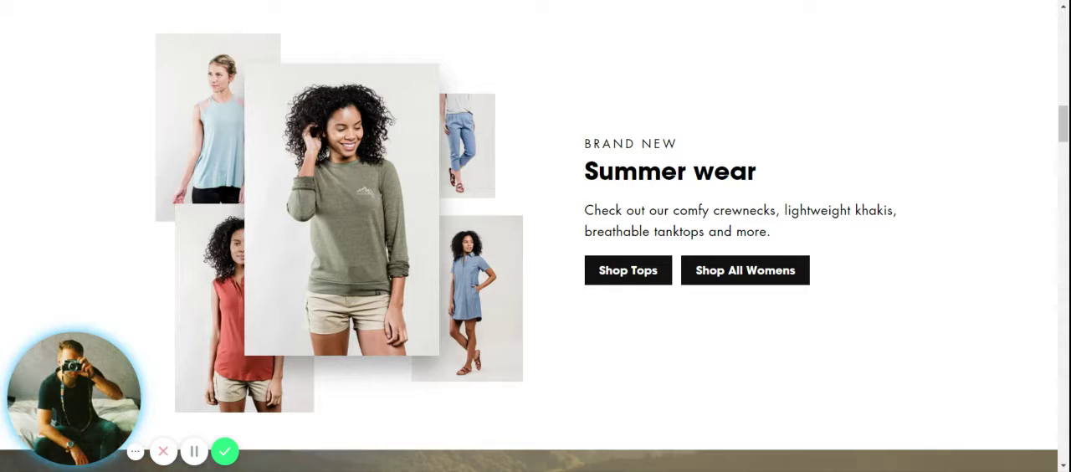
mouse_move(544, 269)
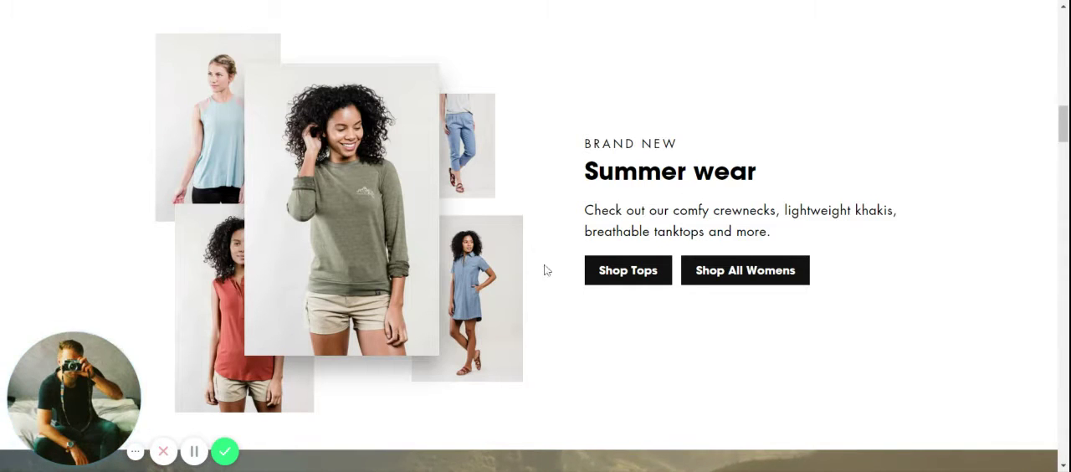
mouse_move(575, 194)
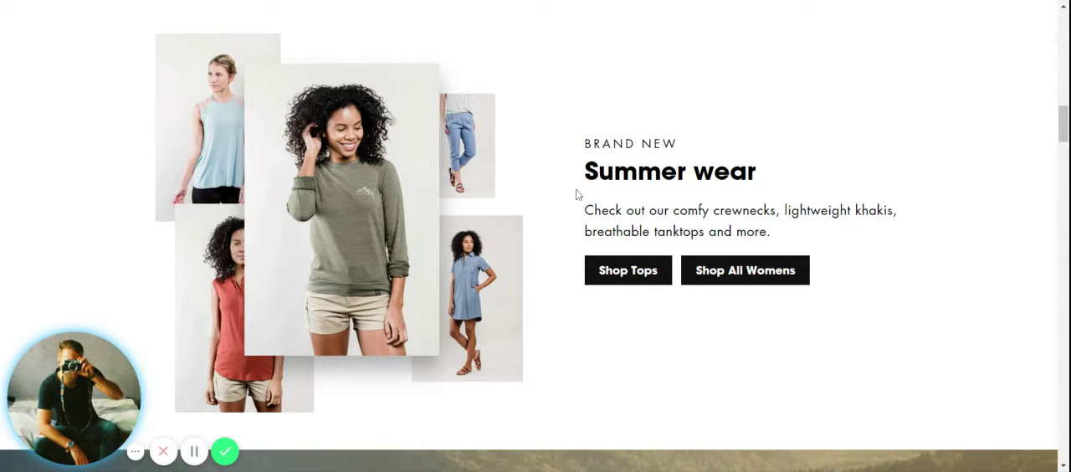
mouse_move(783, 231)
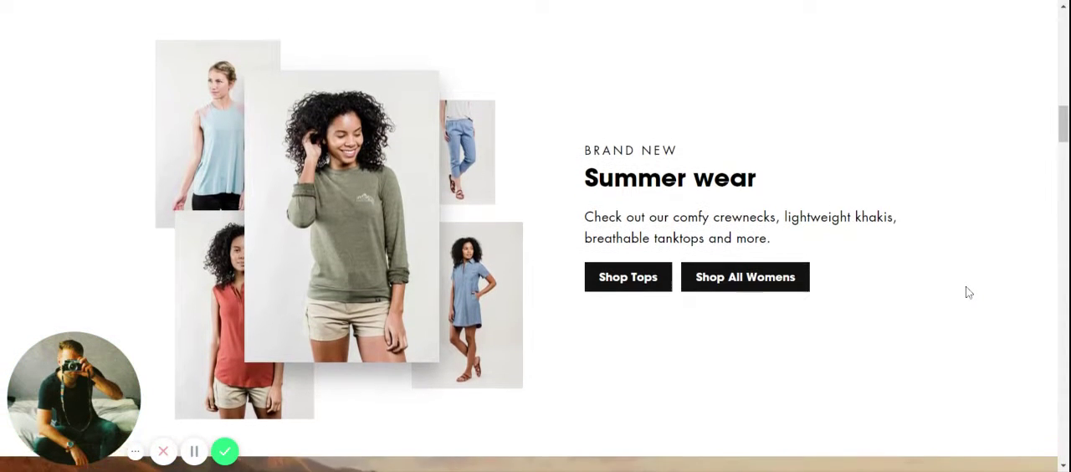
scroll(up, 3)
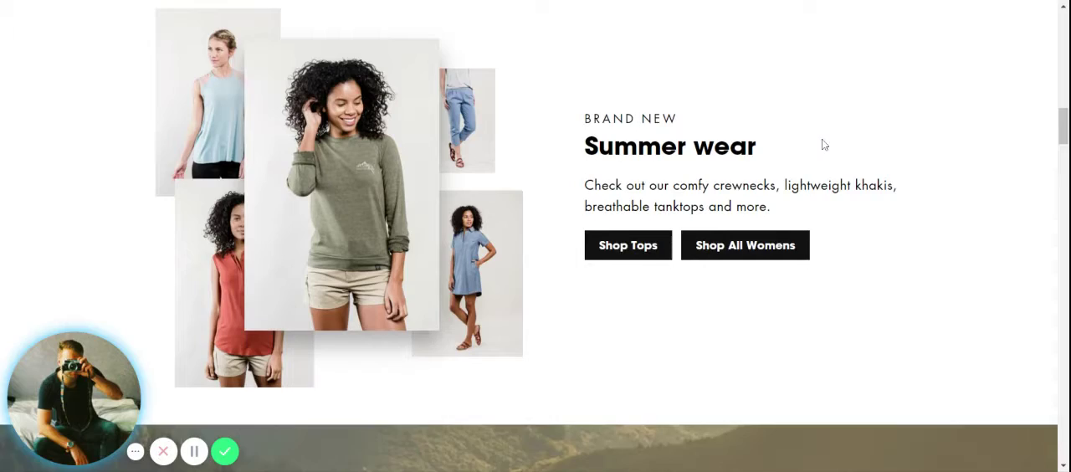
scroll(down, 3)
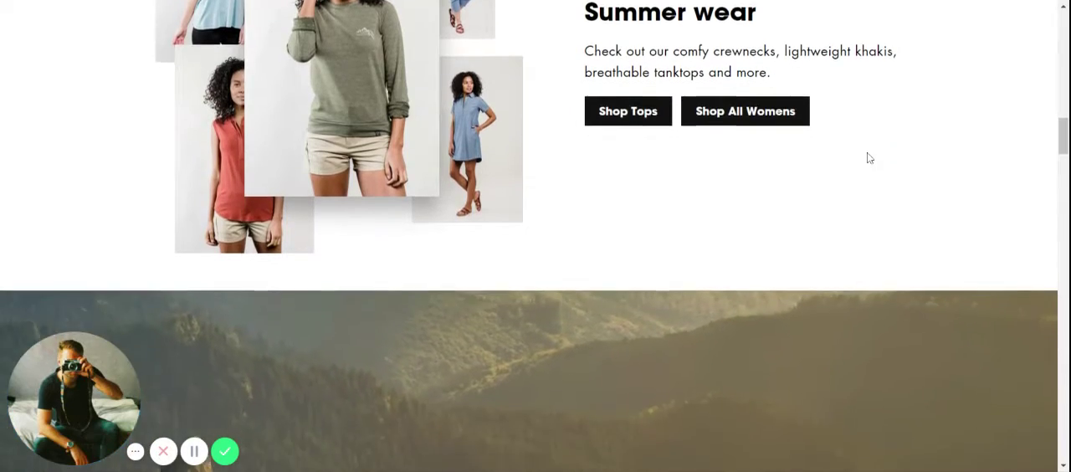
scroll(down, 3)
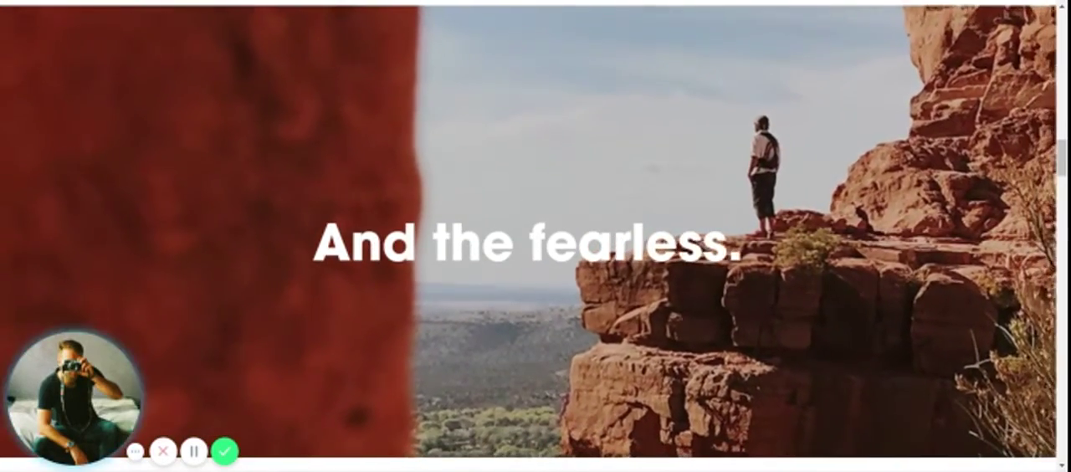
Scroll down to the 'Support your neighborhood' gift card section and the collection grid below it
scroll(down, 3)
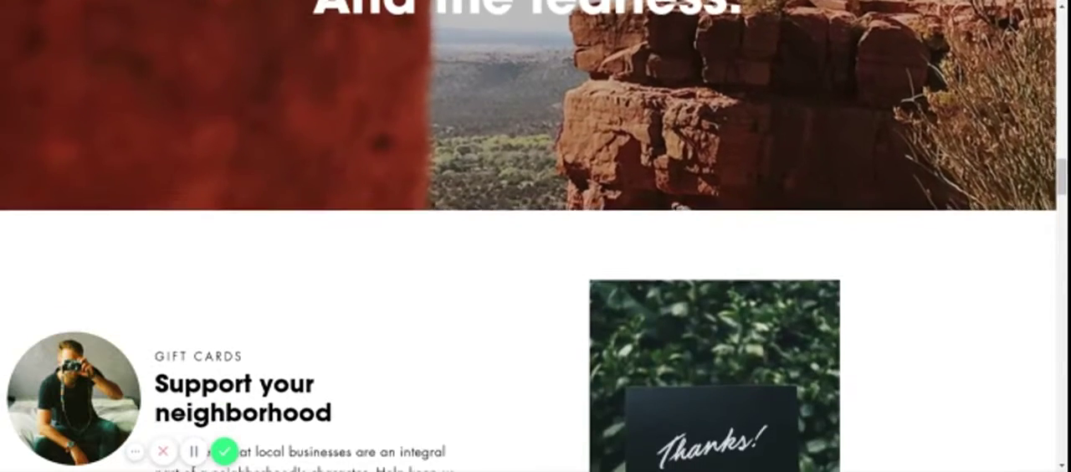
scroll(down, 3)
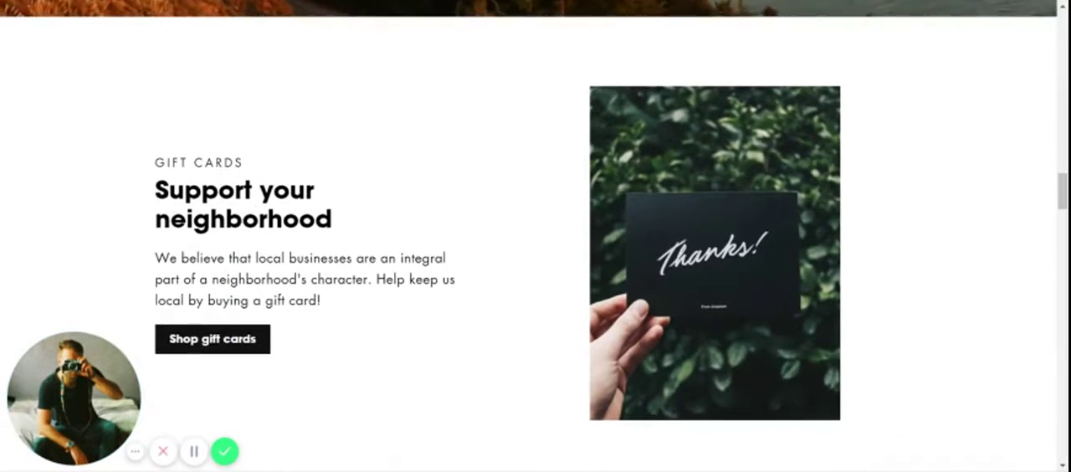
scroll(down, 3)
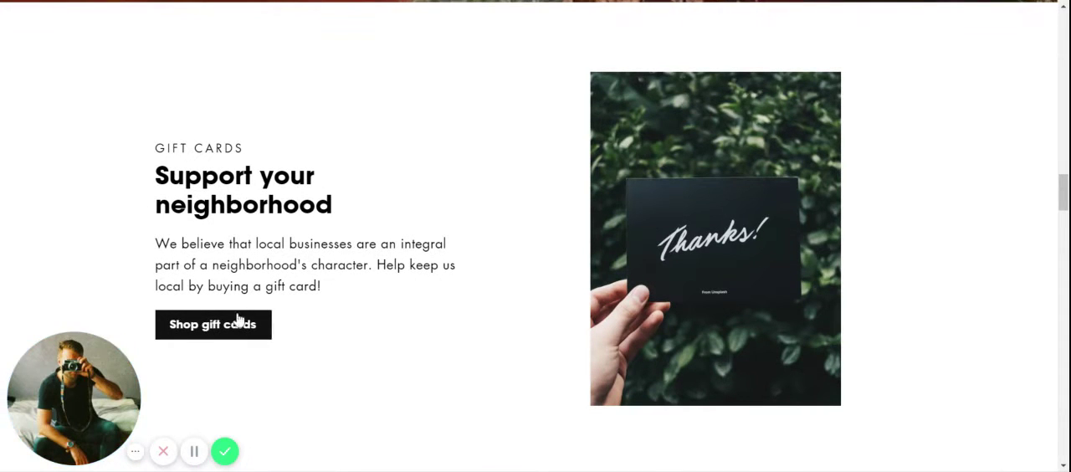
scroll(down, 3)
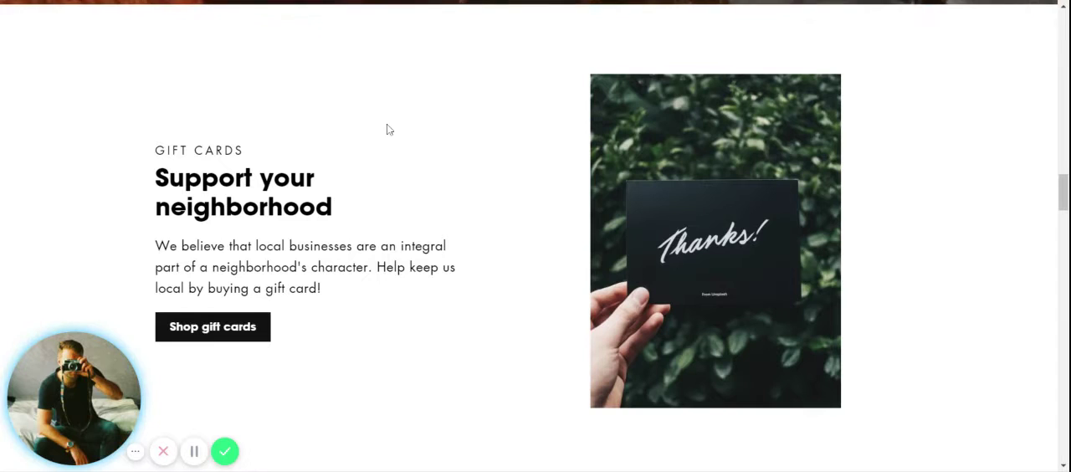
scroll(down, 3)
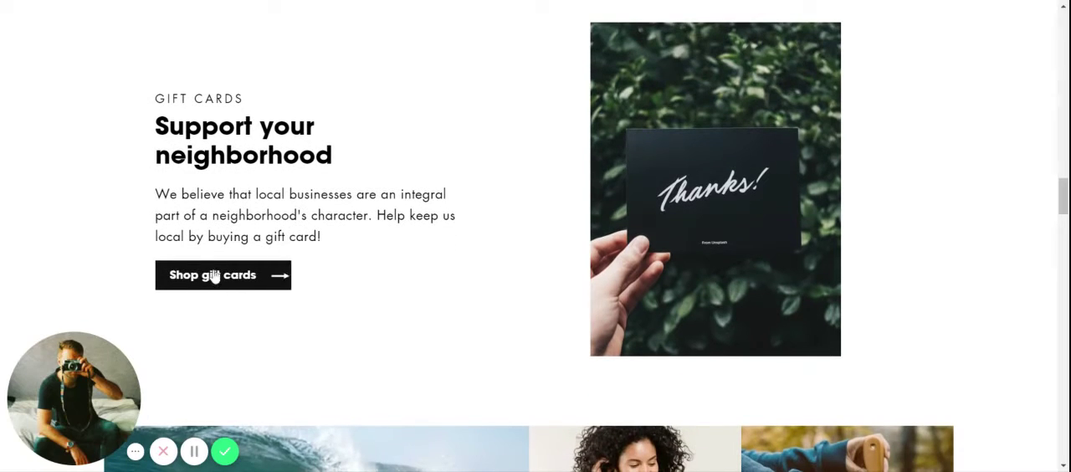
scroll(down, 3)
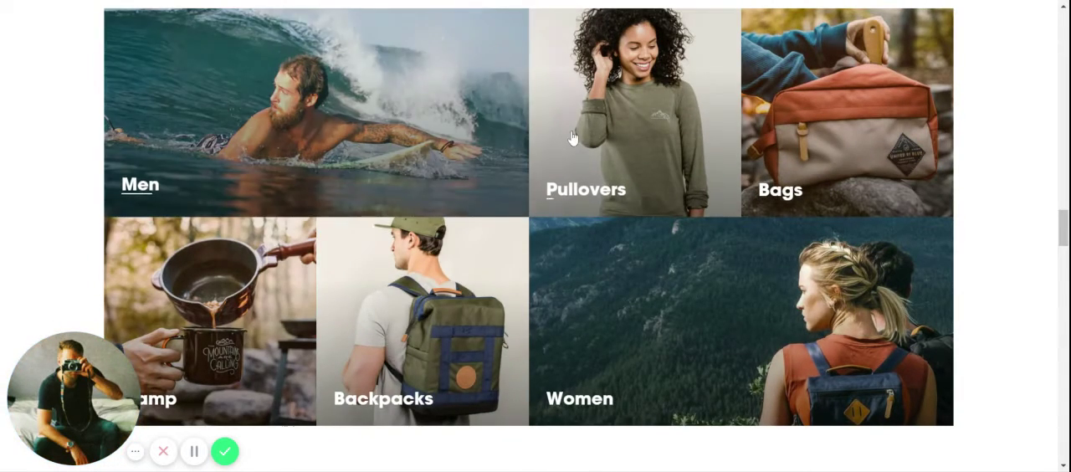
mouse_move(984, 183)
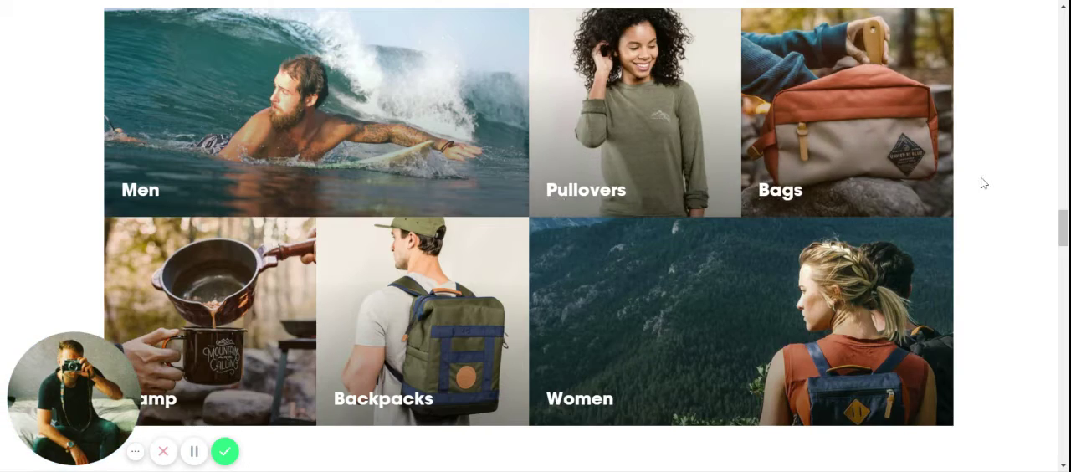
mouse_move(225, 316)
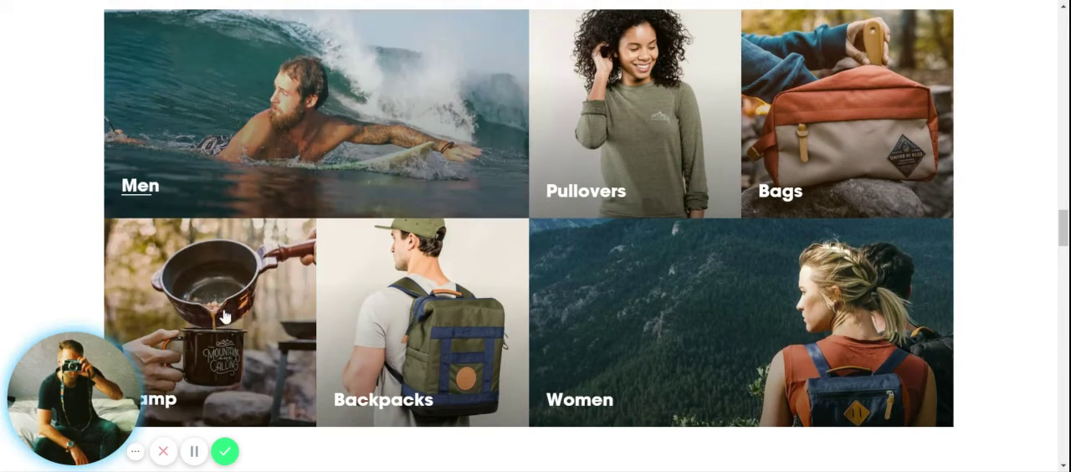
Scroll past the collection grid to the Just restocked row of Terry Pullover, Avalon Tank and Pine Bear Tee
scroll(down, 3)
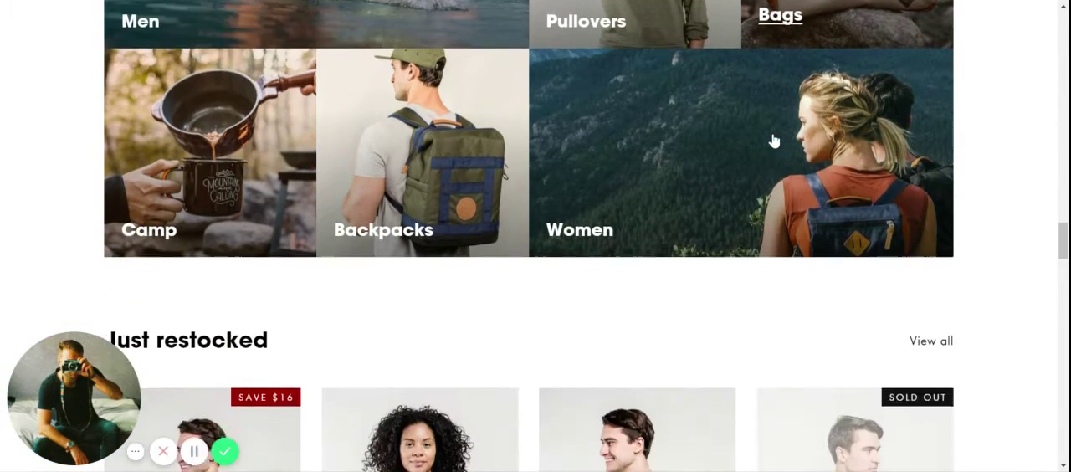
scroll(down, 3)
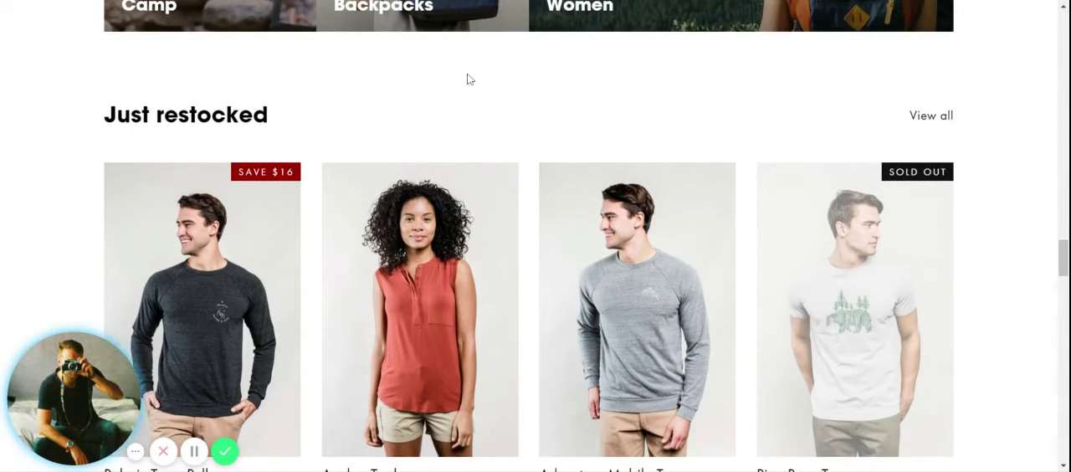
scroll(down, 3)
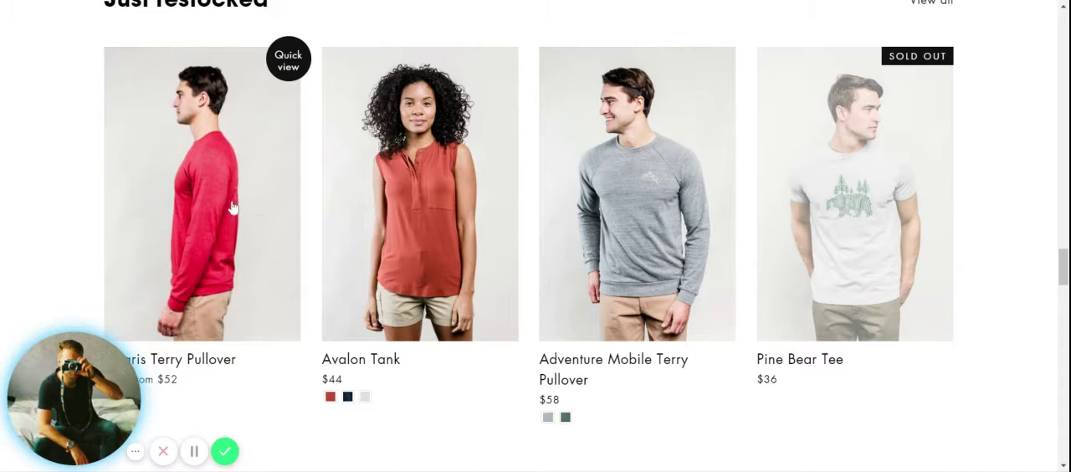
mouse_move(498, 81)
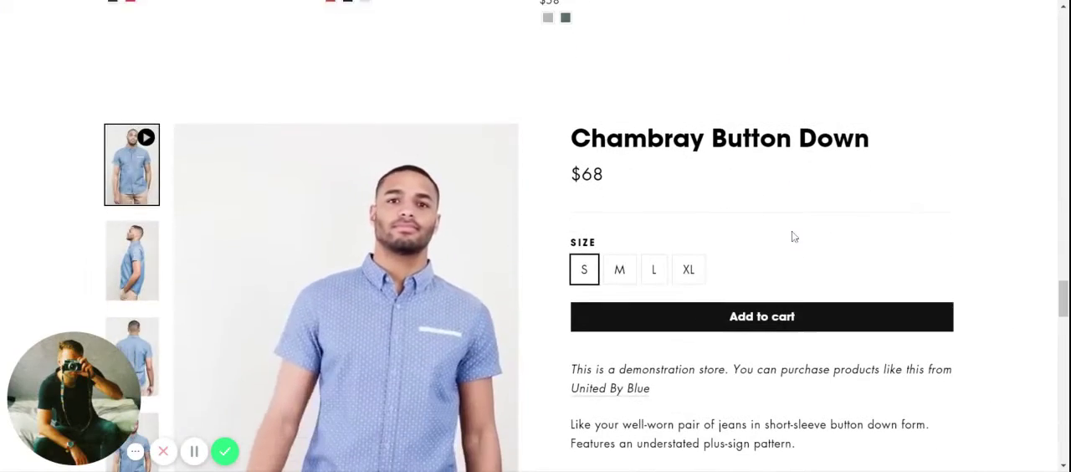
Choose size L on the featured Chambray Button Down product
scroll(down, 3)
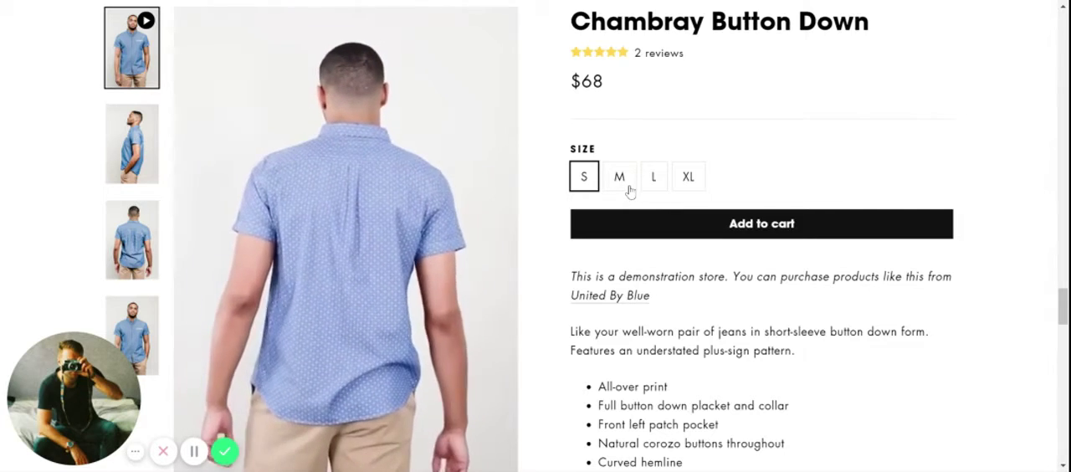
click(619, 177)
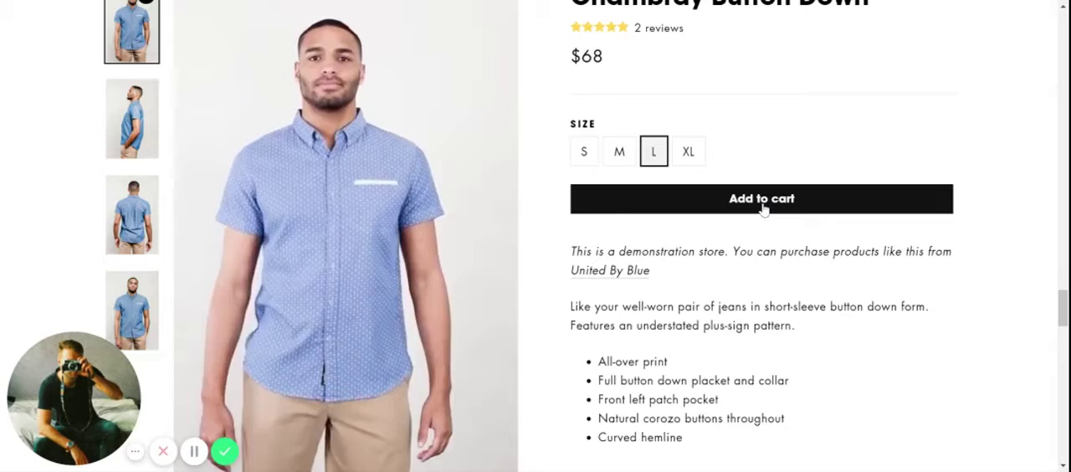
Scroll down to the James Harrison Athlete Feature banner
scroll(down, 3)
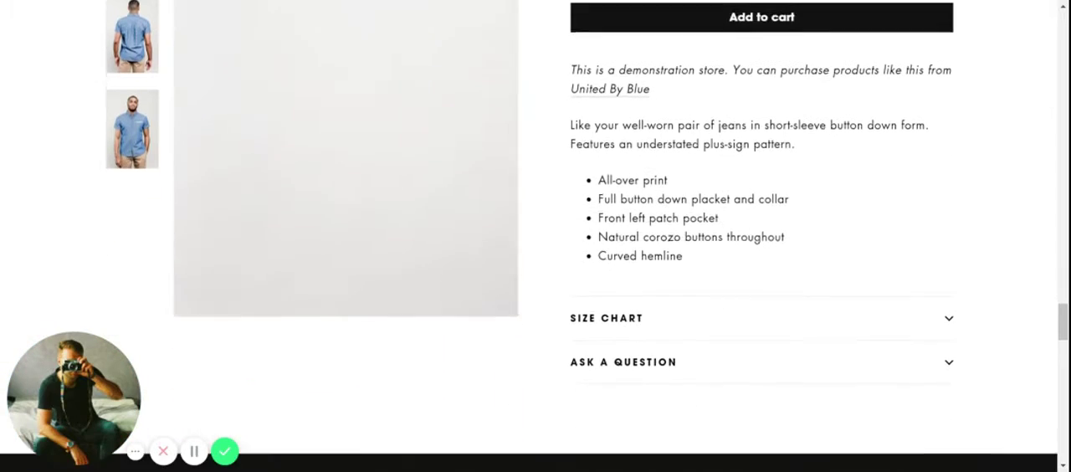
scroll(down, 3)
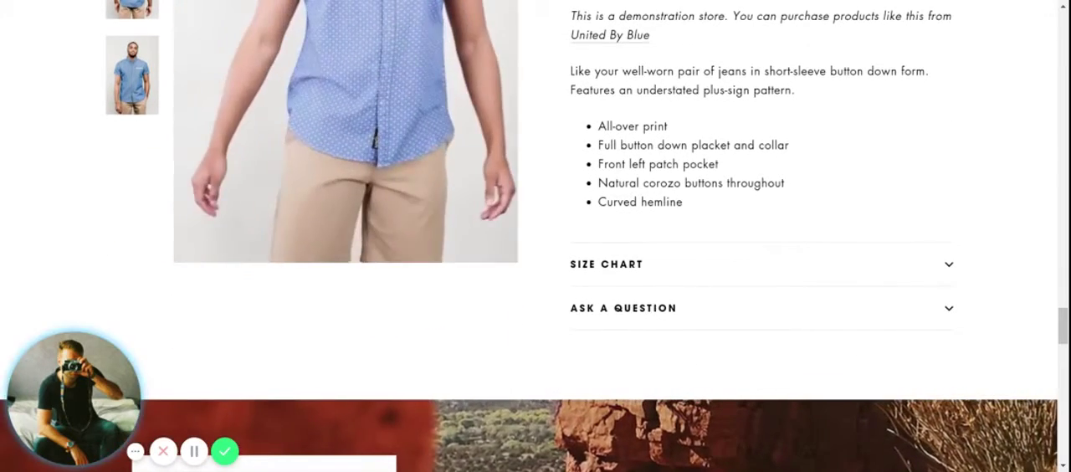
scroll(down, 3)
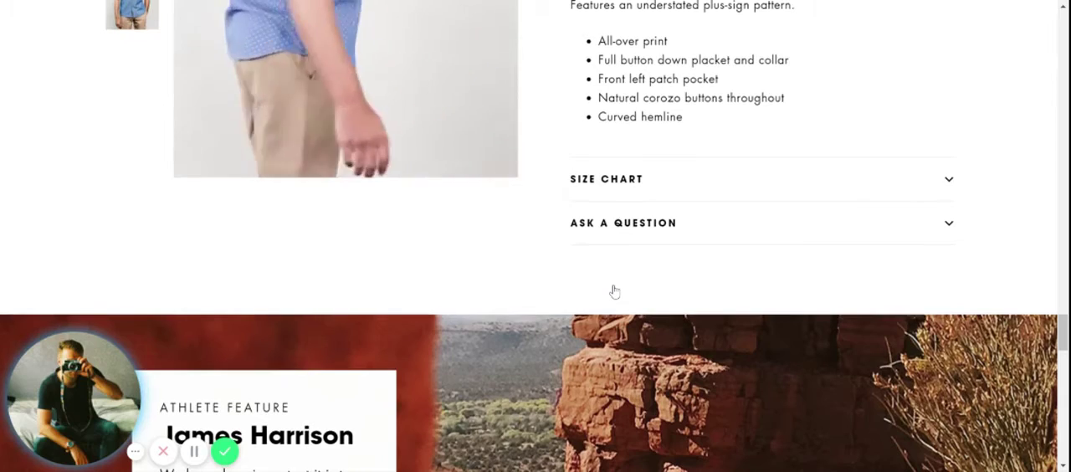
scroll(up, 3)
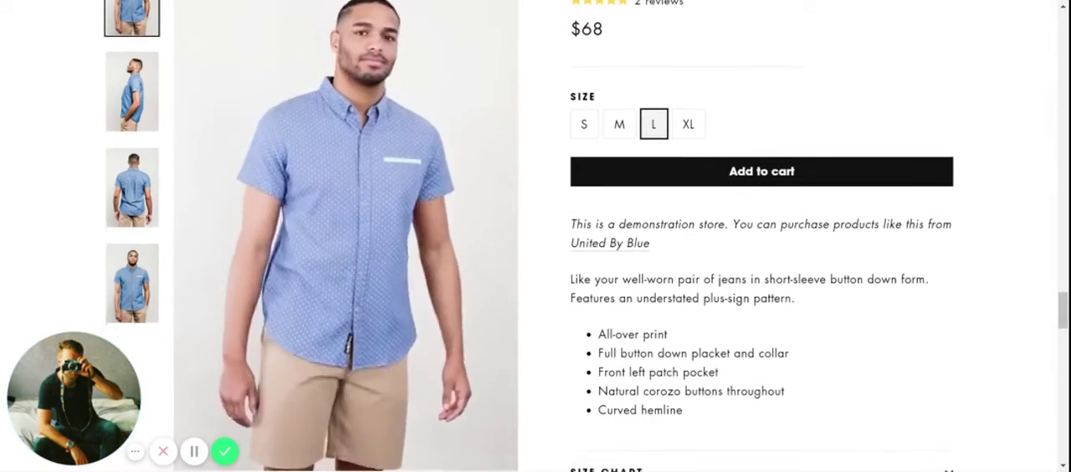
scroll(down, 3)
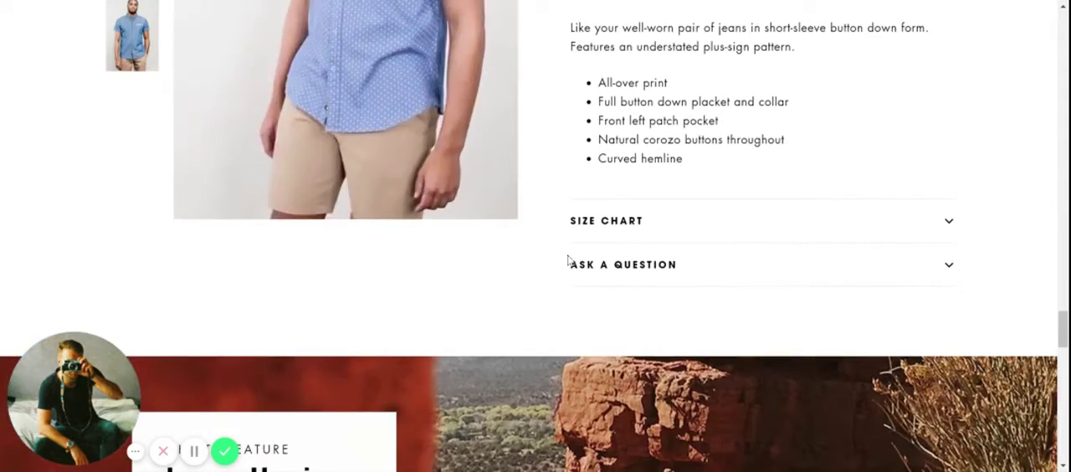
scroll(down, 3)
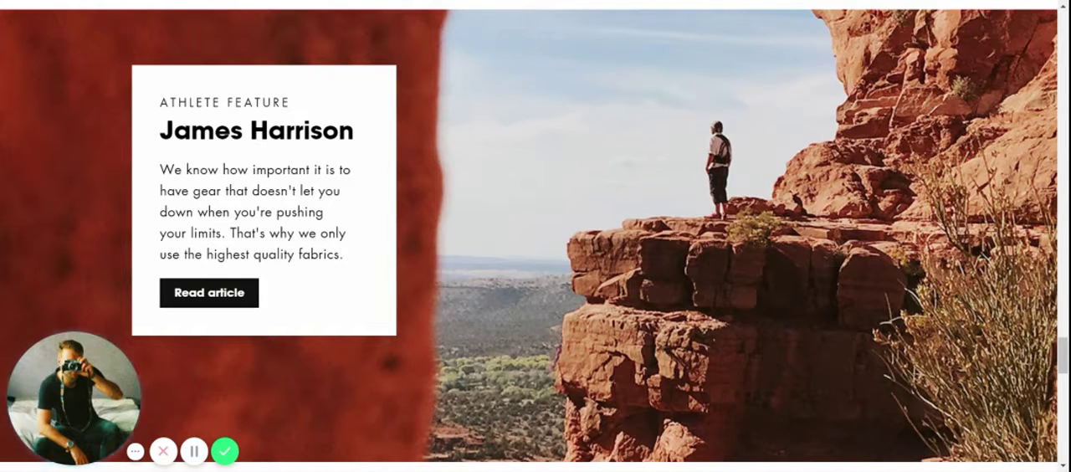
Scroll past the athlete feature to the 'From the journal' blog posts
scroll(down, 3)
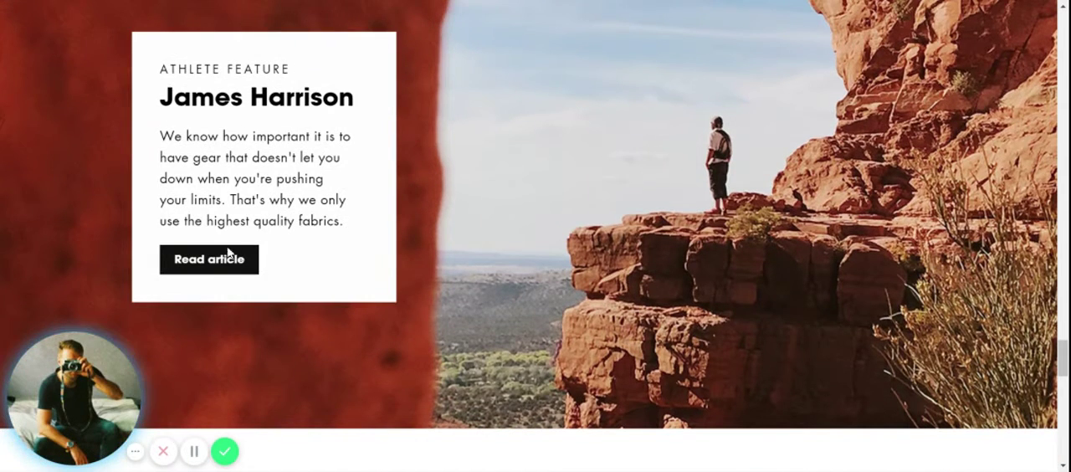
scroll(down, 3)
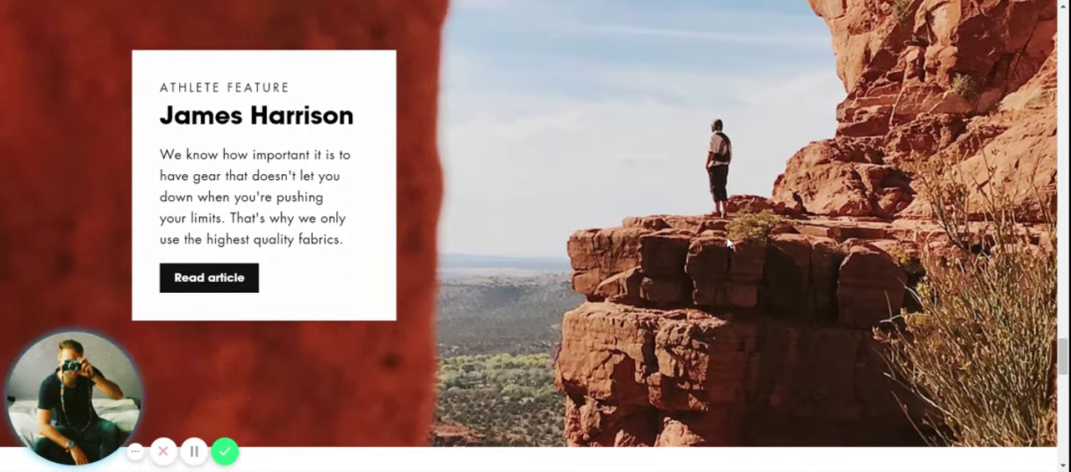
scroll(down, 3)
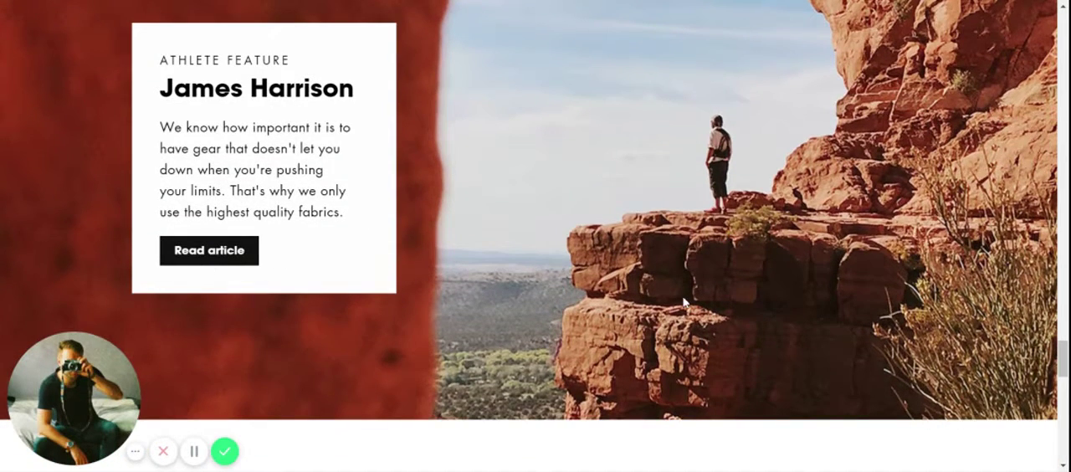
scroll(down, 3)
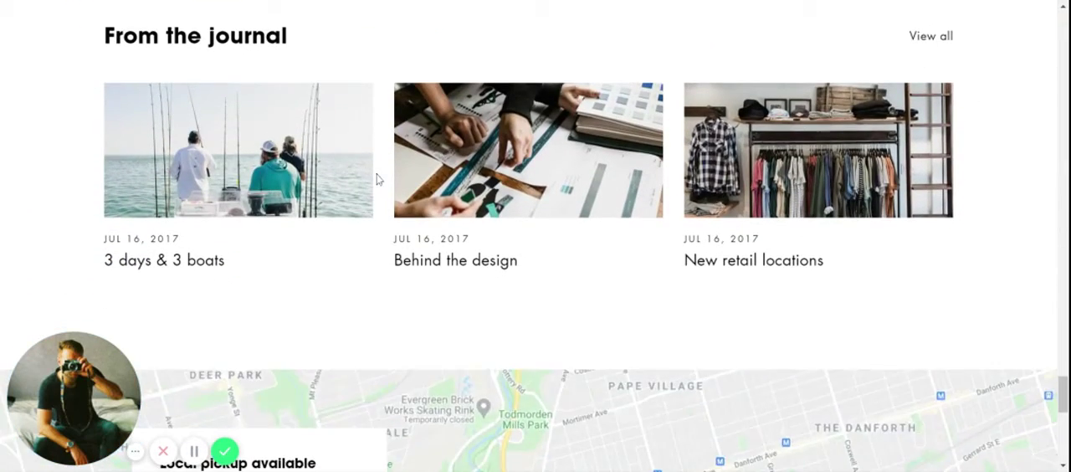
Scroll down to the local pickup map with the Toronto store address and hours
scroll(down, 3)
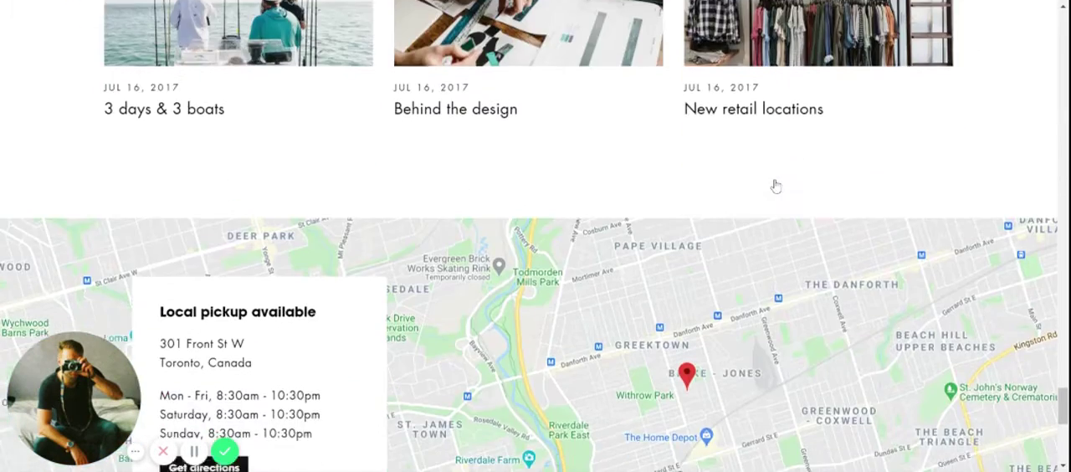
scroll(down, 3)
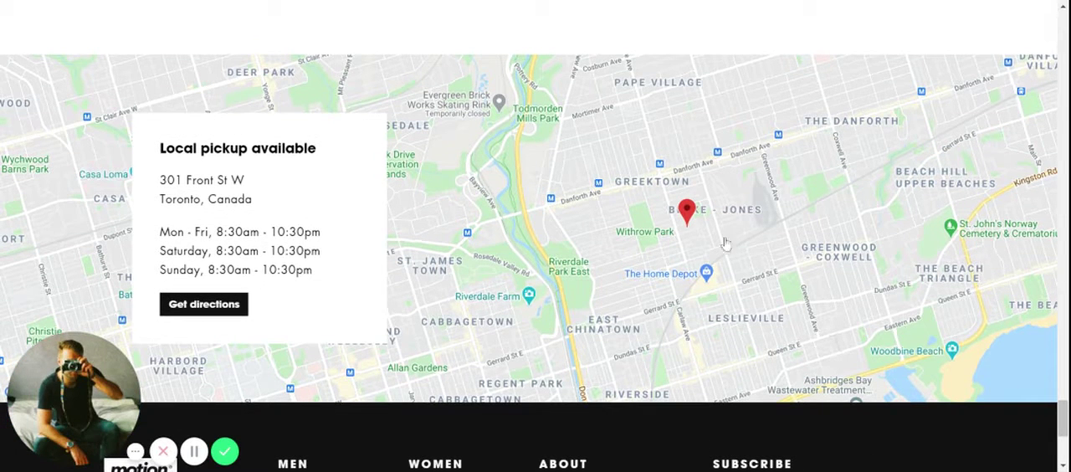
mouse_move(569, 54)
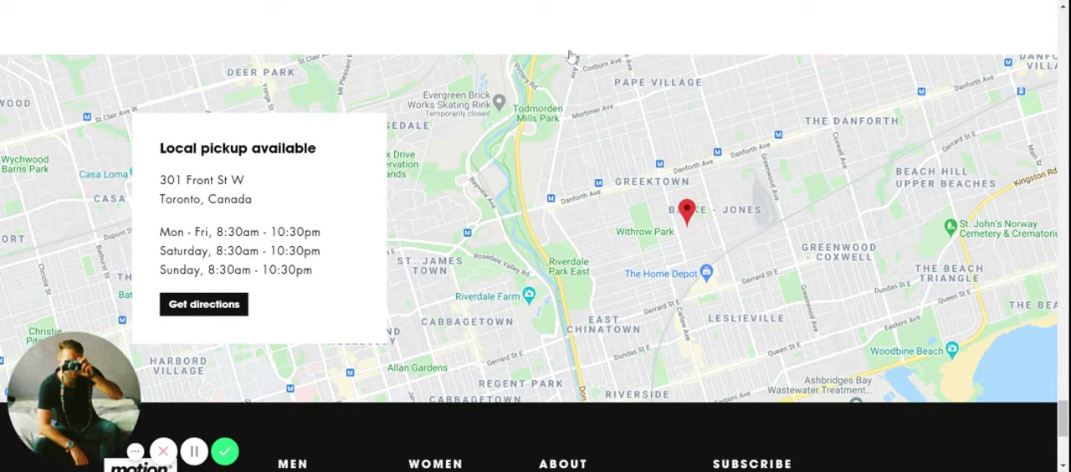
mouse_move(684, 231)
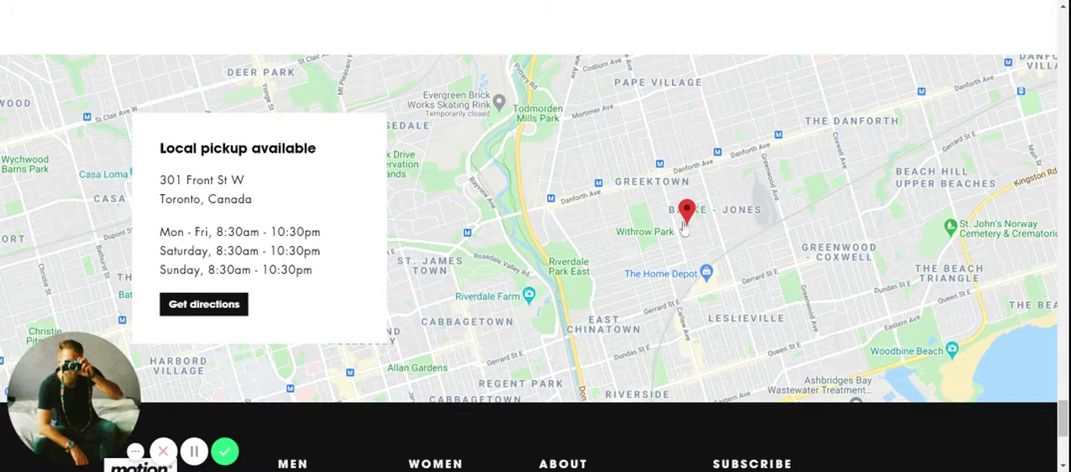
scroll(down, 3)
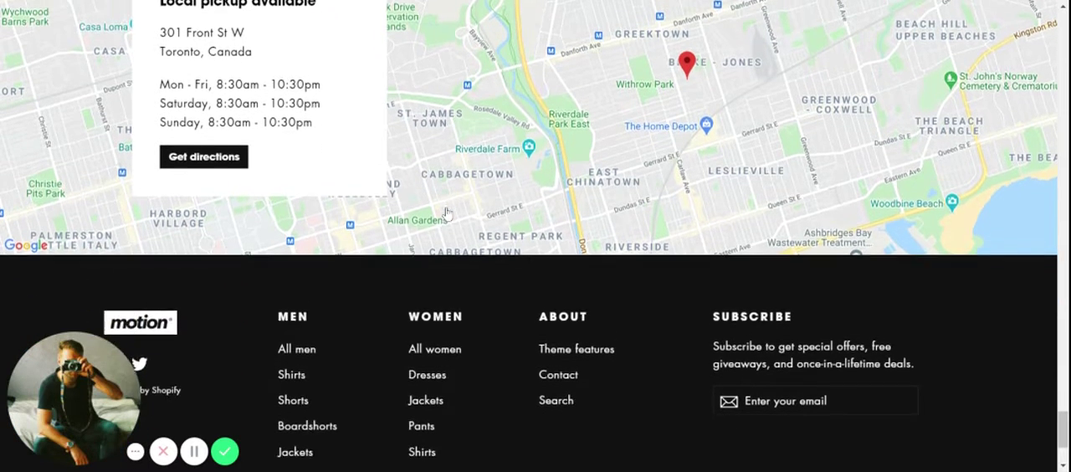
Scroll to the footer with the Men, Women and About link lists and newsletter signup
scroll(down, 3)
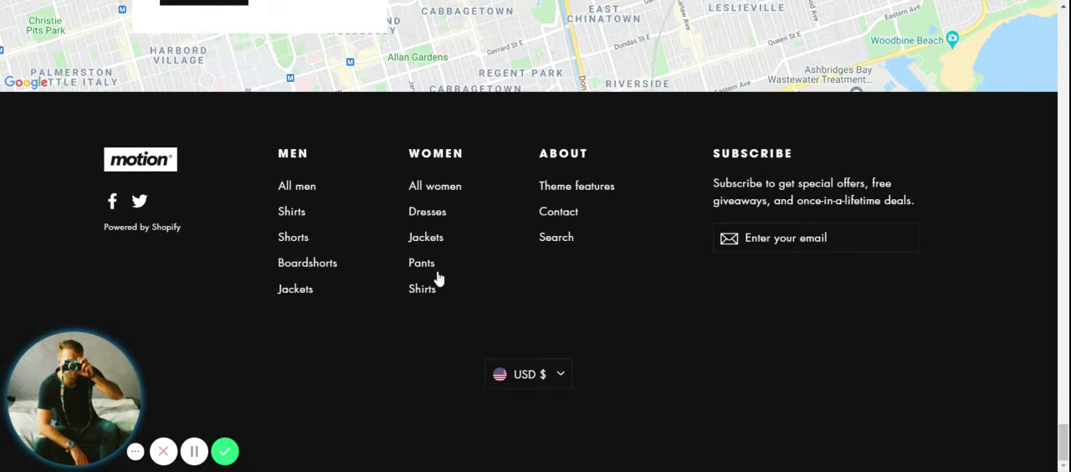
mouse_move(445, 189)
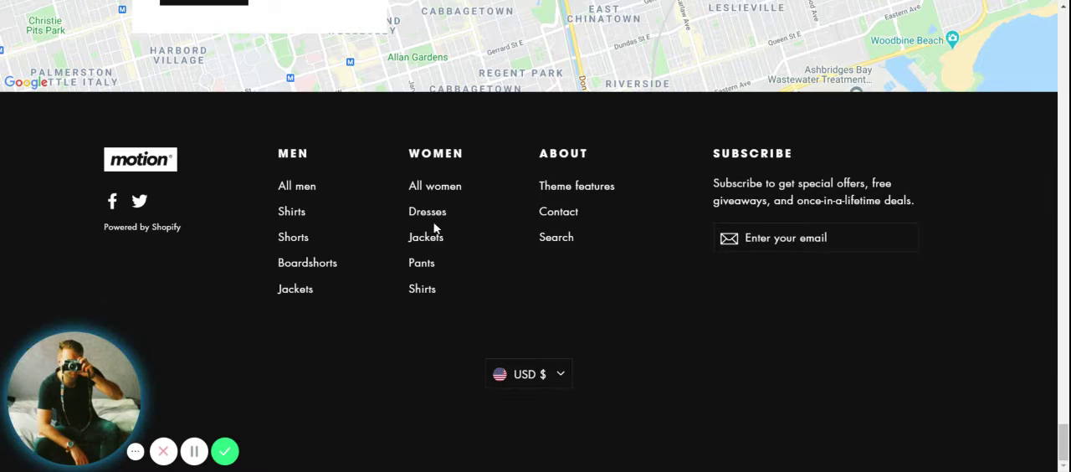
mouse_move(573, 197)
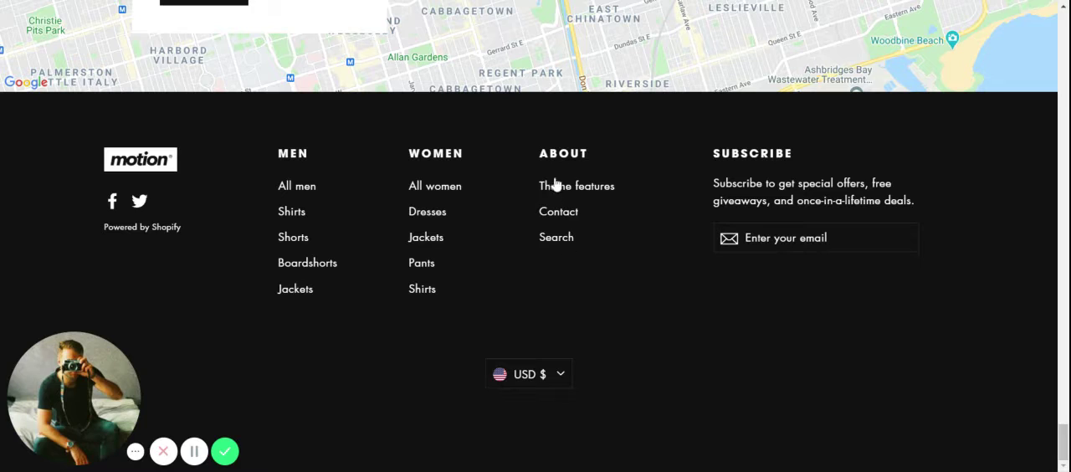
mouse_move(551, 269)
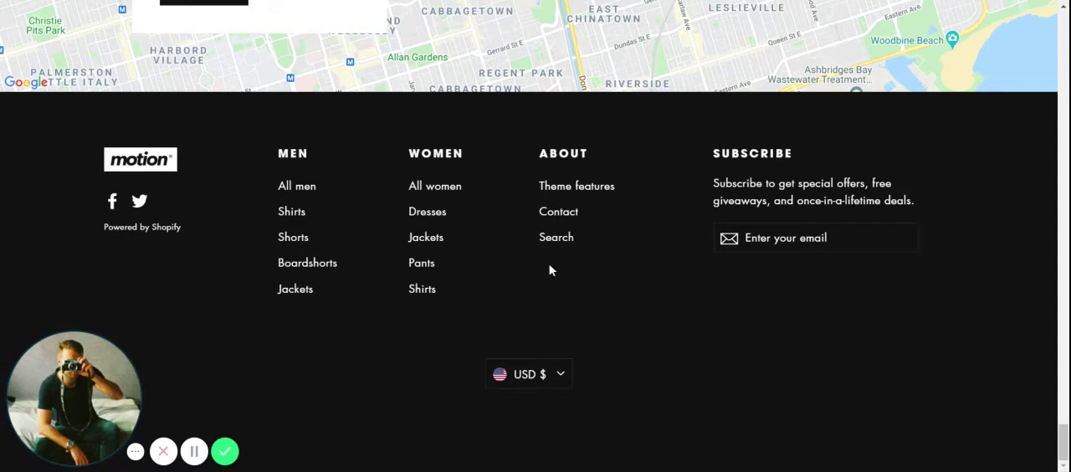
mouse_move(601, 291)
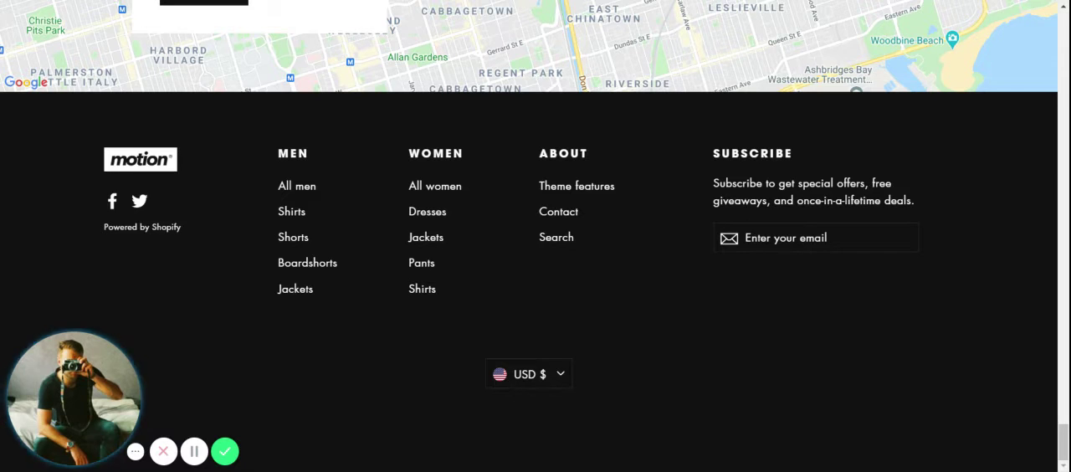
mouse_move(559, 381)
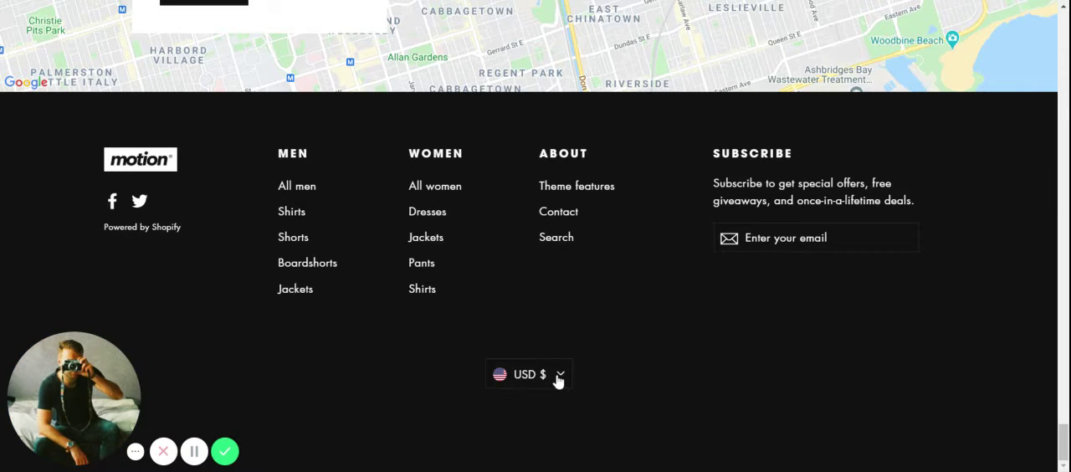
Keep USD $ as the store currency in the footer currency dropdown
click(529, 374)
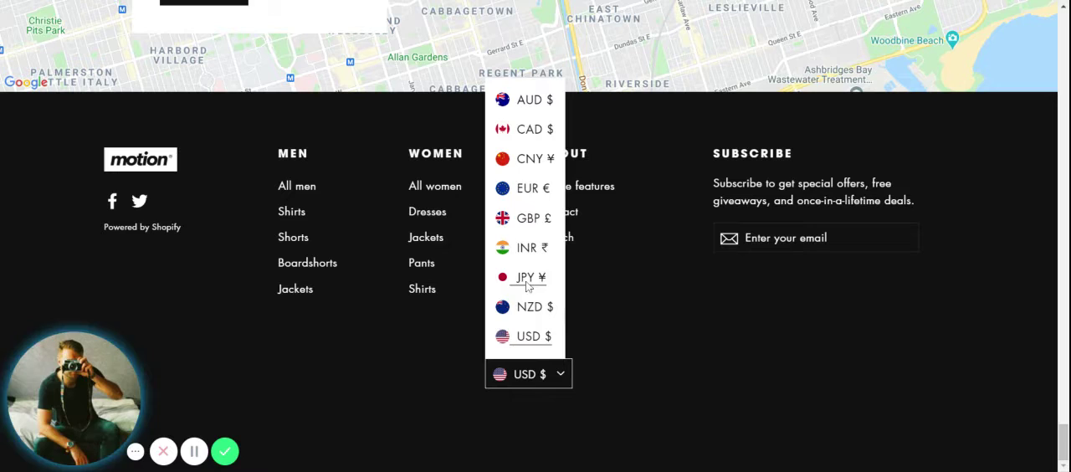
mouse_move(526, 192)
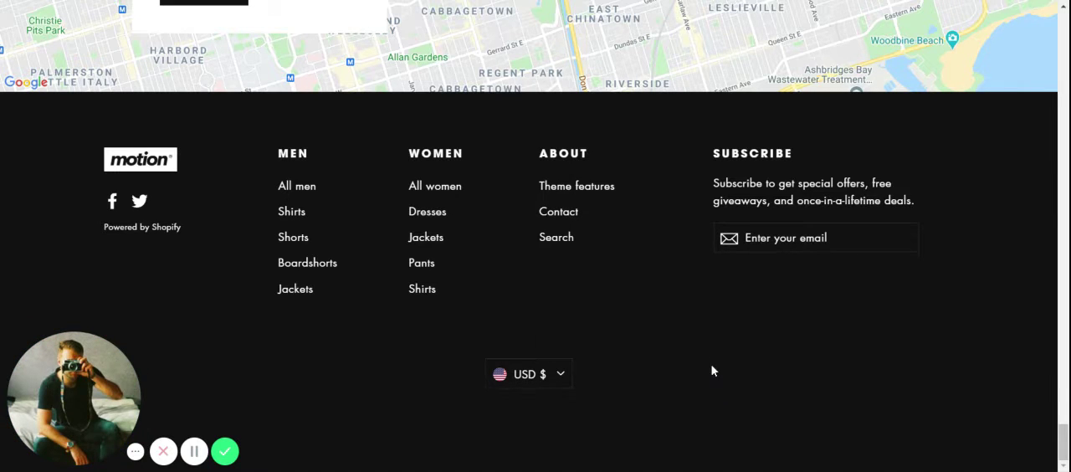
mouse_move(298, 186)
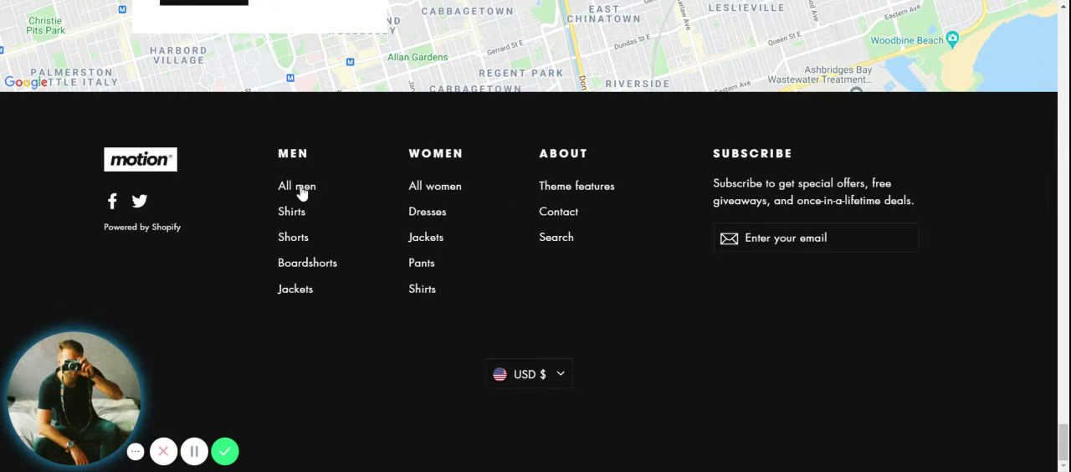
mouse_move(294, 225)
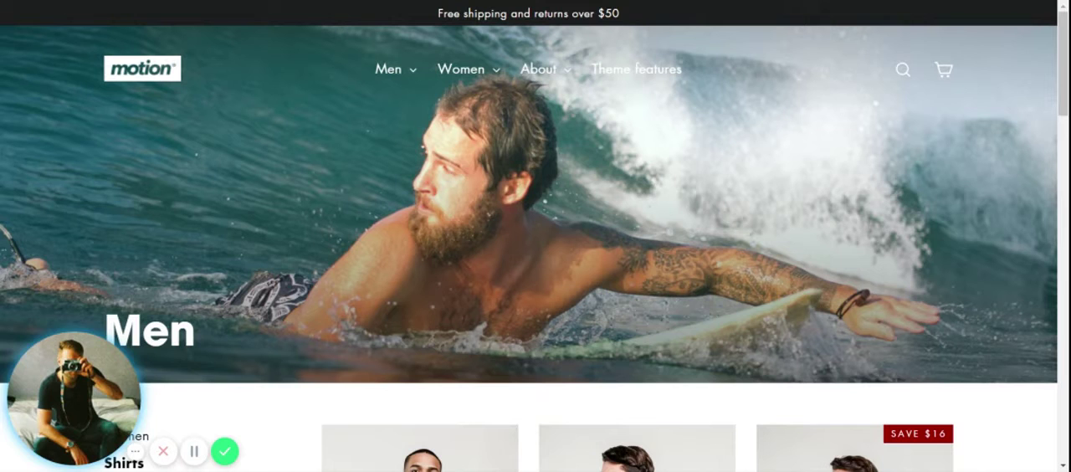
mouse_move(471, 211)
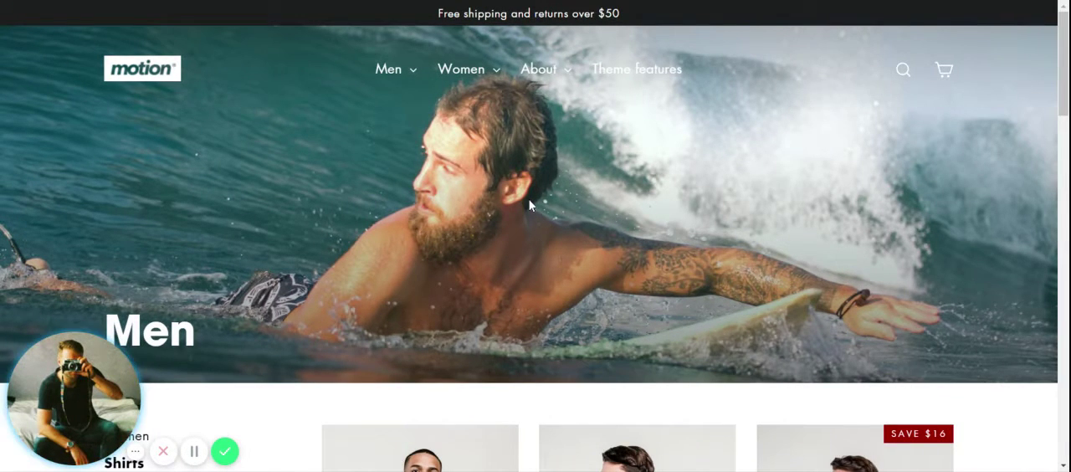
Scroll the Men collection page down to its grid of shirts and pullovers
scroll(down, 3)
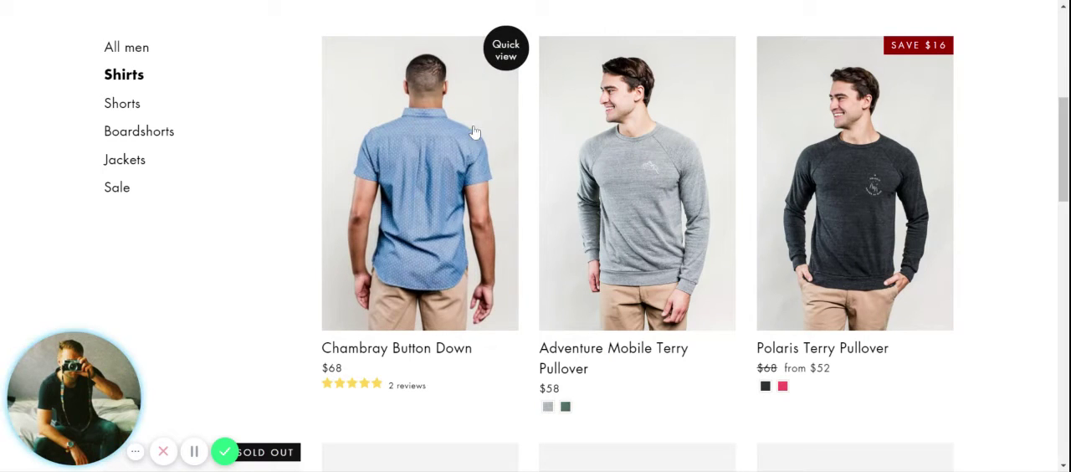
Quick-view the Chambray Button Down and show its front-facing photo
click(505, 50)
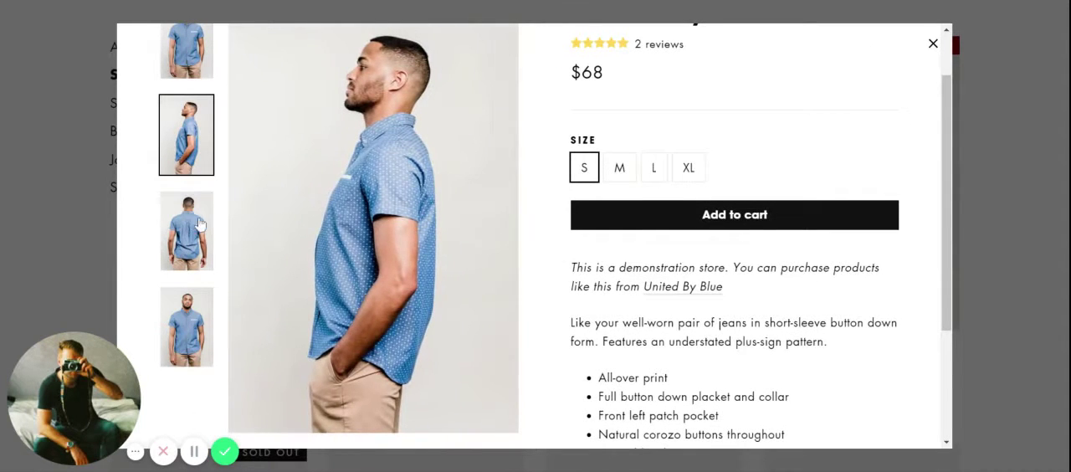
click(186, 326)
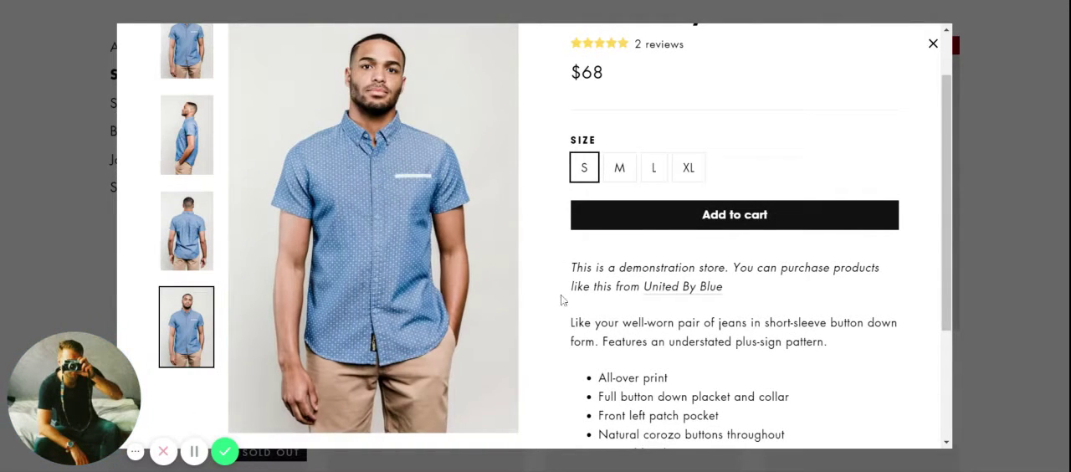
scroll(down, 3)
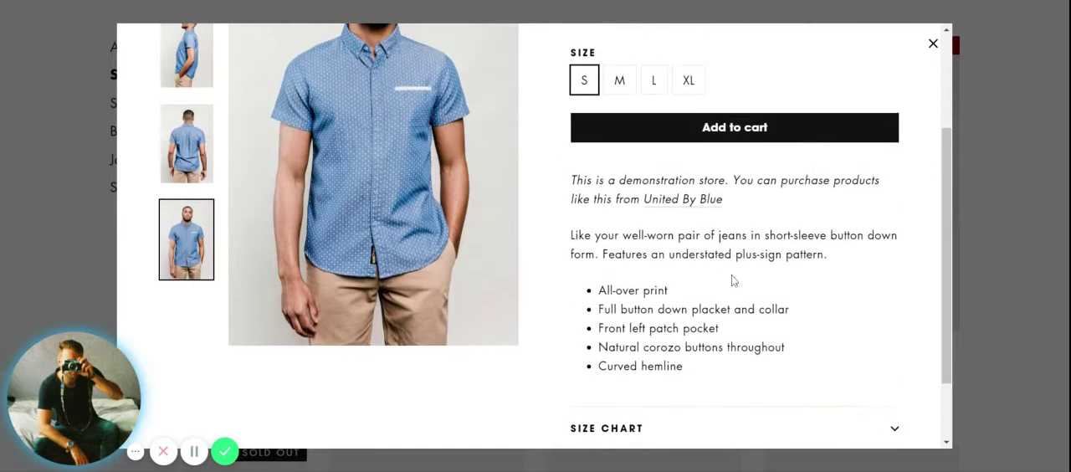
scroll(up, 3)
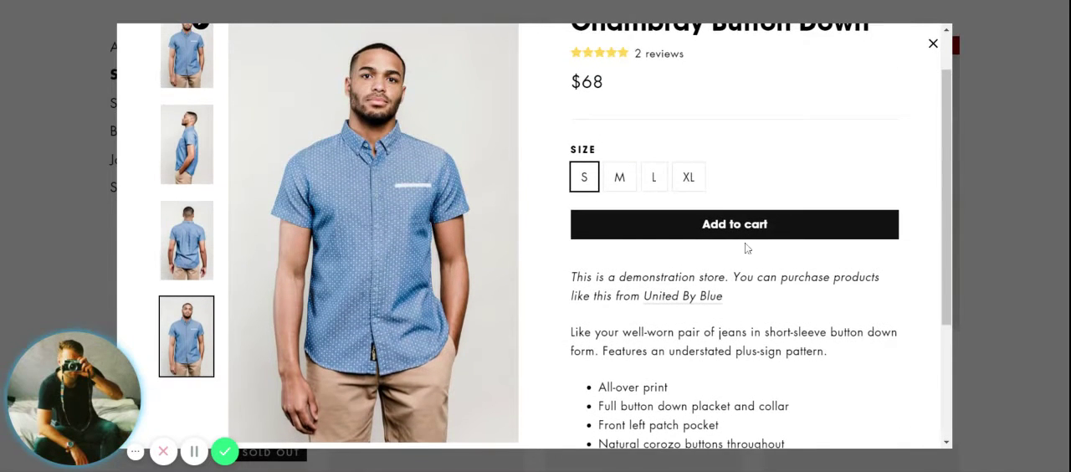
Move down the quick view through the Size Chart and Ask a Question sections
scroll(down, 3)
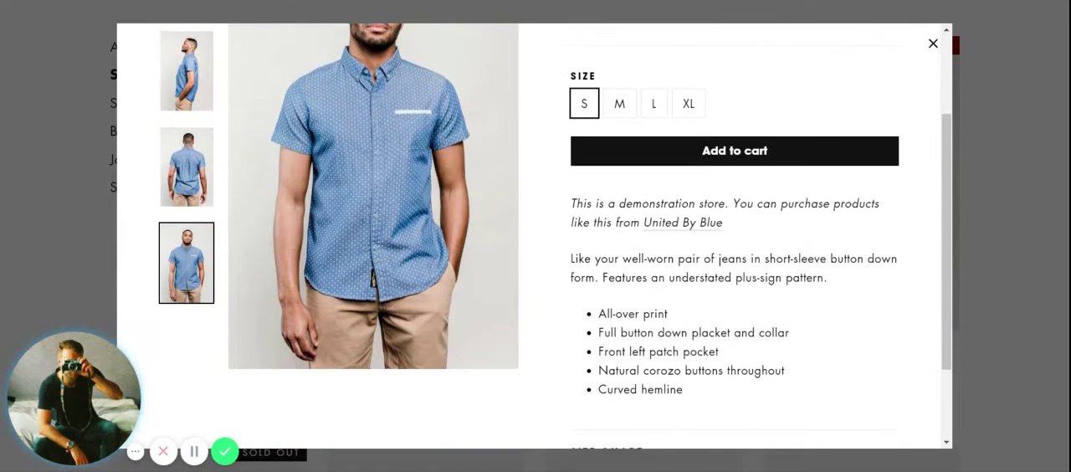
scroll(down, 3)
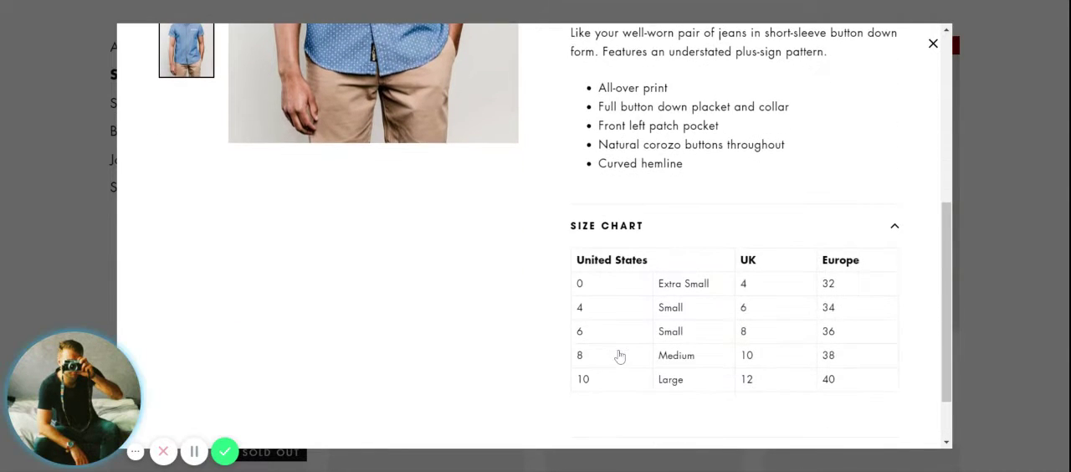
scroll(down, 3)
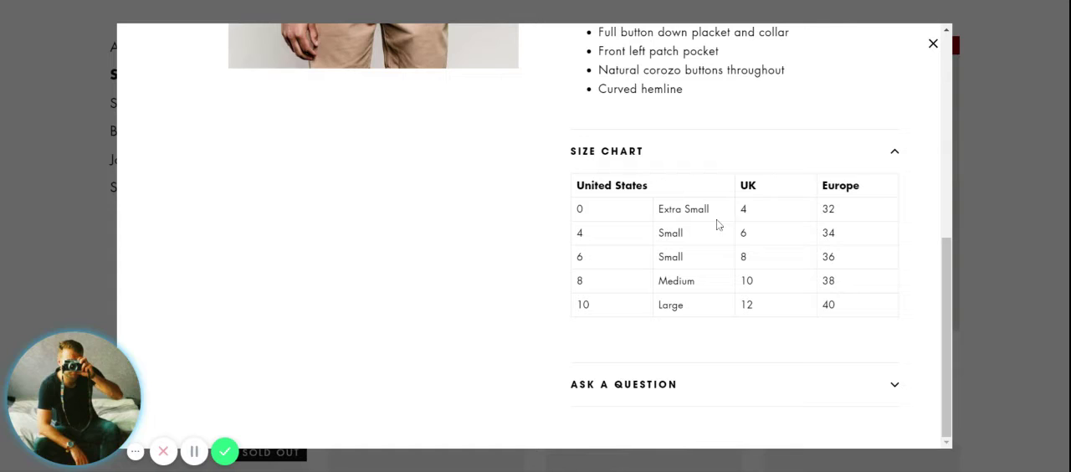
mouse_move(633, 211)
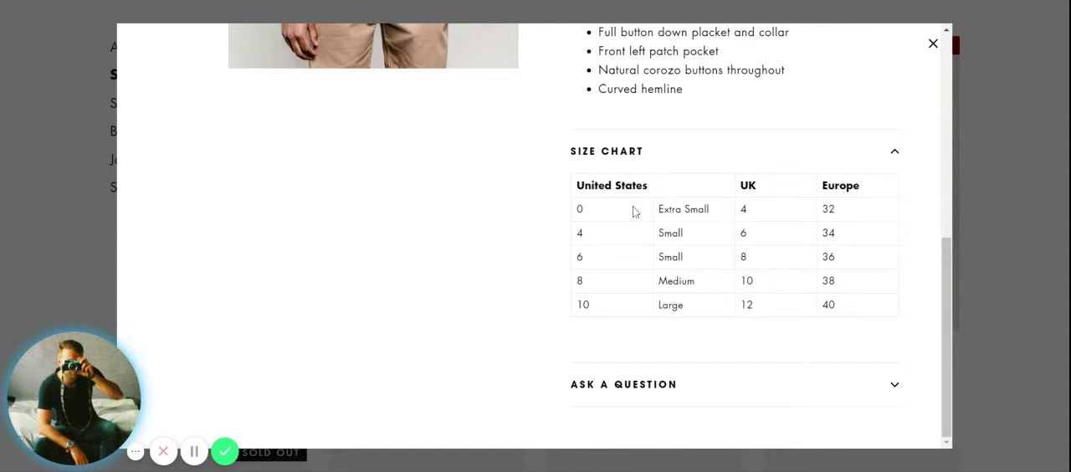
mouse_move(739, 217)
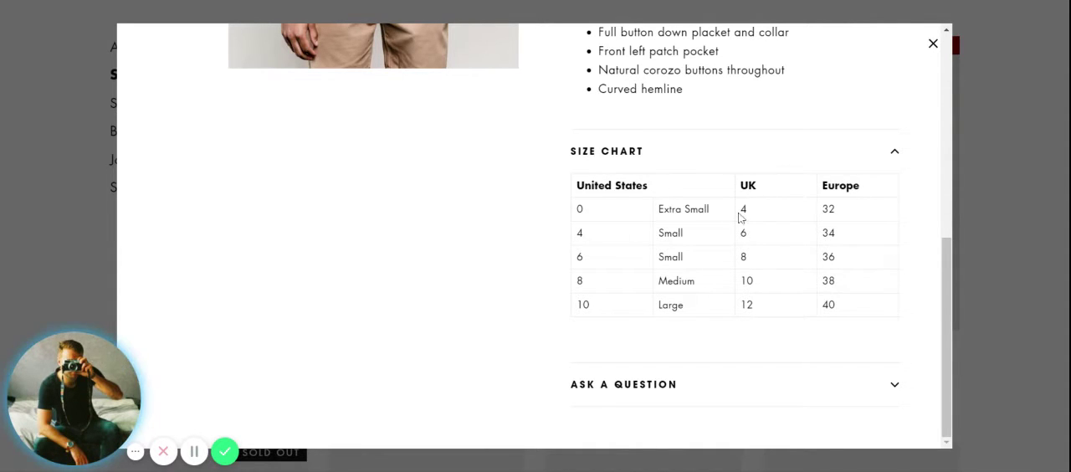
mouse_move(676, 371)
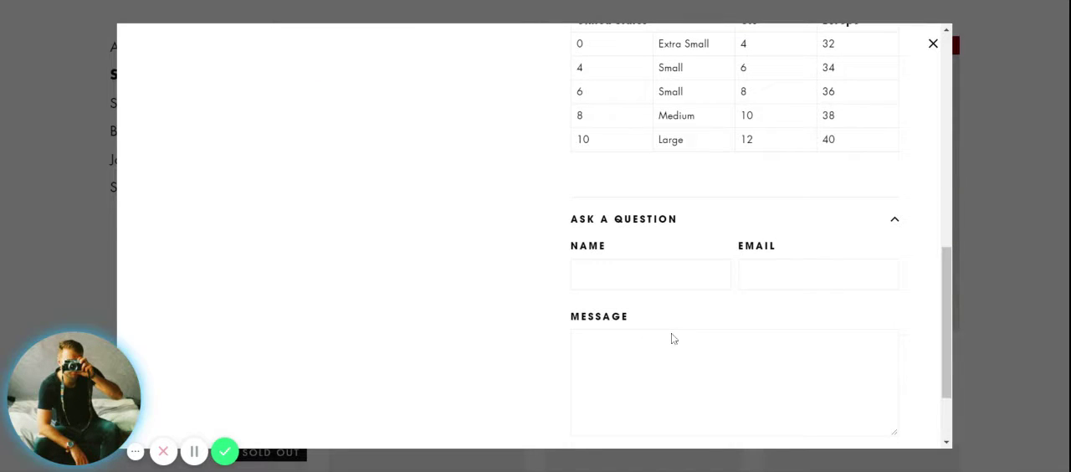
scroll(down, 3)
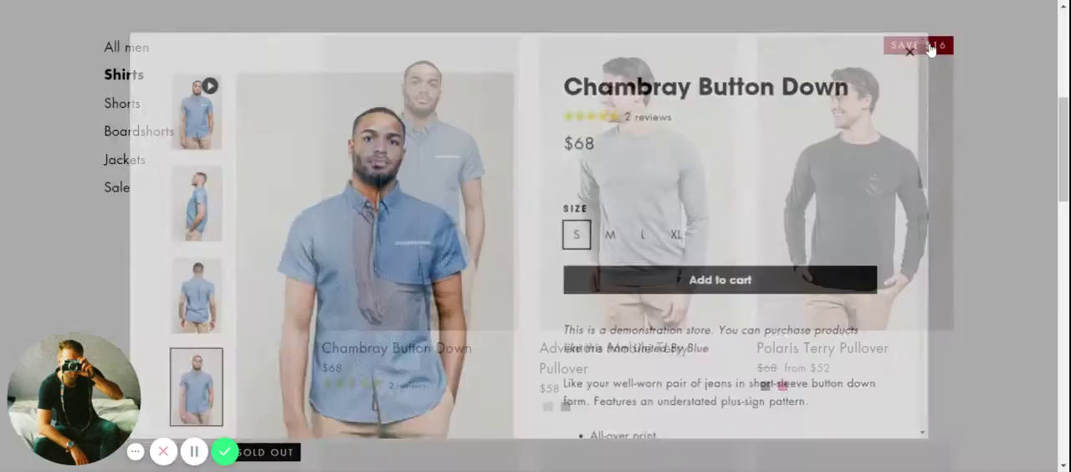
Close the shirt quick view and move down the Men collection grid past the tees
click(908, 50)
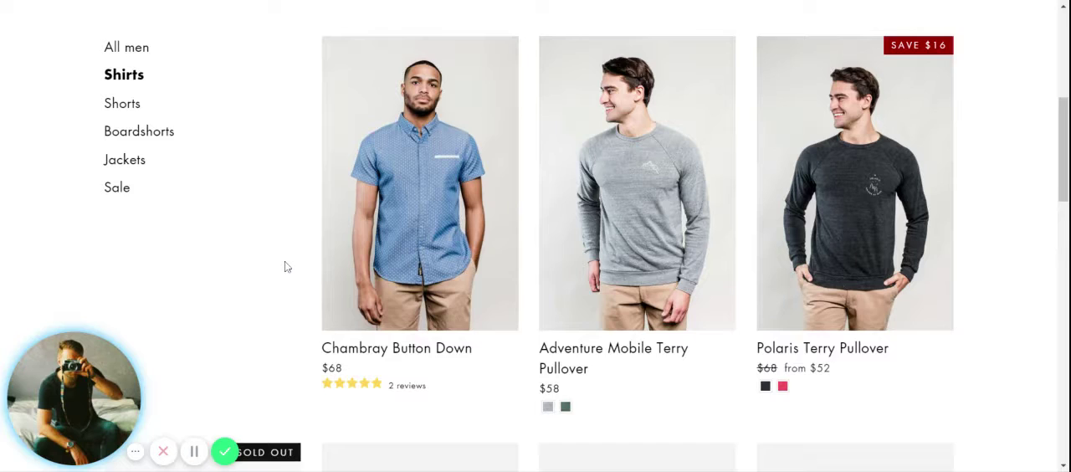
scroll(down, 3)
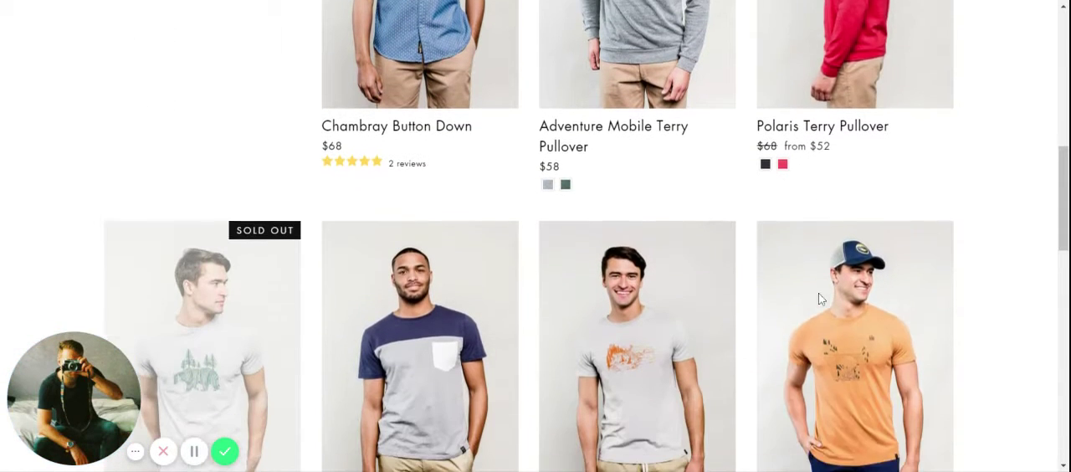
scroll(down, 3)
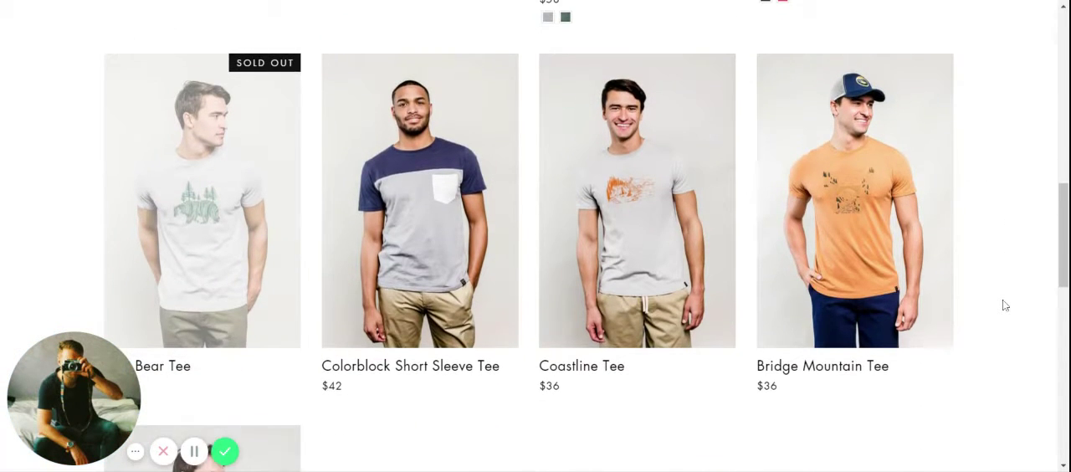
scroll(down, 3)
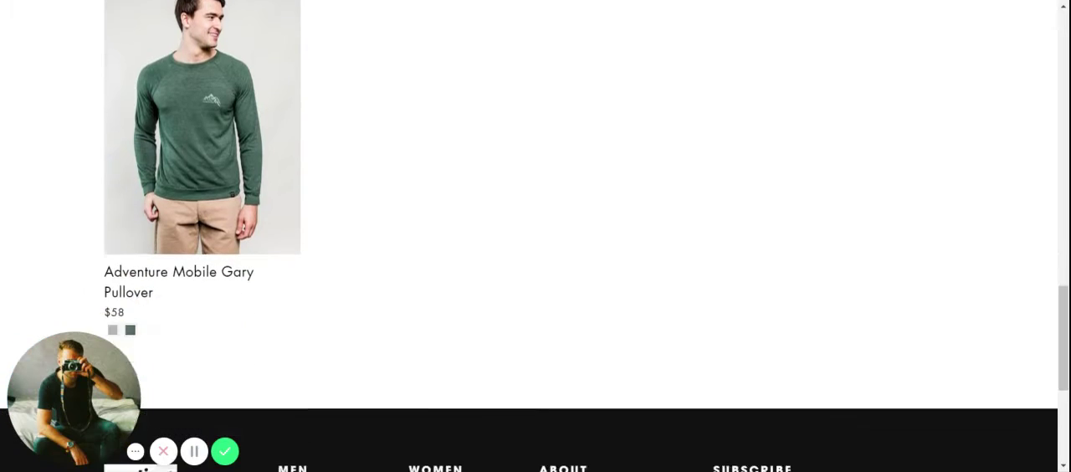
scroll(down, 3)
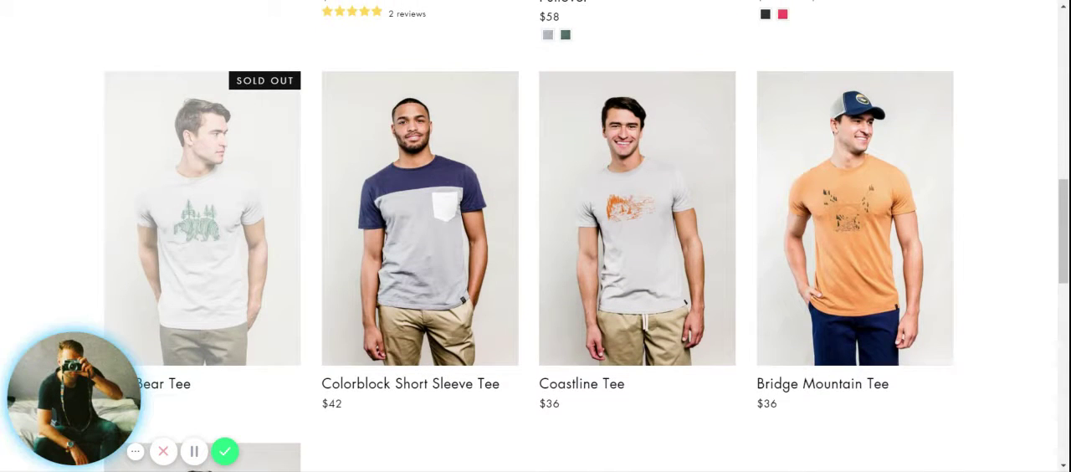
mouse_move(633, 235)
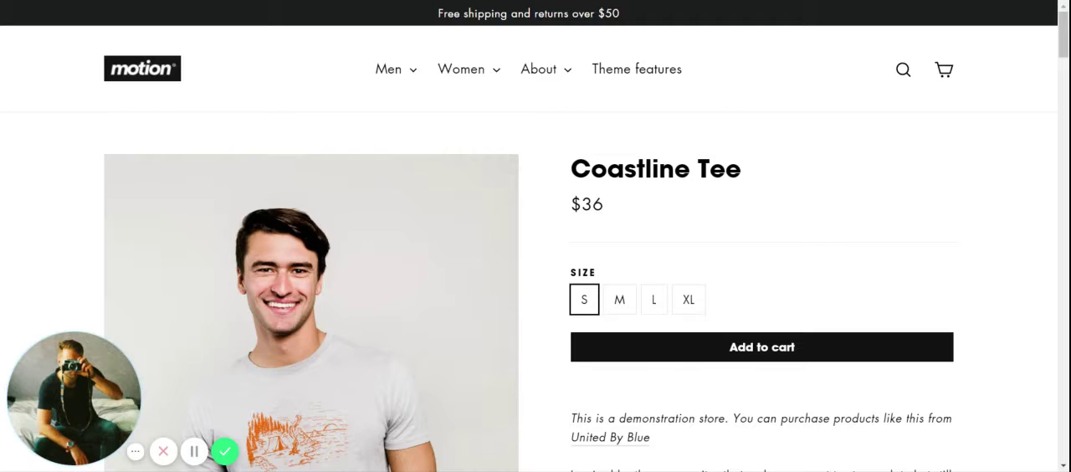
scroll(down, 3)
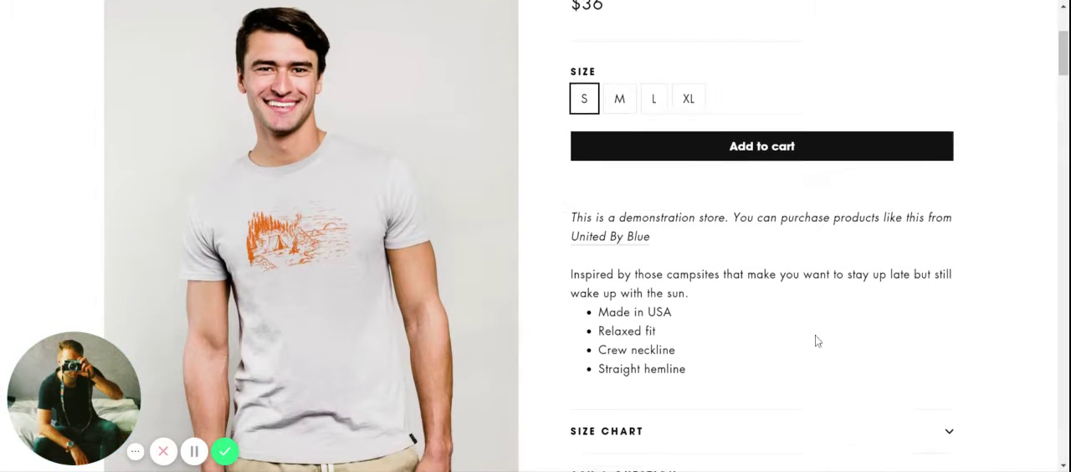
scroll(down, 3)
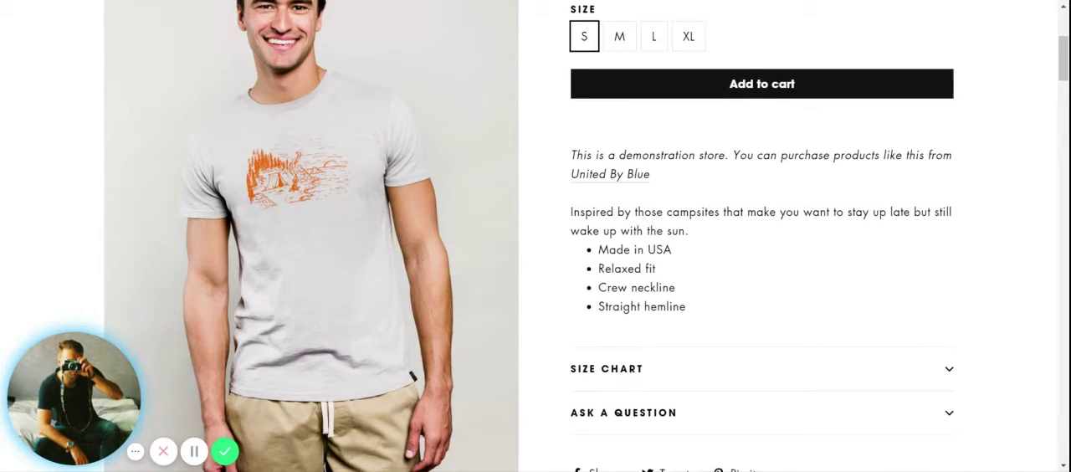
scroll(up, 3)
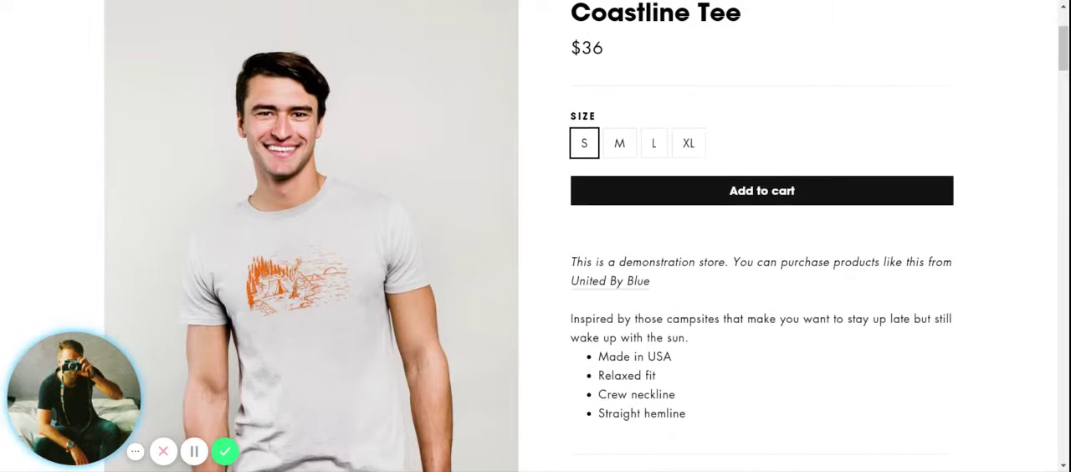
scroll(down, 3)
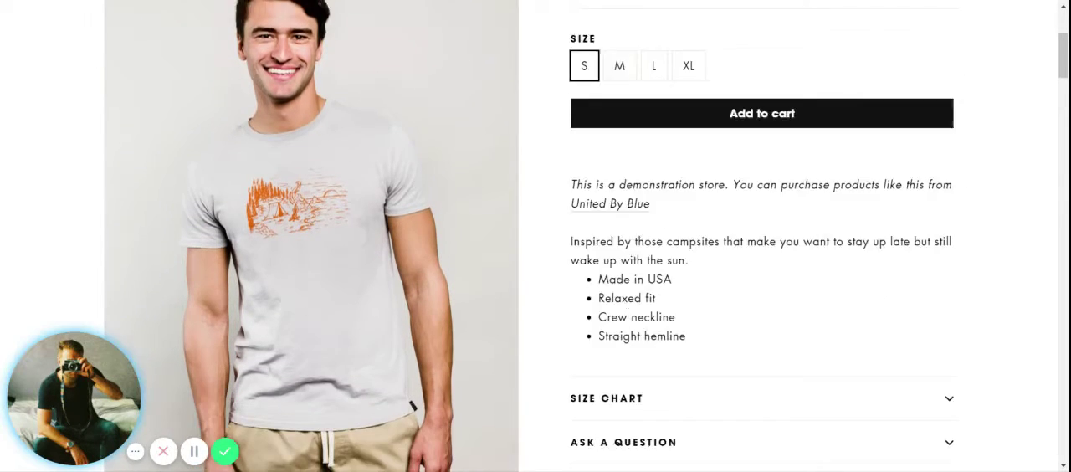
scroll(down, 3)
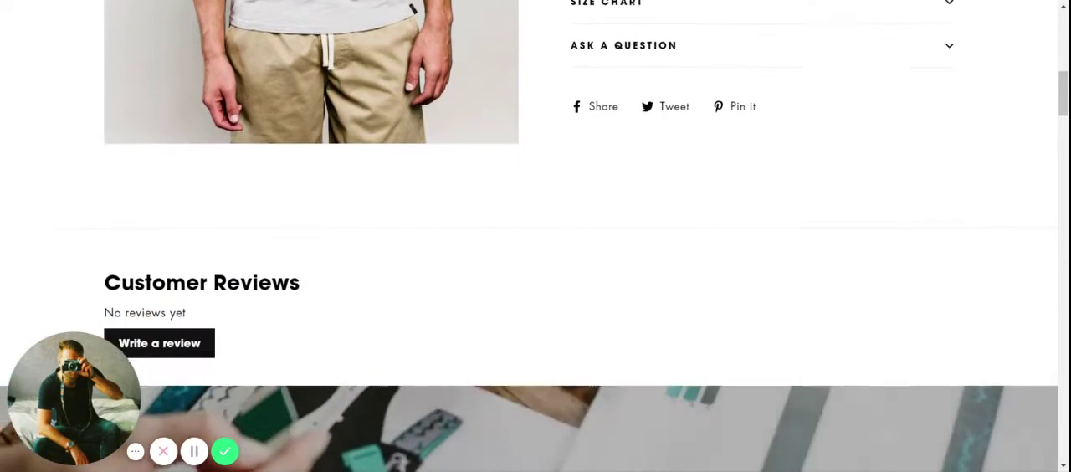
scroll(down, 3)
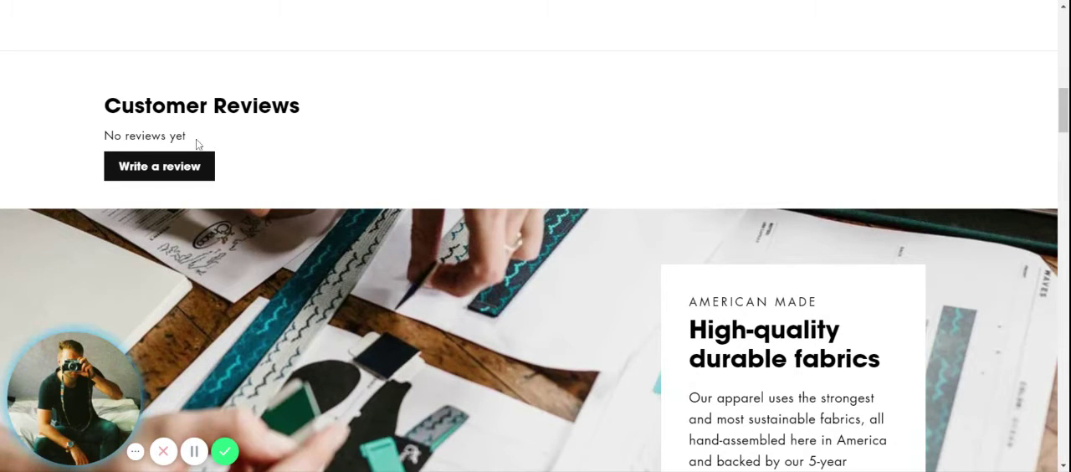
mouse_move(318, 173)
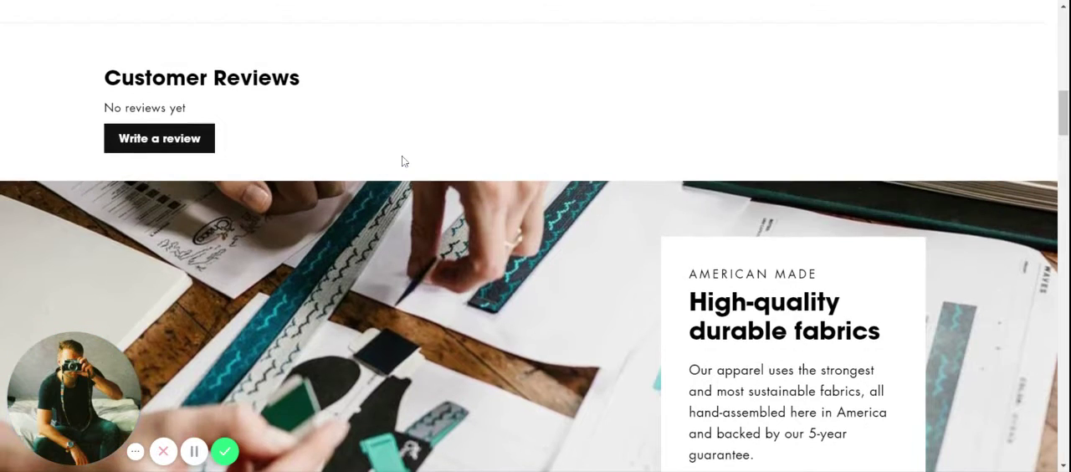
scroll(down, 3)
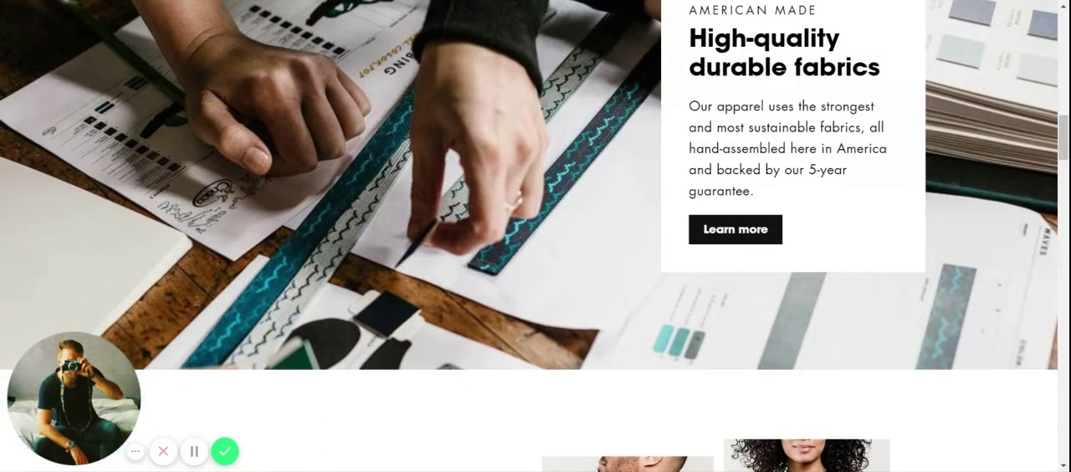
Scroll the Coastline Tee page past The perfect fit and Wrinkle-free to the Reviewed by experts video
scroll(down, 3)
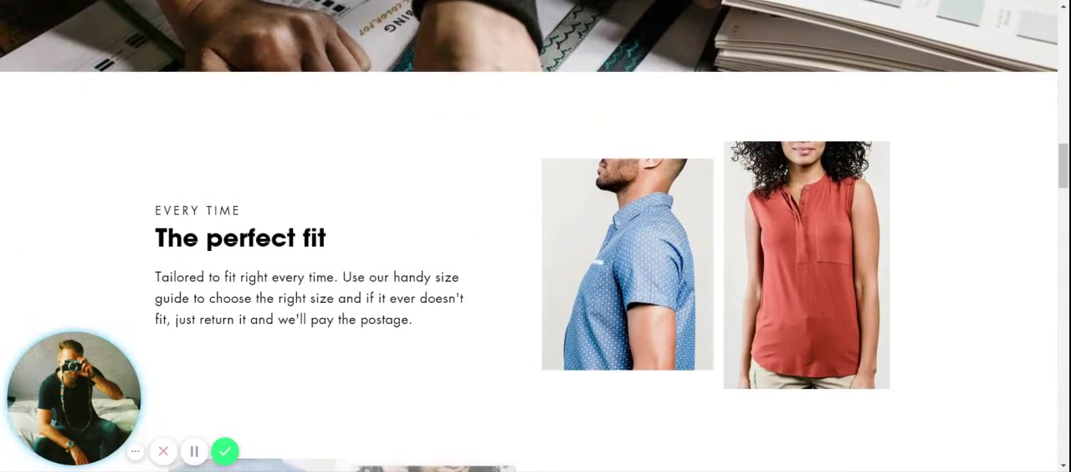
scroll(down, 3)
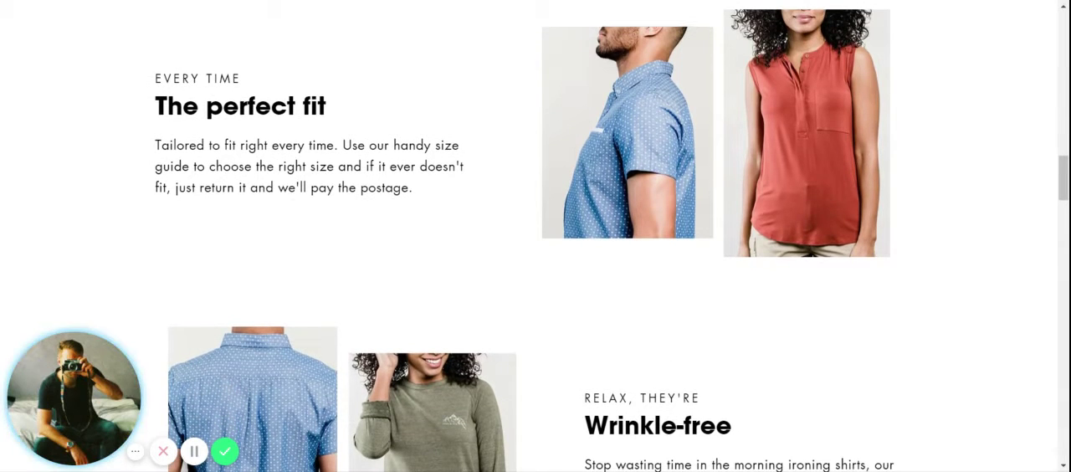
scroll(up, 3)
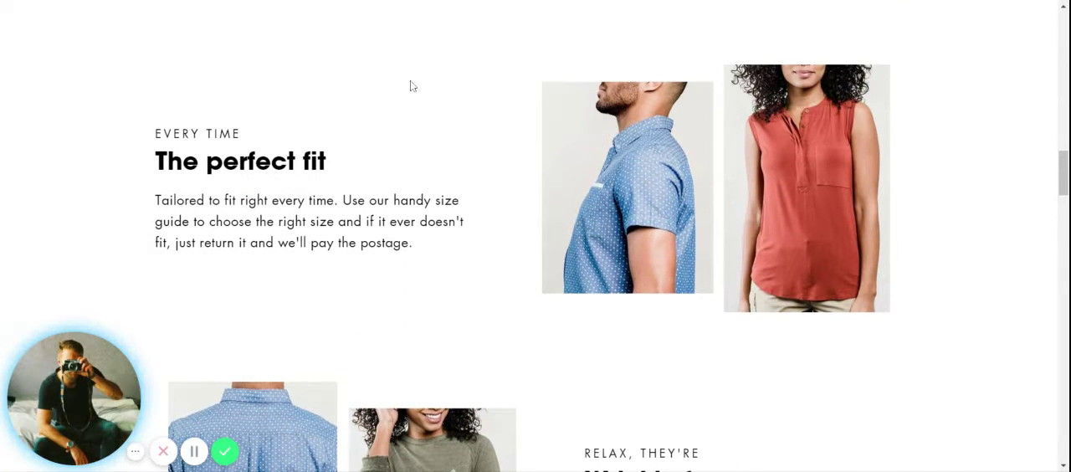
scroll(down, 3)
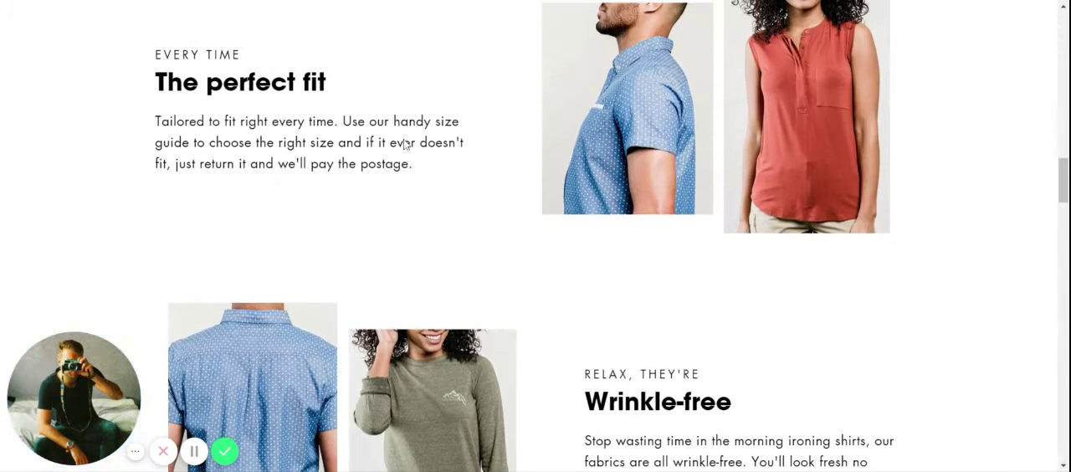
scroll(down, 3)
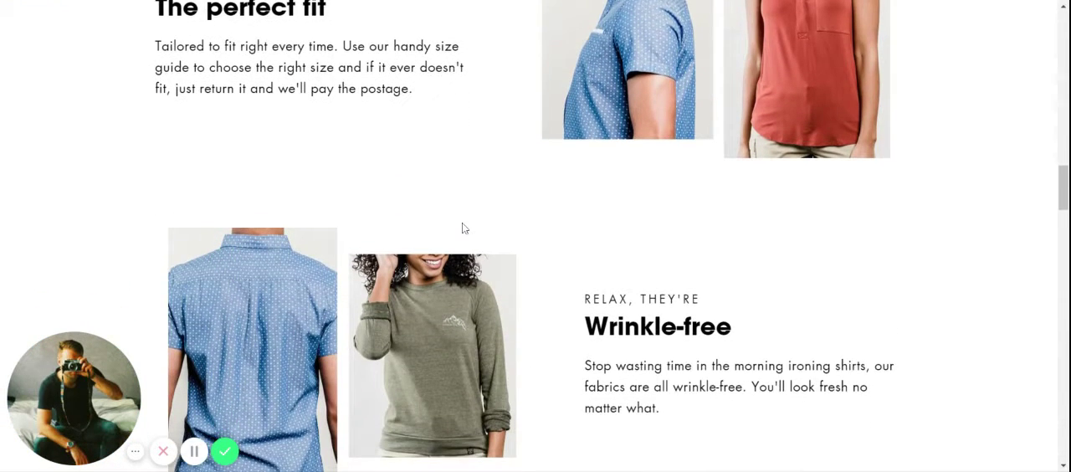
scroll(down, 3)
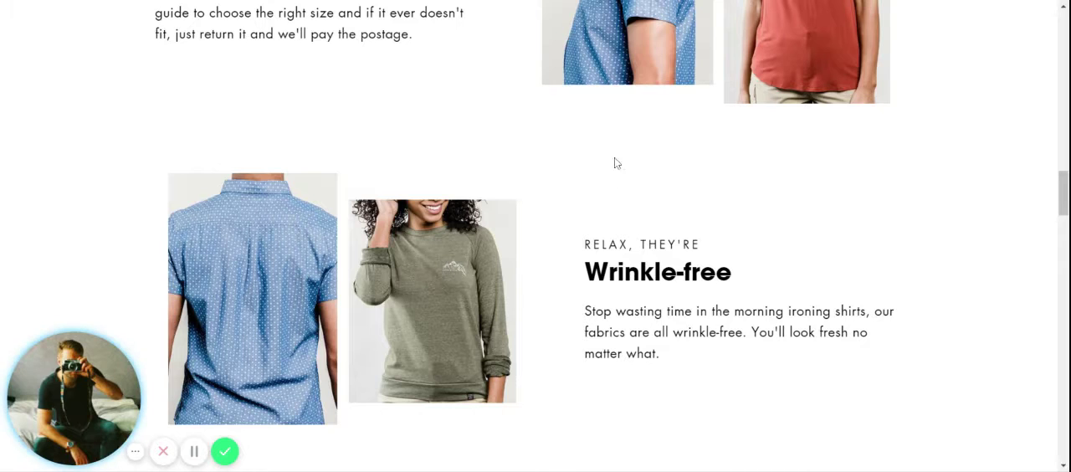
scroll(up, 3)
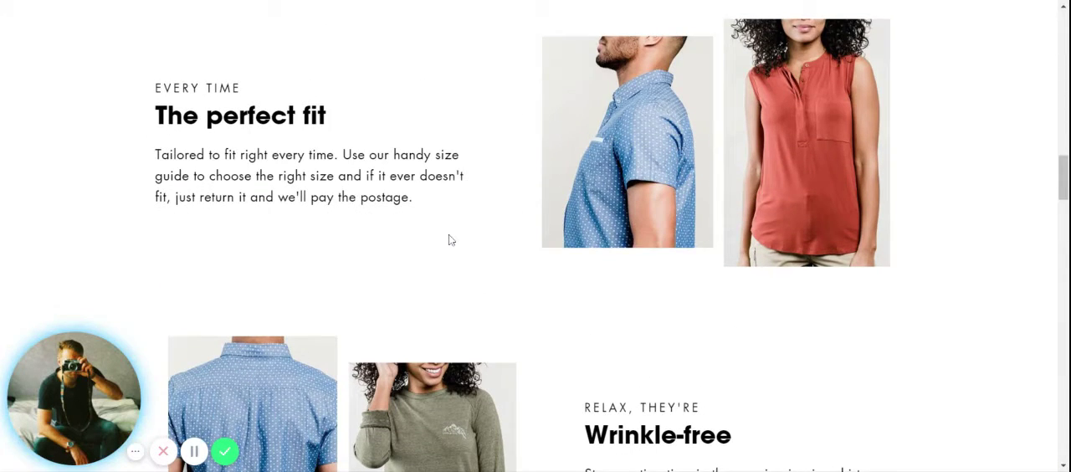
scroll(down, 3)
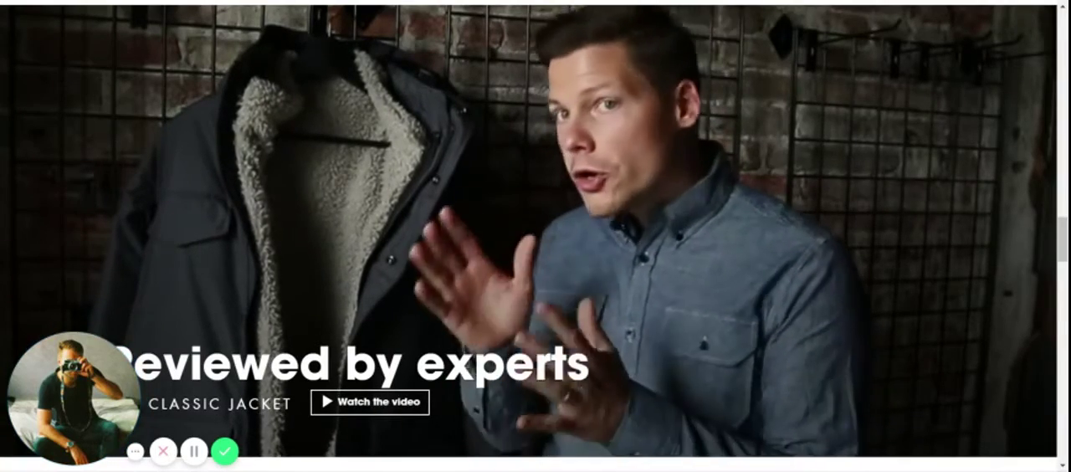
Scroll past the testimonials and photo gallery to the You may also like recommendations
scroll(down, 3)
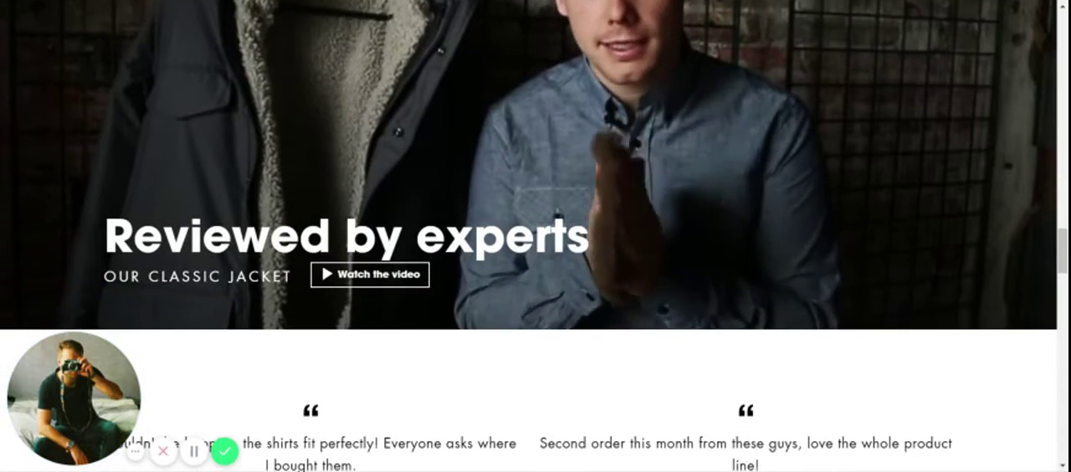
scroll(down, 3)
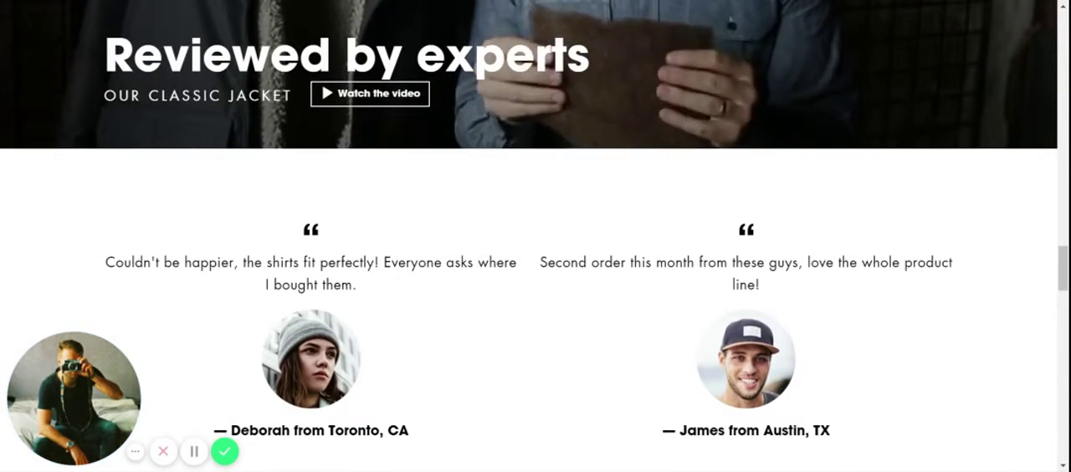
scroll(down, 3)
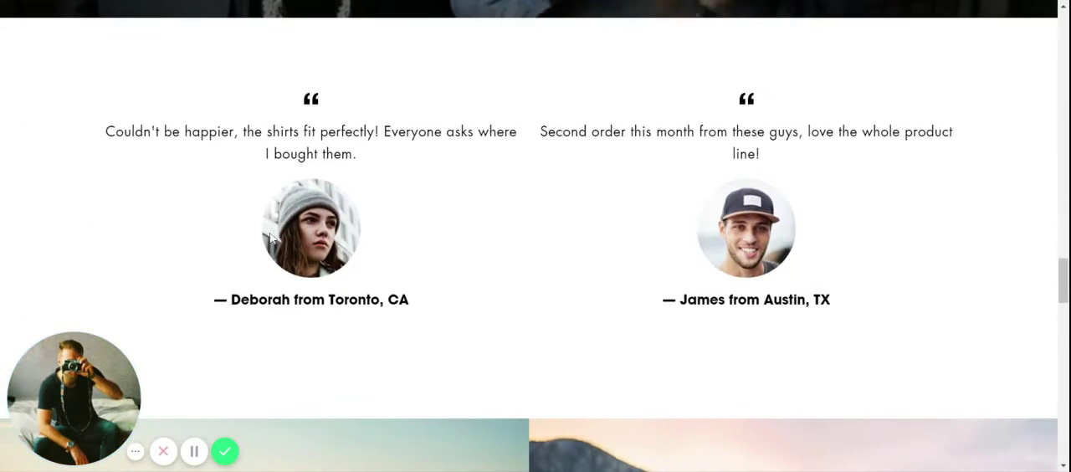
scroll(down, 3)
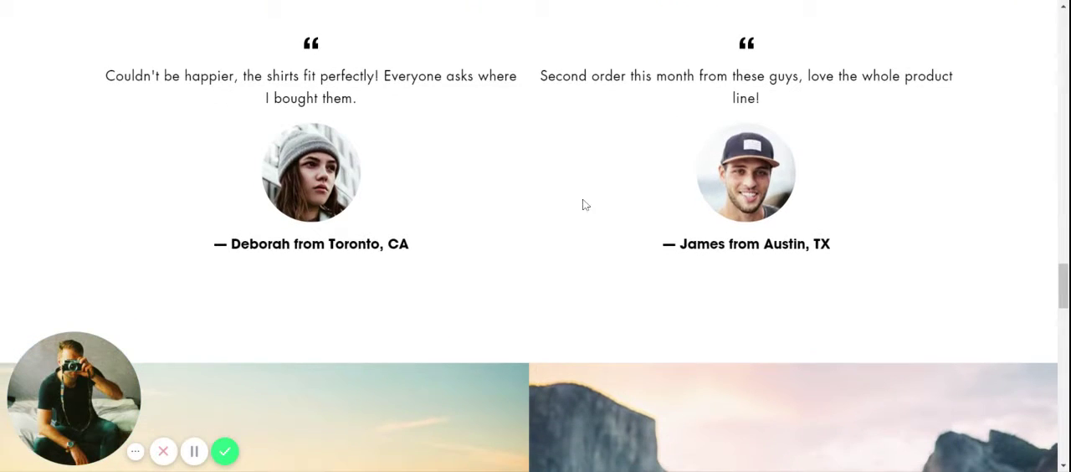
scroll(down, 3)
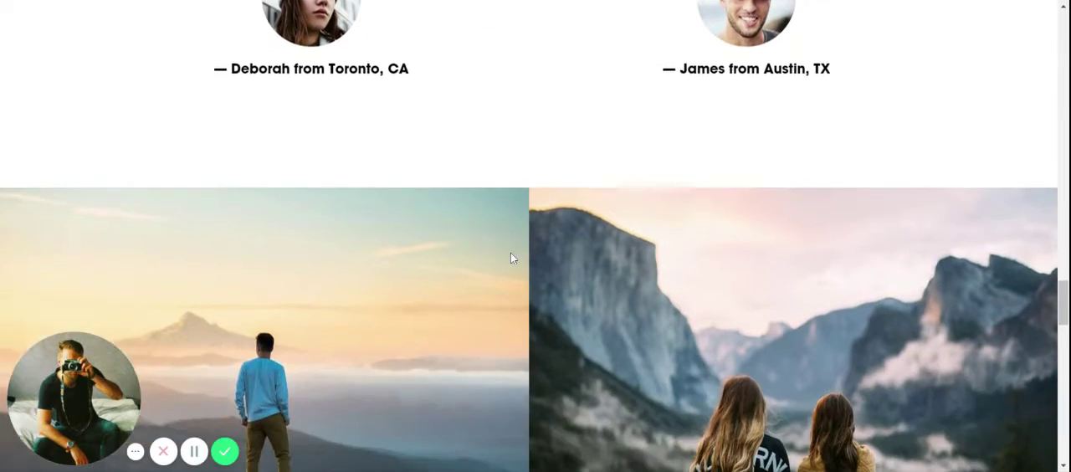
scroll(down, 3)
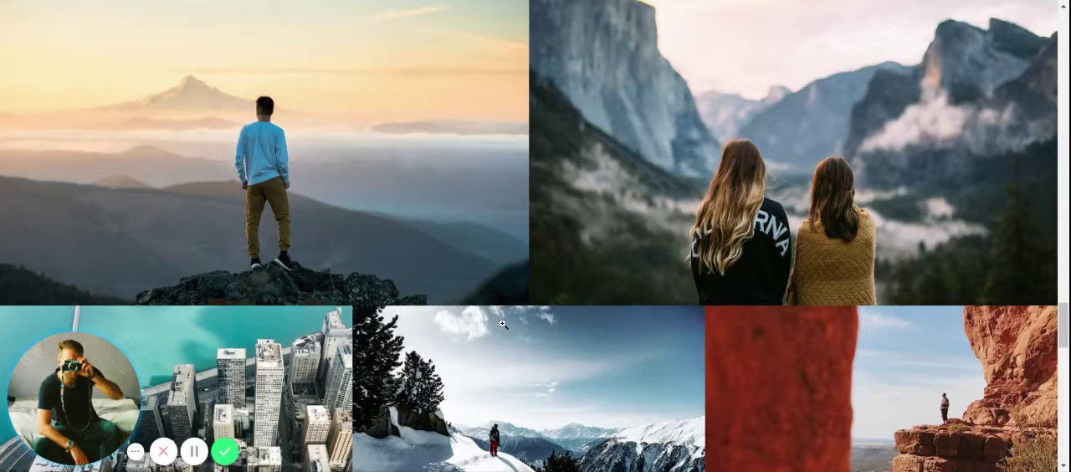
scroll(down, 3)
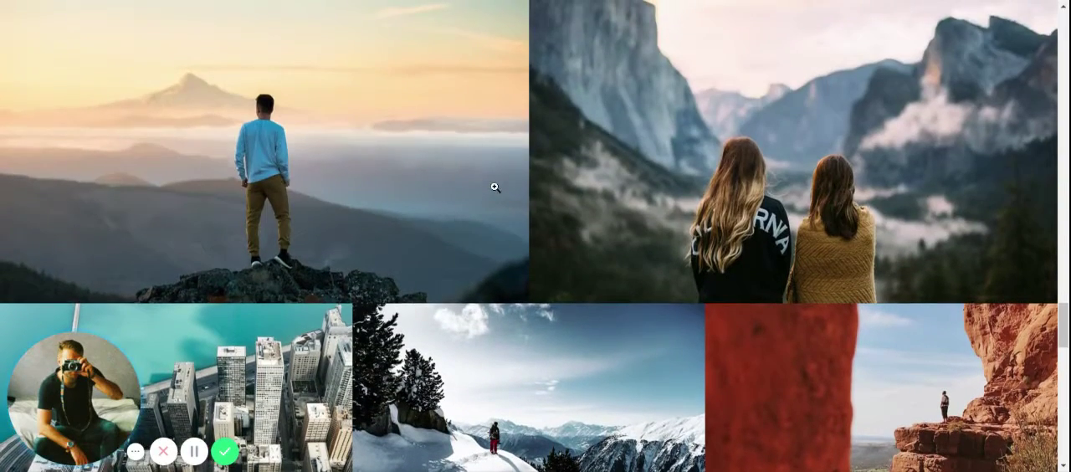
scroll(down, 3)
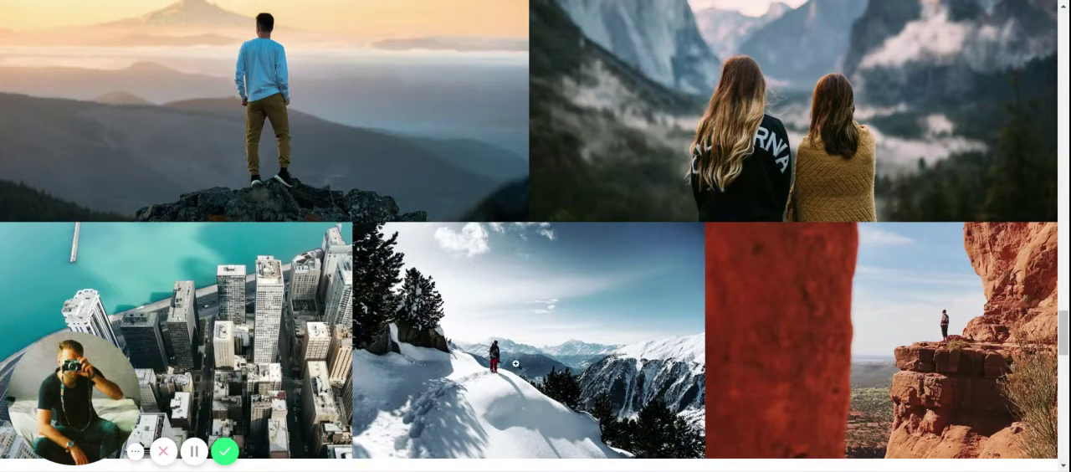
click(515, 363)
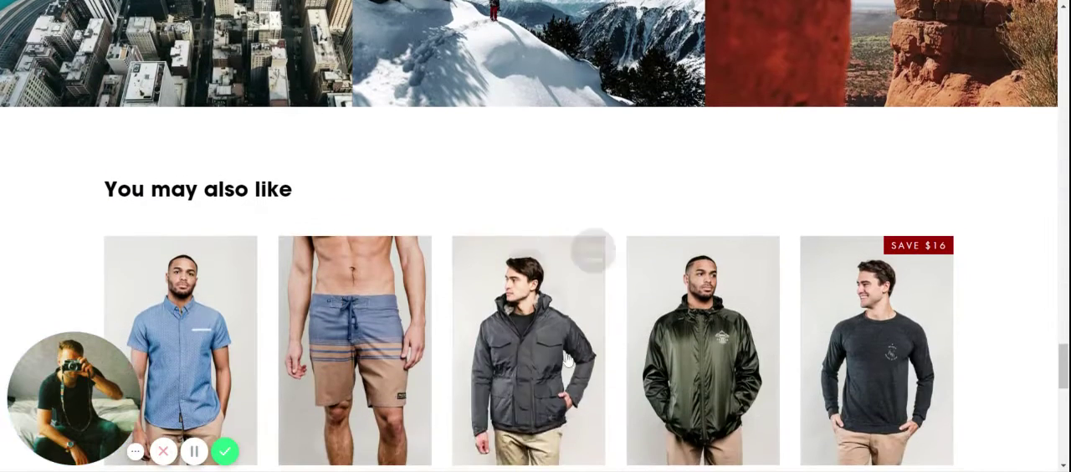
scroll(down, 3)
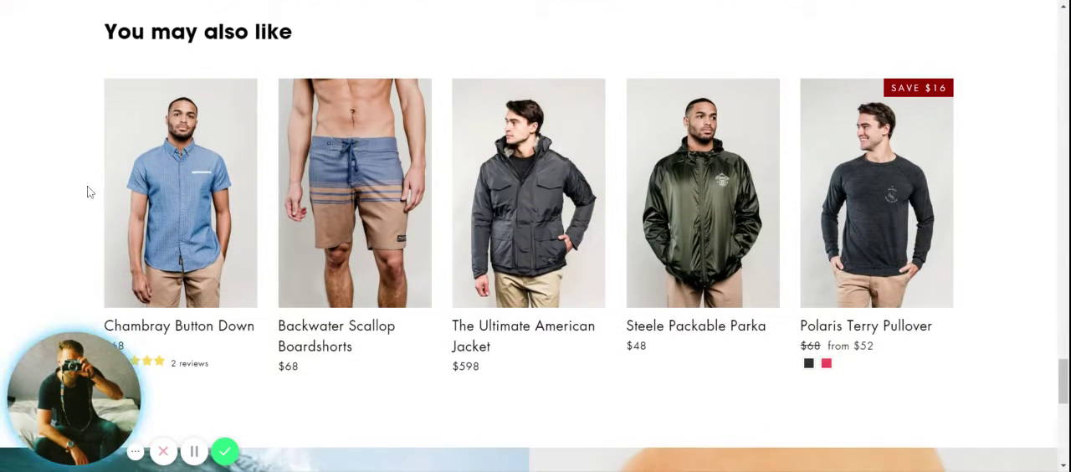
scroll(down, 3)
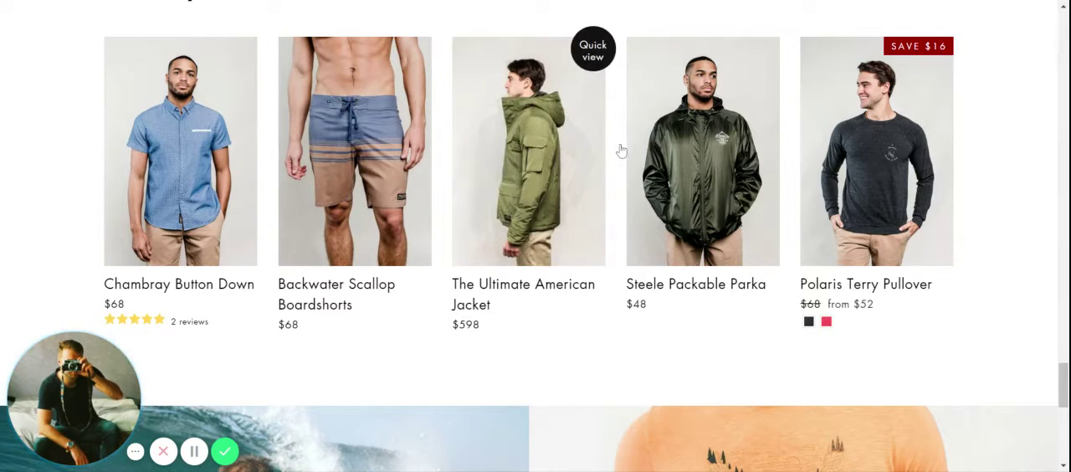
scroll(up, 3)
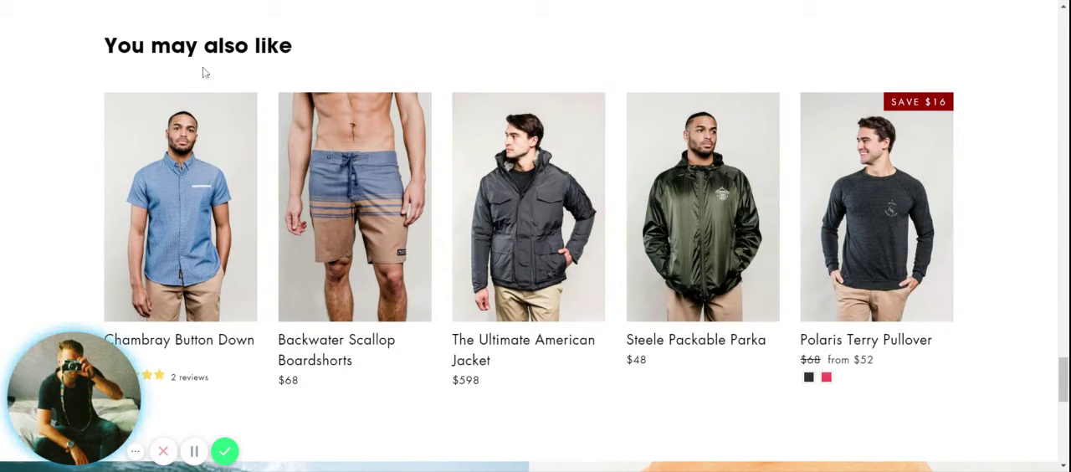
mouse_move(830, 64)
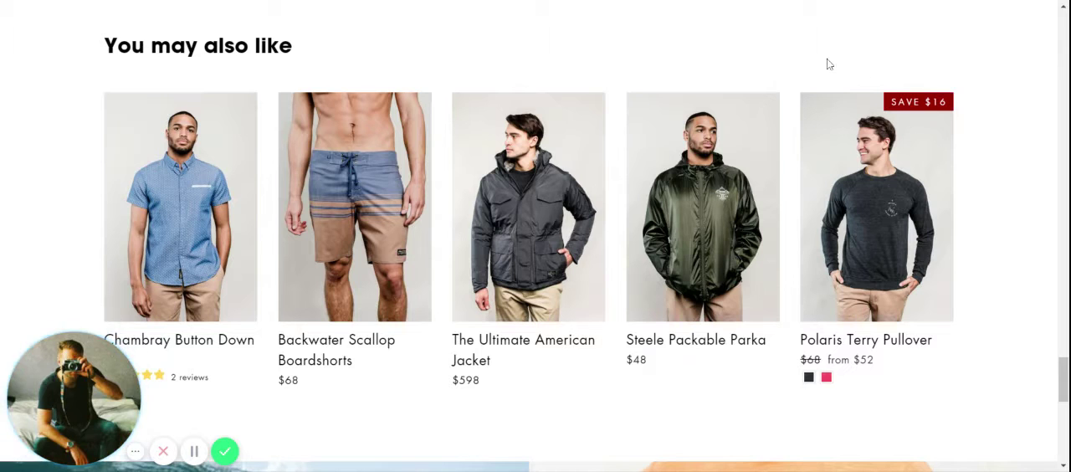
mouse_move(940, 107)
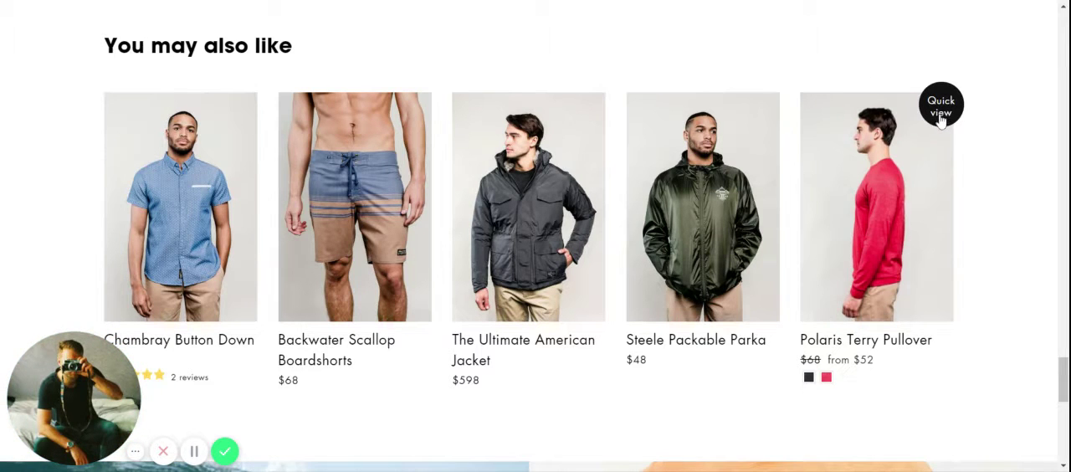
click(940, 107)
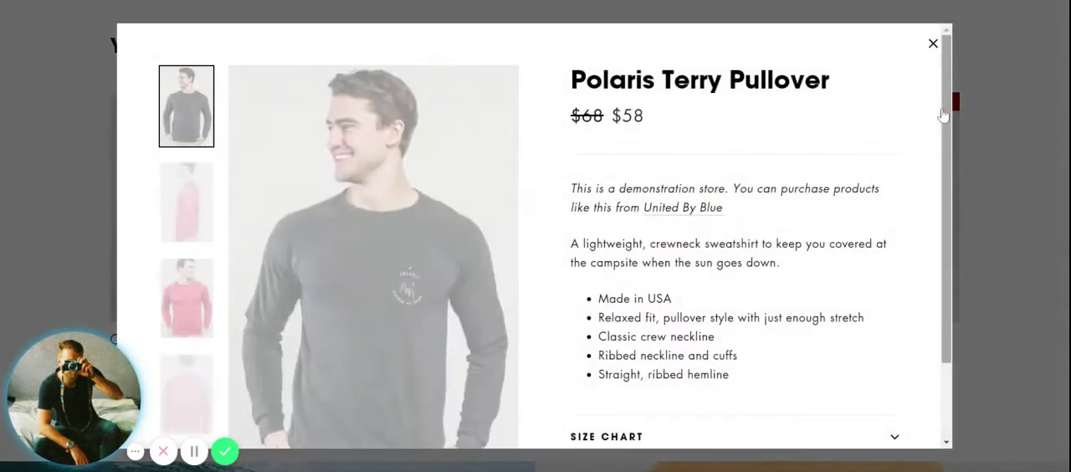
scroll(up, 3)
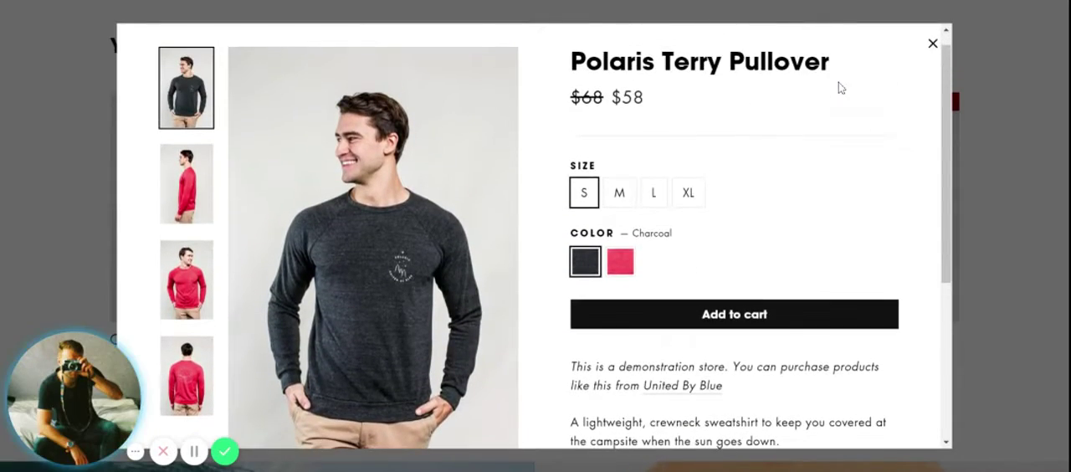
click(932, 43)
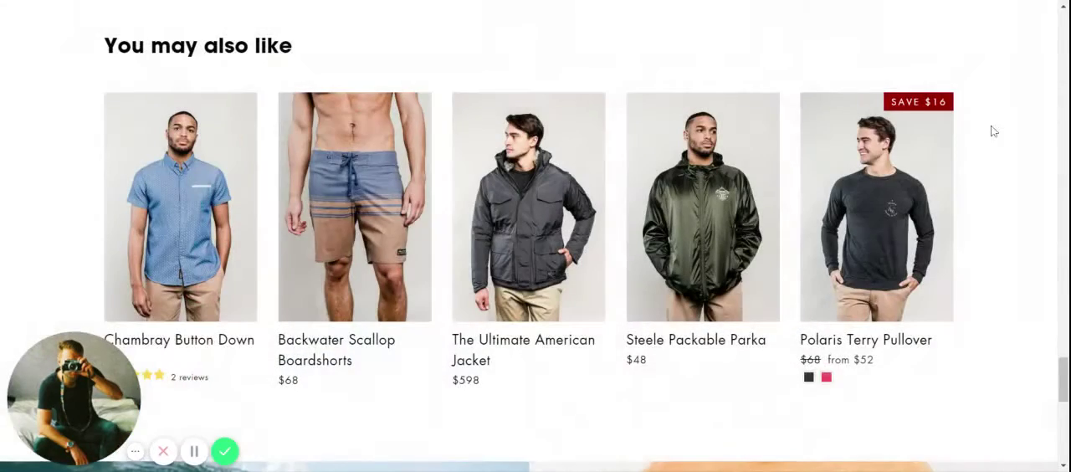
Scroll the Bridge Mountain Tee page past Size chart and Ask a question to Customer Reviews
scroll(down, 3)
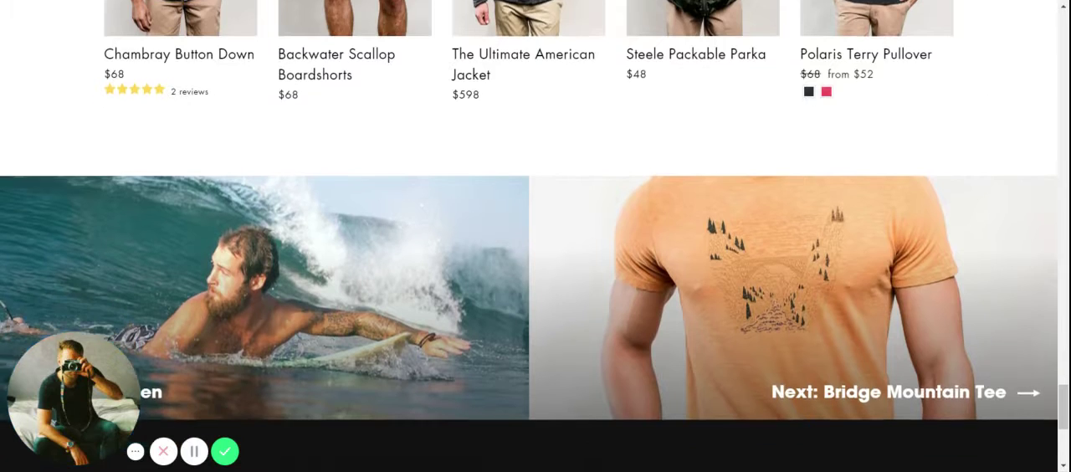
scroll(down, 3)
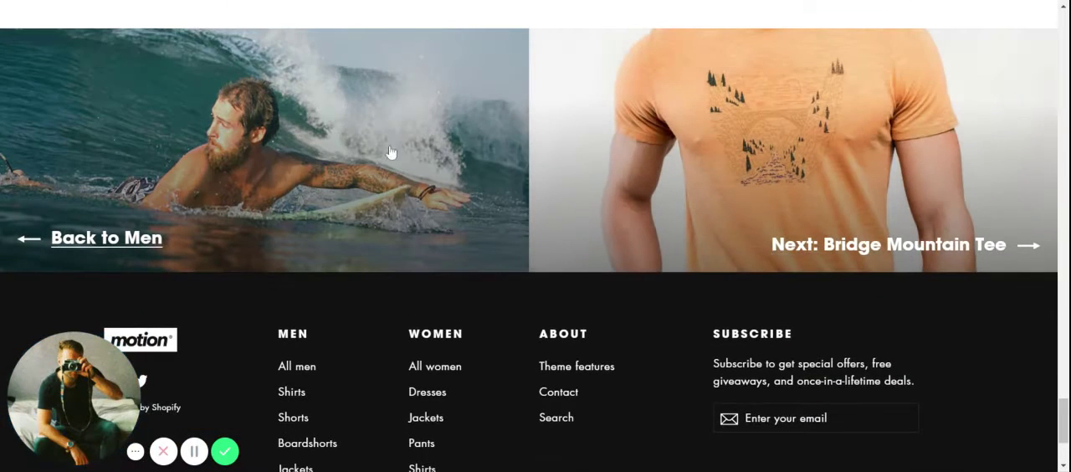
mouse_move(264, 221)
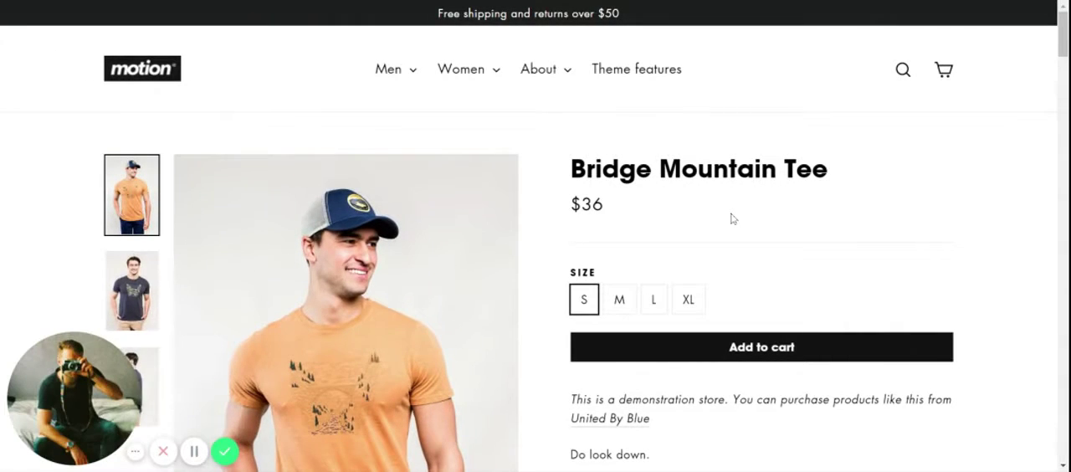
scroll(down, 3)
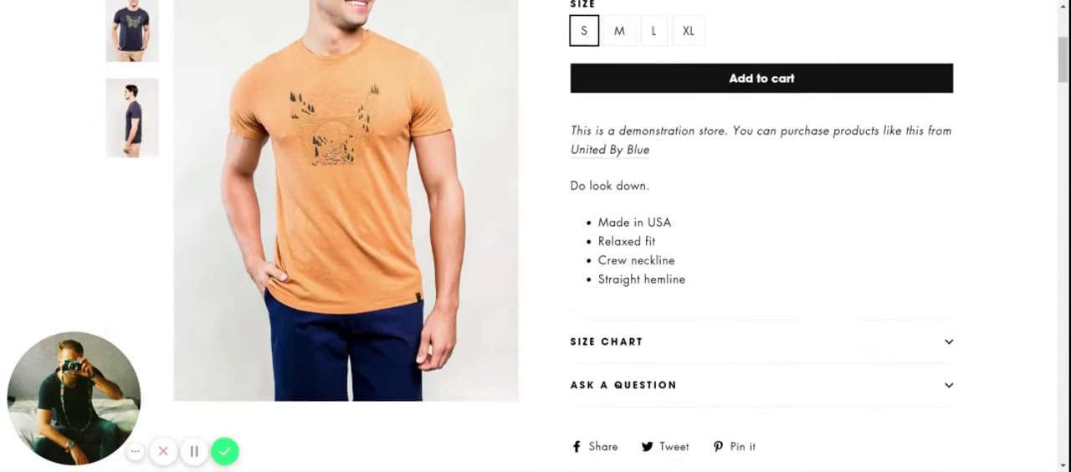
scroll(down, 3)
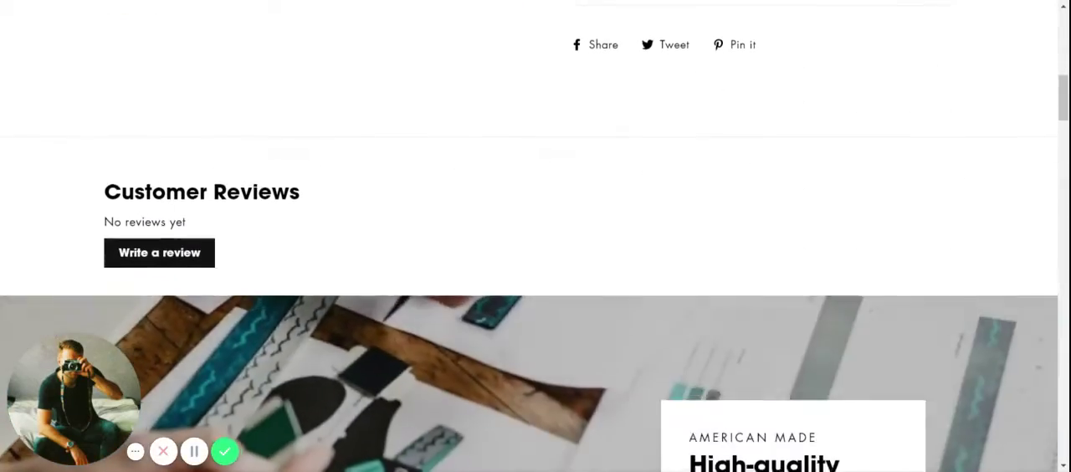
scroll(down, 3)
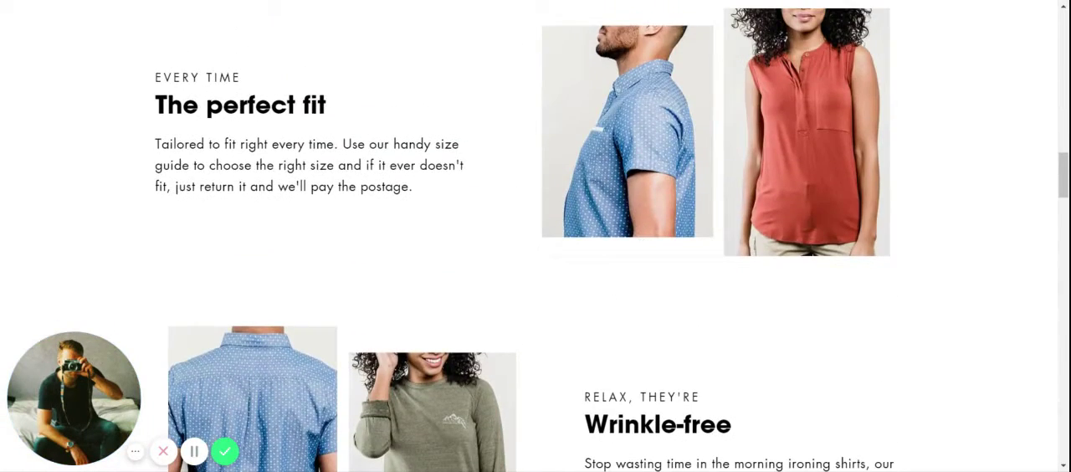
scroll(down, 3)
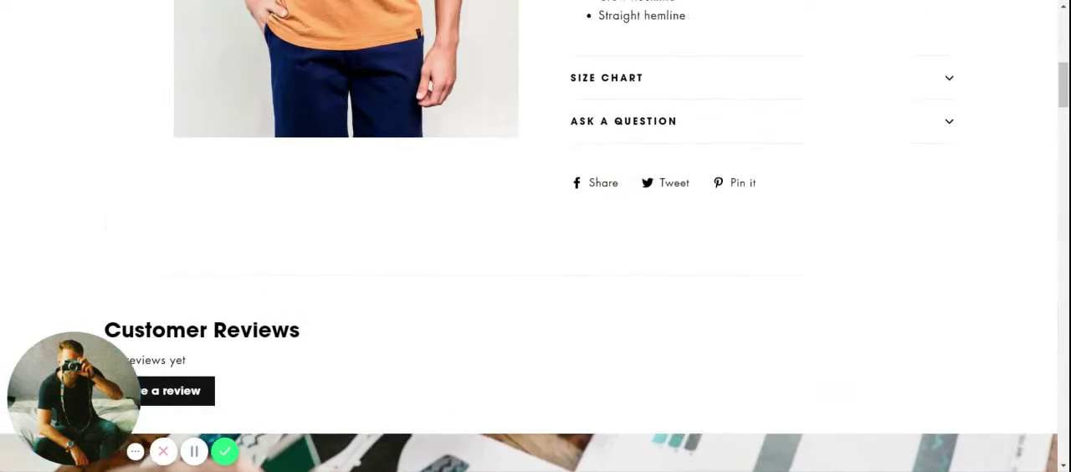
scroll(up, 3)
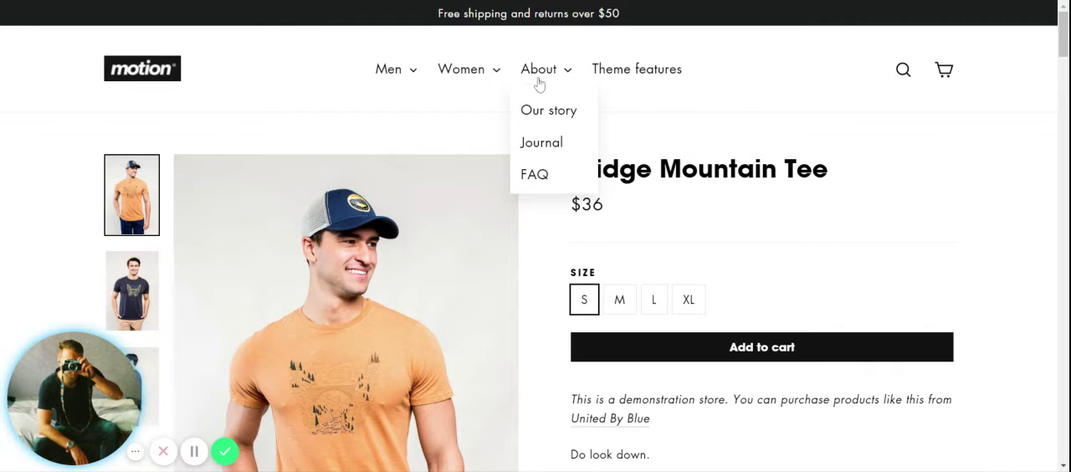
mouse_move(547, 121)
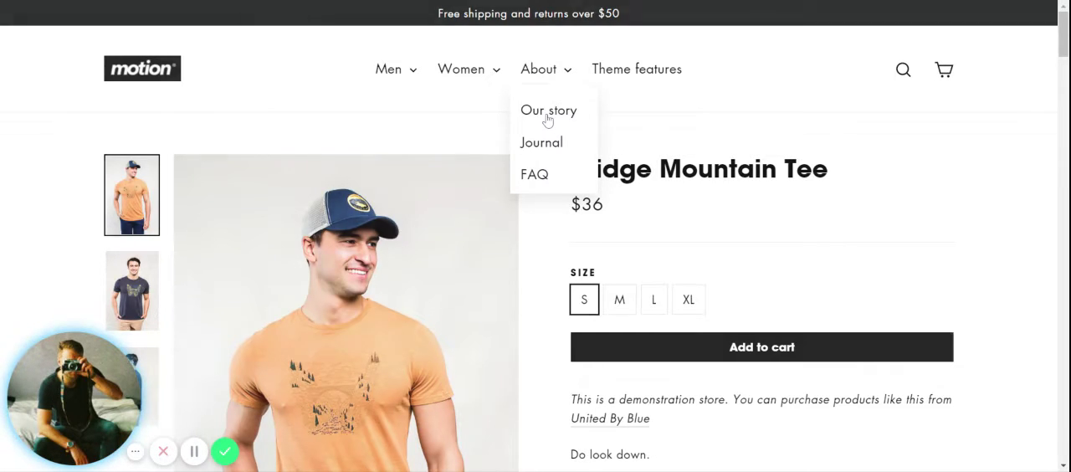
Go to the Our story page from the About menu
click(549, 111)
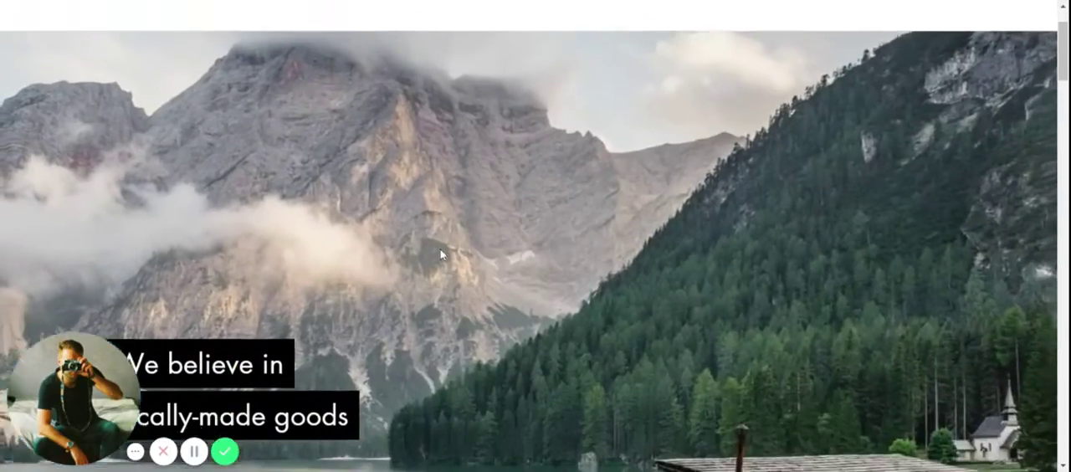
Scroll the Our story page down through the Brooklyn and Philadelphia store locations and maps
scroll(down, 3)
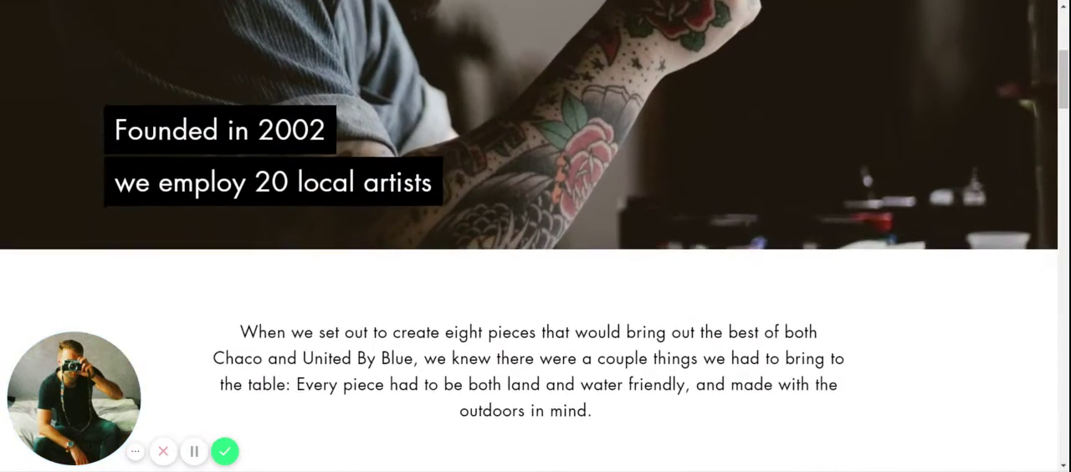
scroll(down, 3)
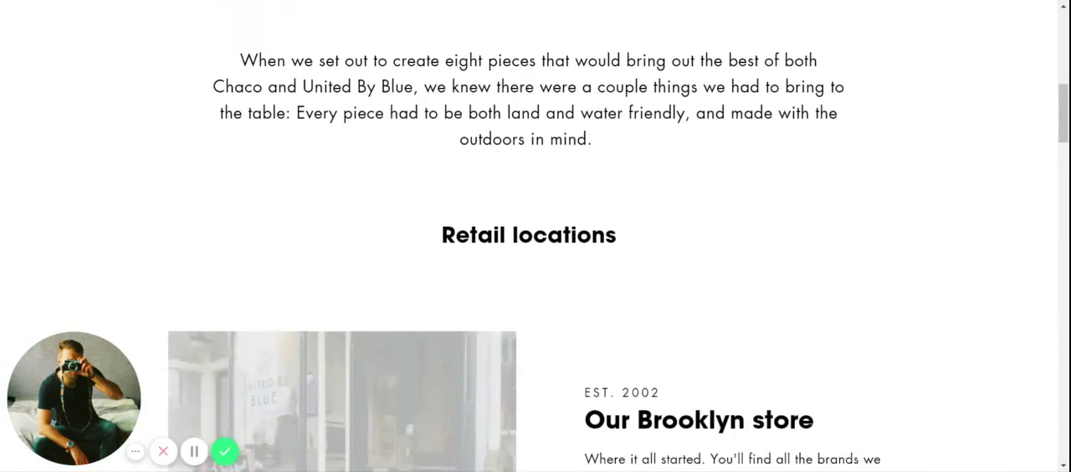
scroll(down, 3)
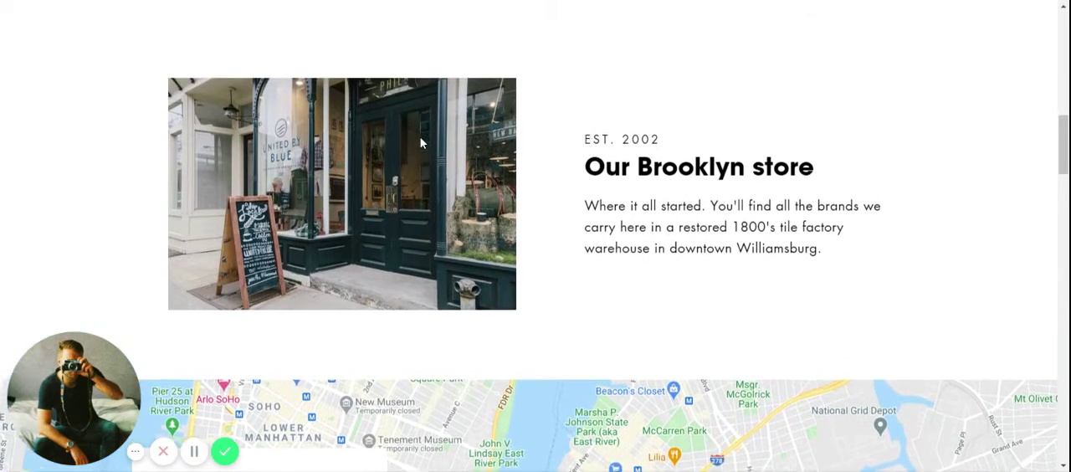
scroll(down, 3)
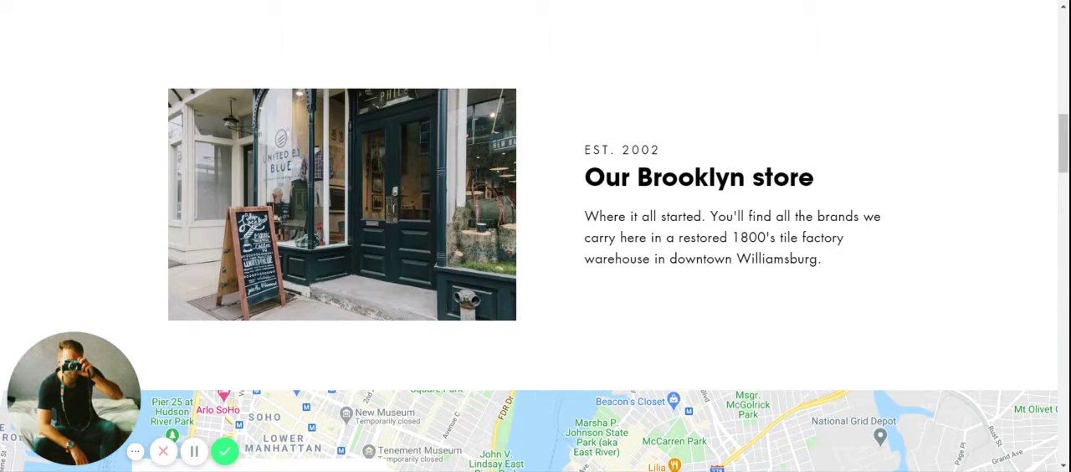
scroll(down, 3)
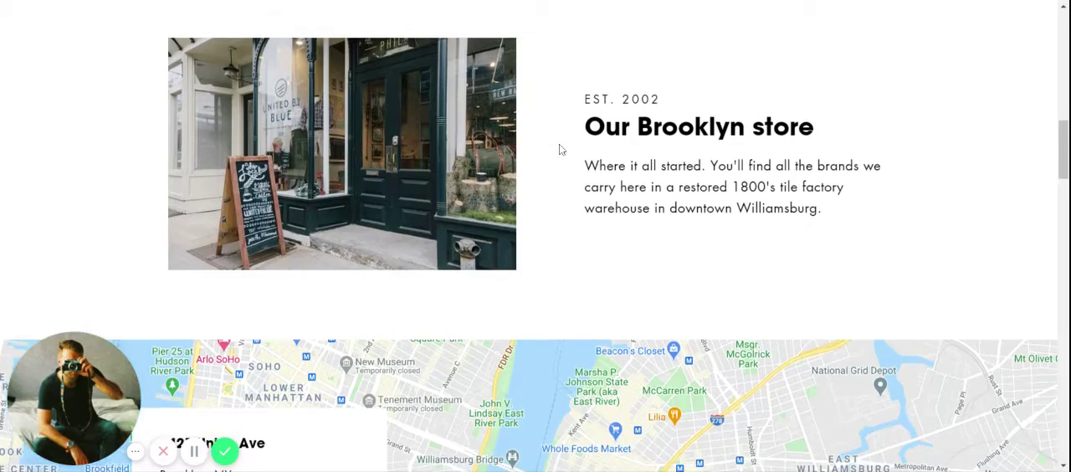
scroll(down, 3)
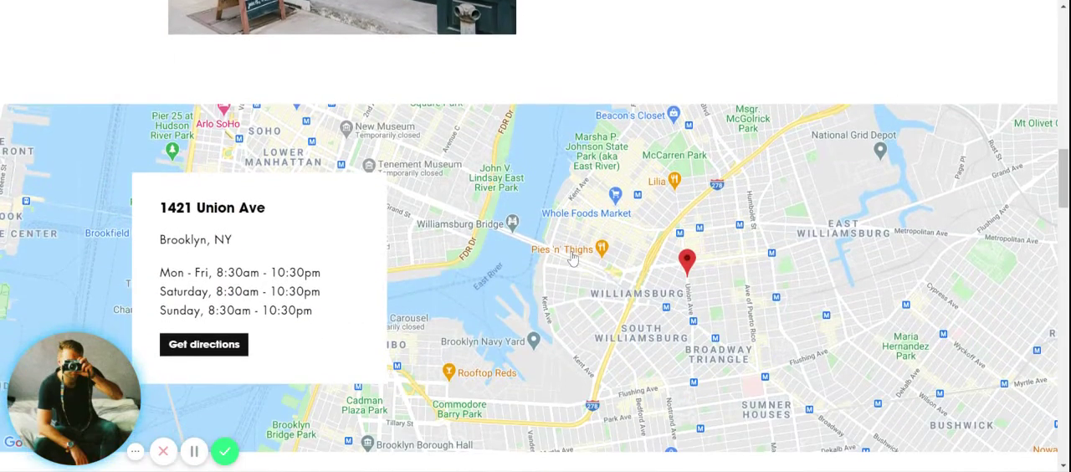
scroll(down, 3)
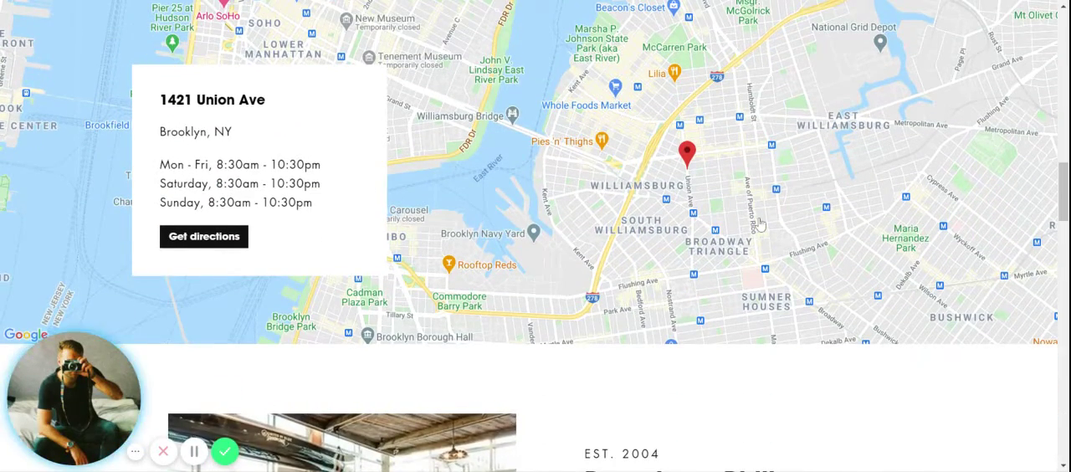
Continue down past the maps to the Shop the classics products
scroll(down, 3)
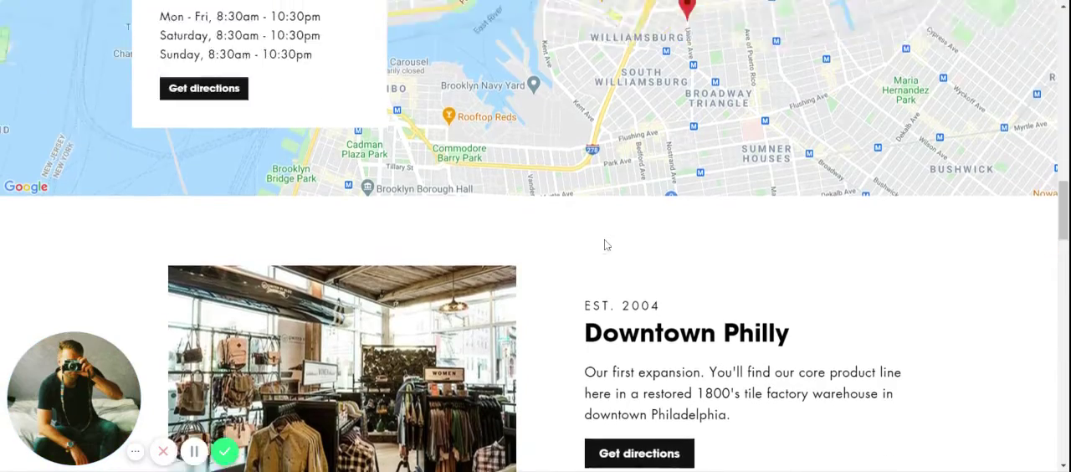
scroll(up, 3)
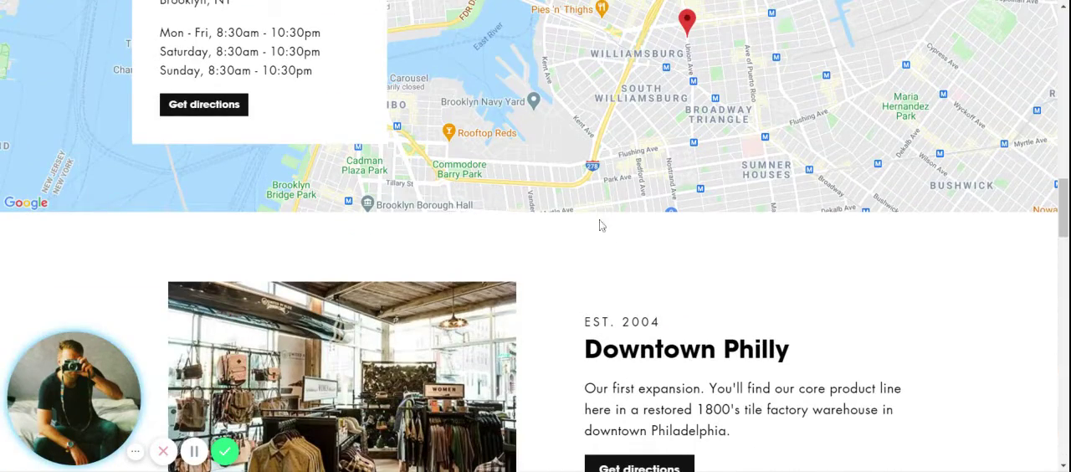
scroll(down, 3)
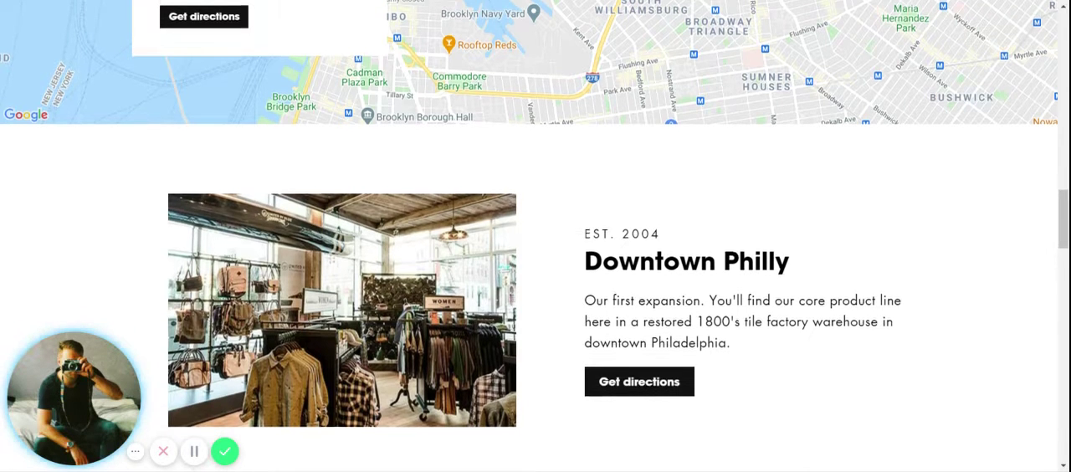
scroll(down, 3)
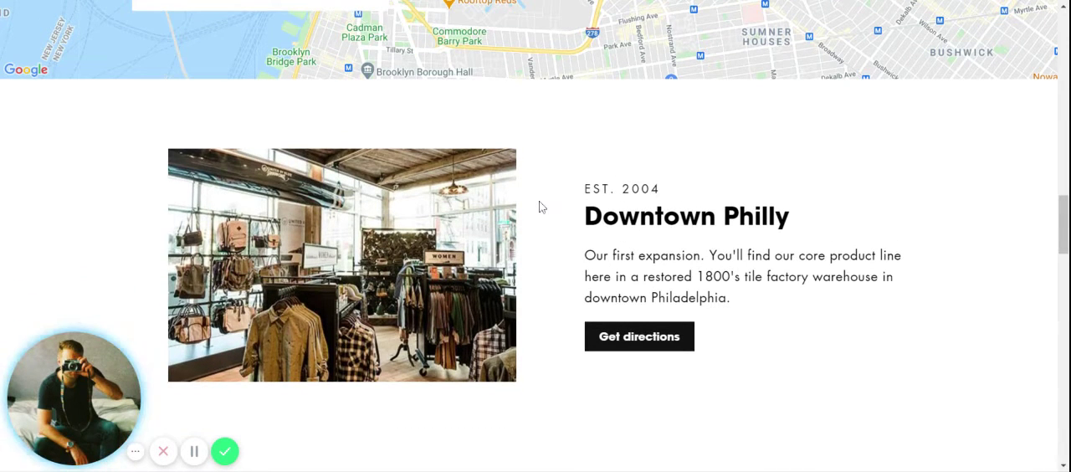
scroll(down, 3)
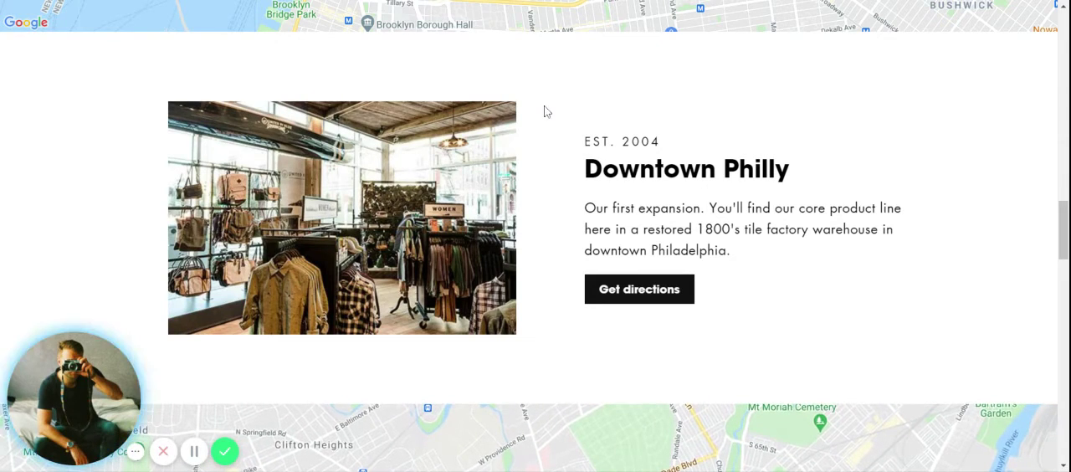
click(640, 287)
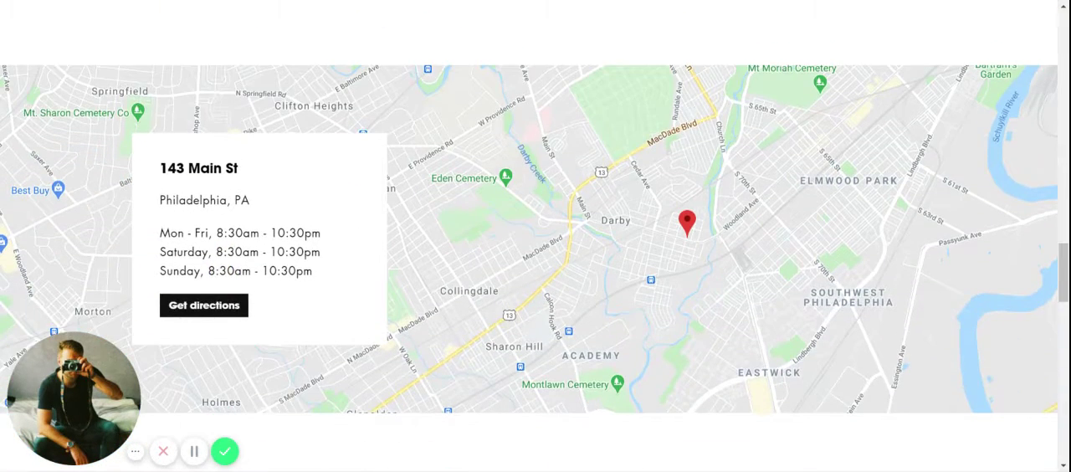
scroll(down, 3)
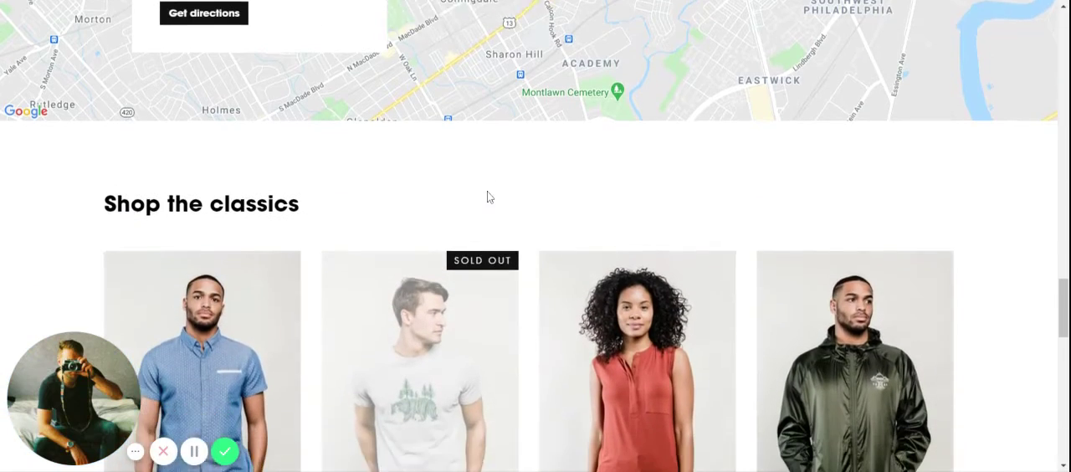
Scroll through Shop the classics and the image cards to the footer, then back up
scroll(down, 3)
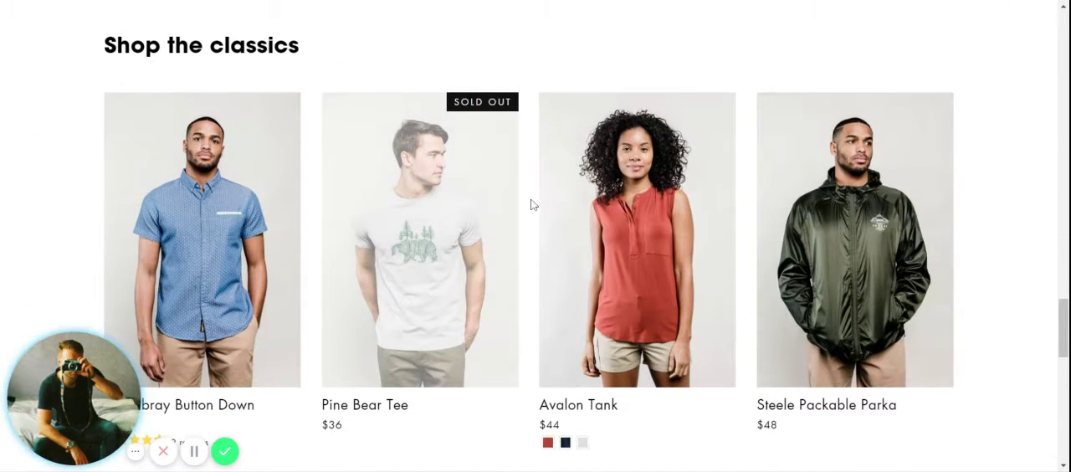
scroll(down, 3)
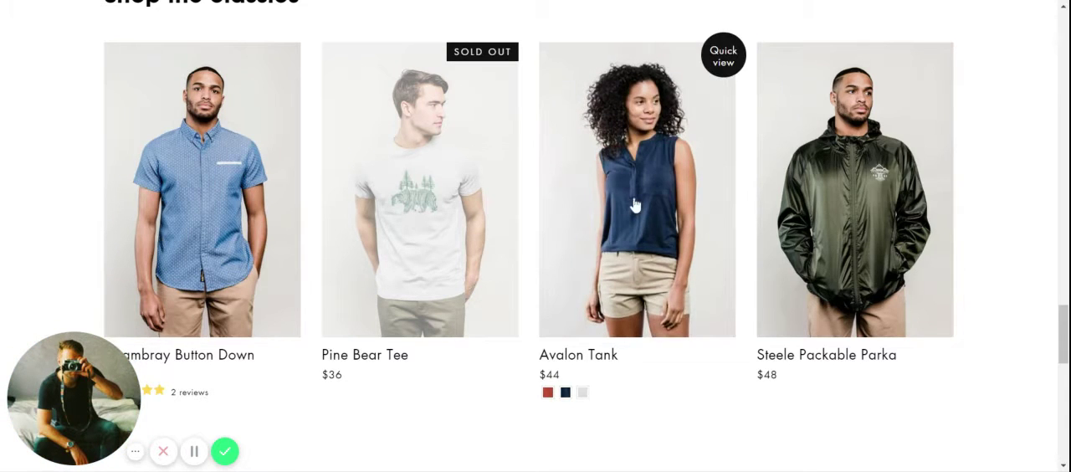
scroll(down, 3)
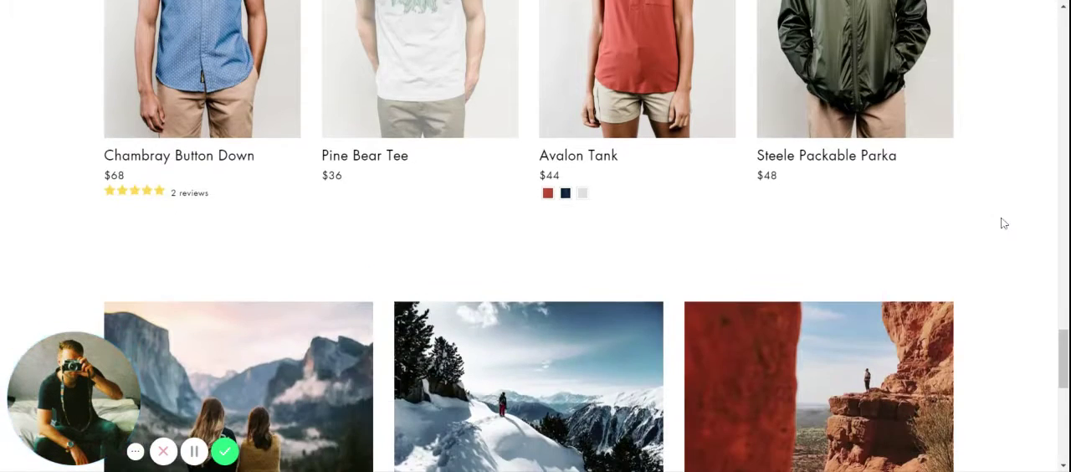
scroll(down, 3)
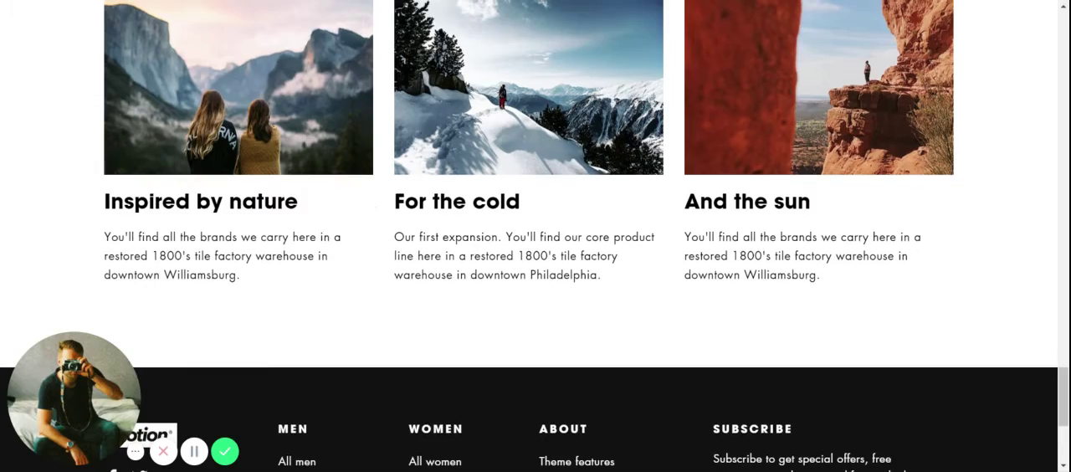
scroll(up, 3)
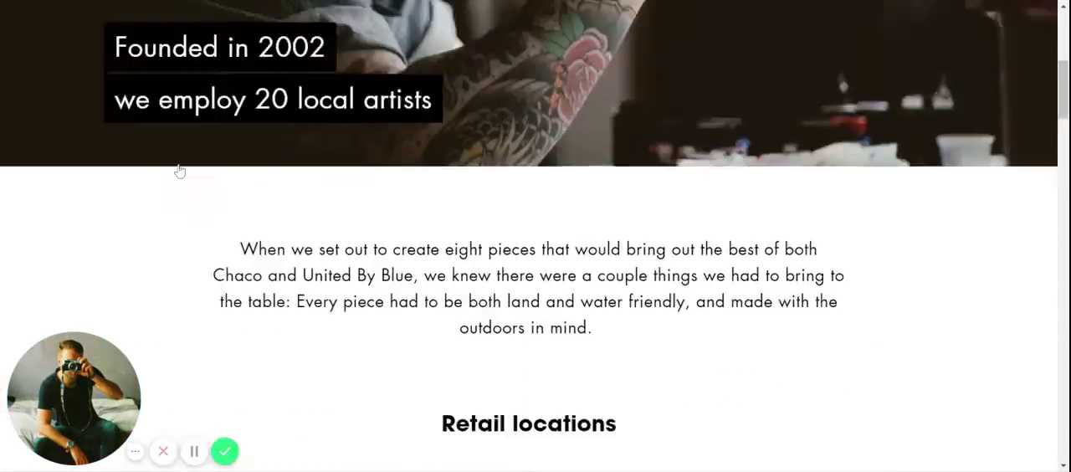
Return to the top and go to the Theme features page
scroll(up, 3)
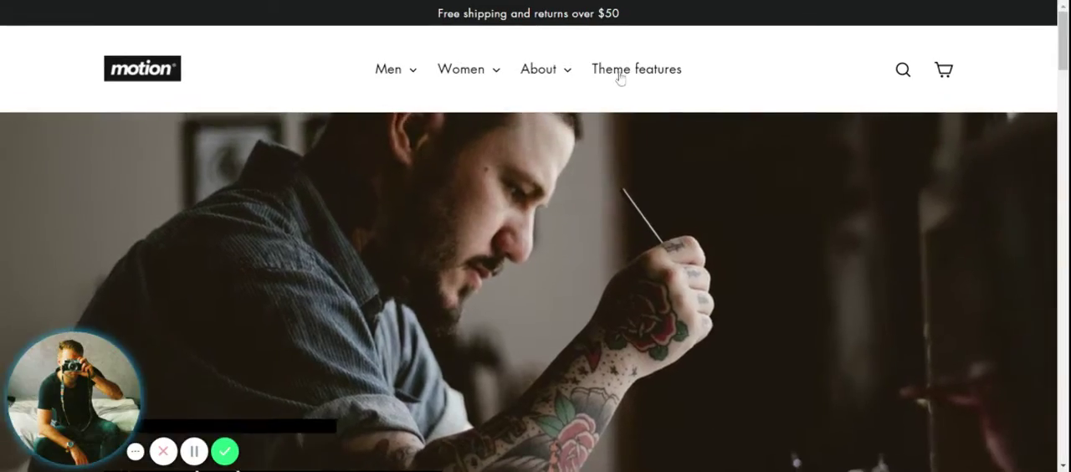
click(635, 68)
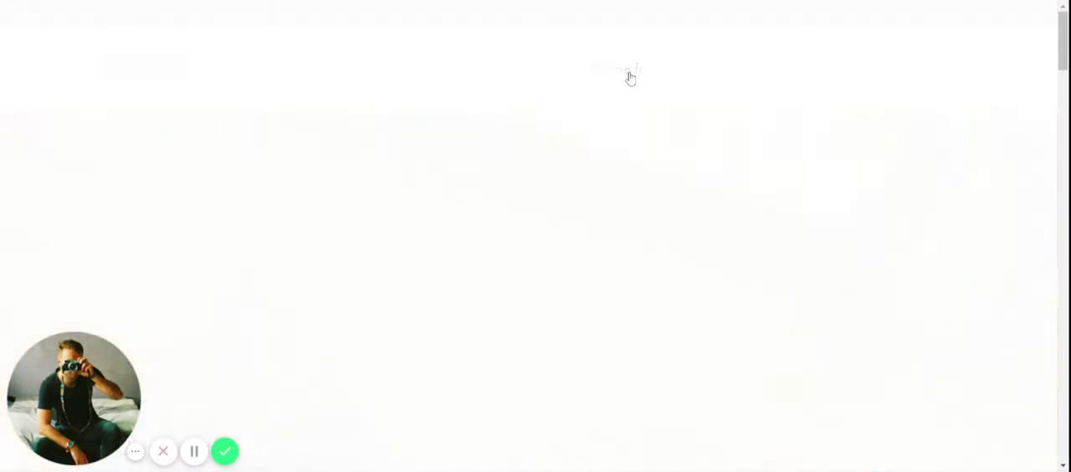
mouse_move(496, 133)
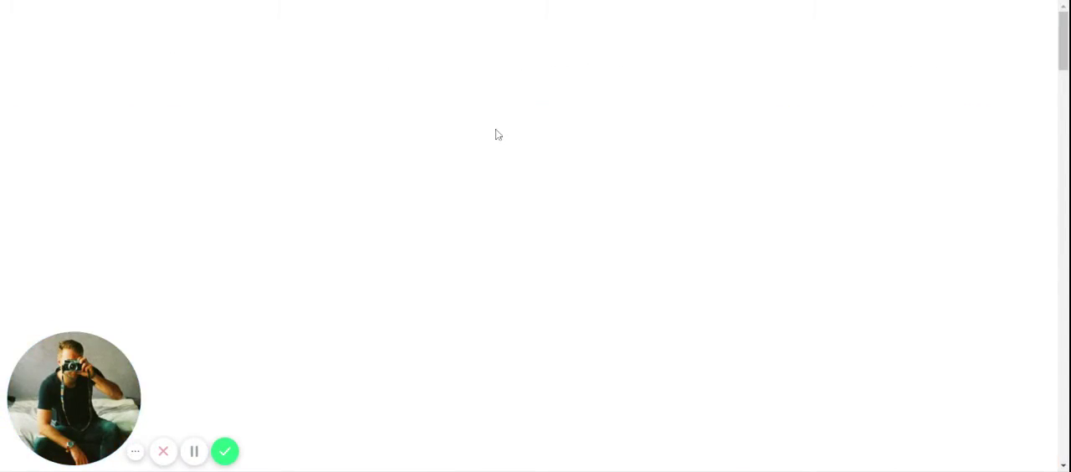
mouse_move(361, 160)
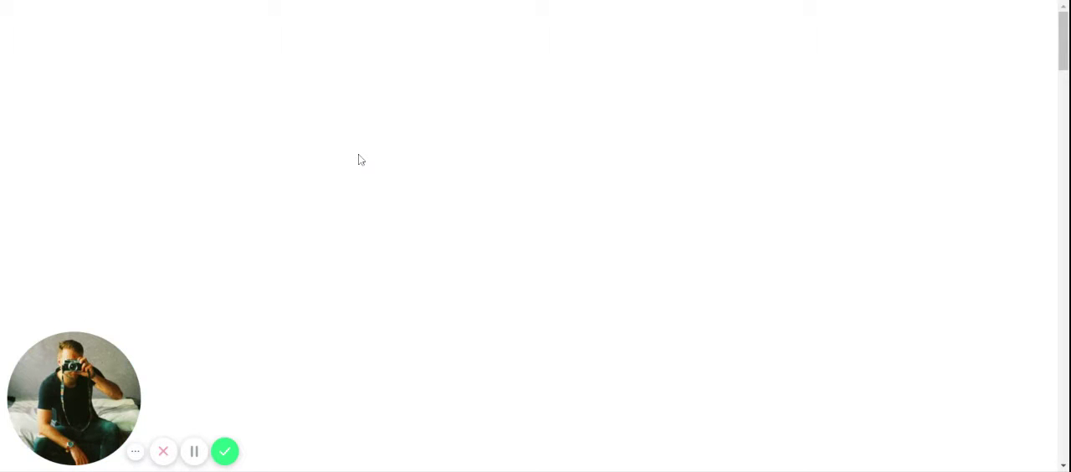
mouse_move(506, 137)
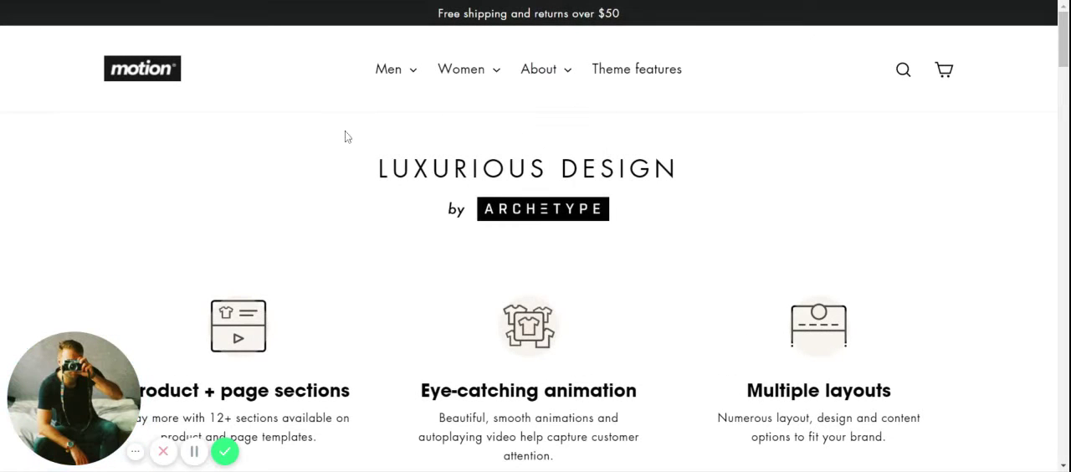
Scroll the Theme features page down to the first row of feature cards
scroll(down, 3)
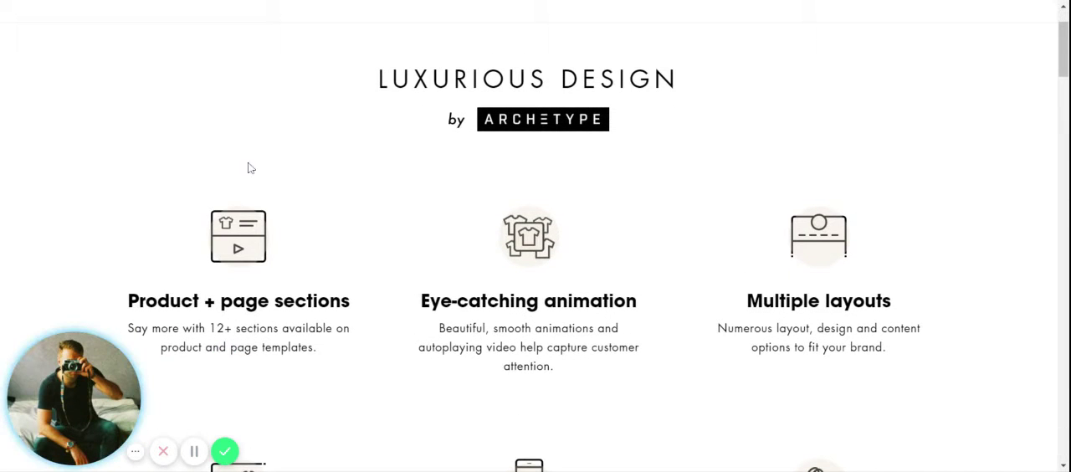
scroll(down, 3)
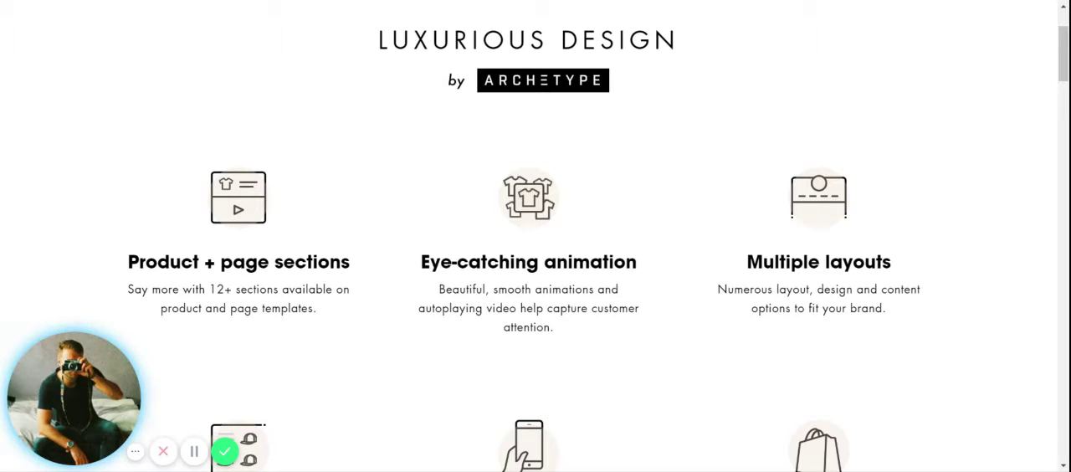
scroll(down, 3)
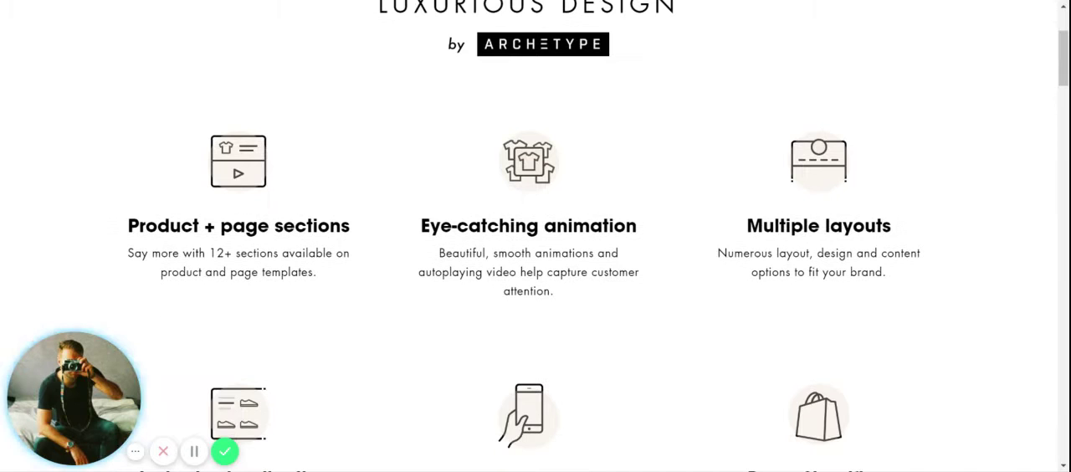
double_click(238, 253)
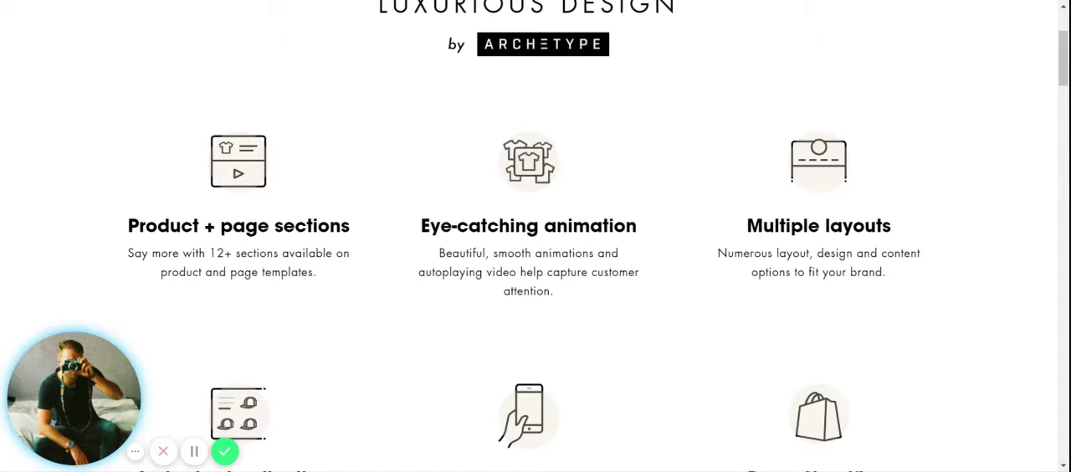
scroll(down, 3)
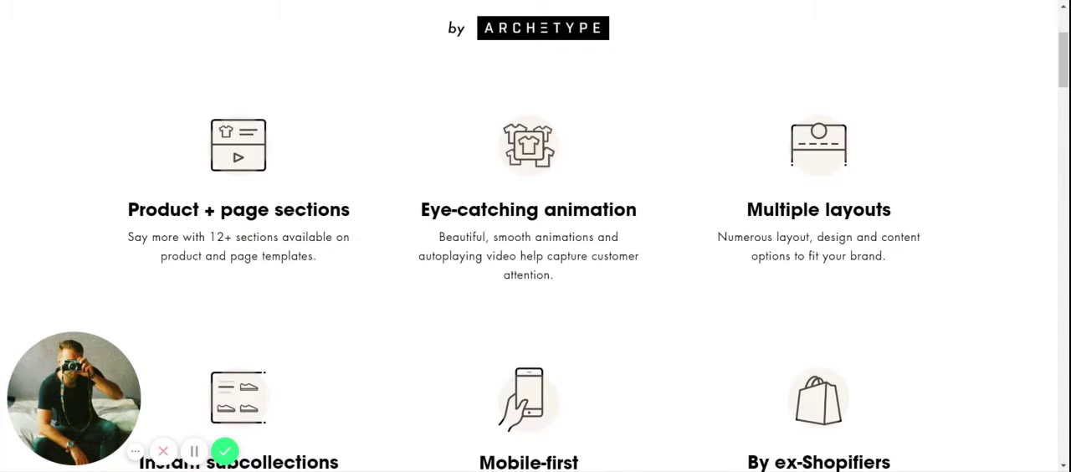
Continue to the Instant subcollections, Mobile-first and By ex-Shopifiers cards
scroll(down, 3)
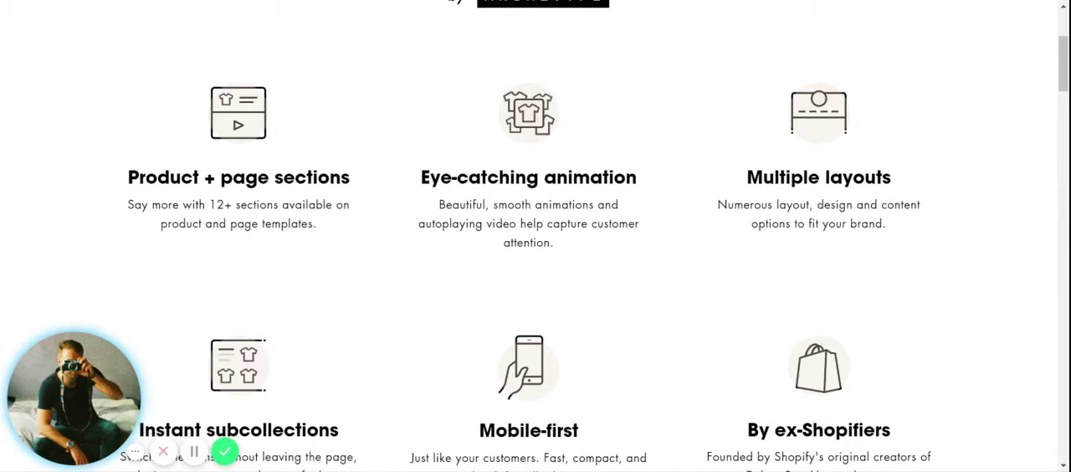
scroll(down, 3)
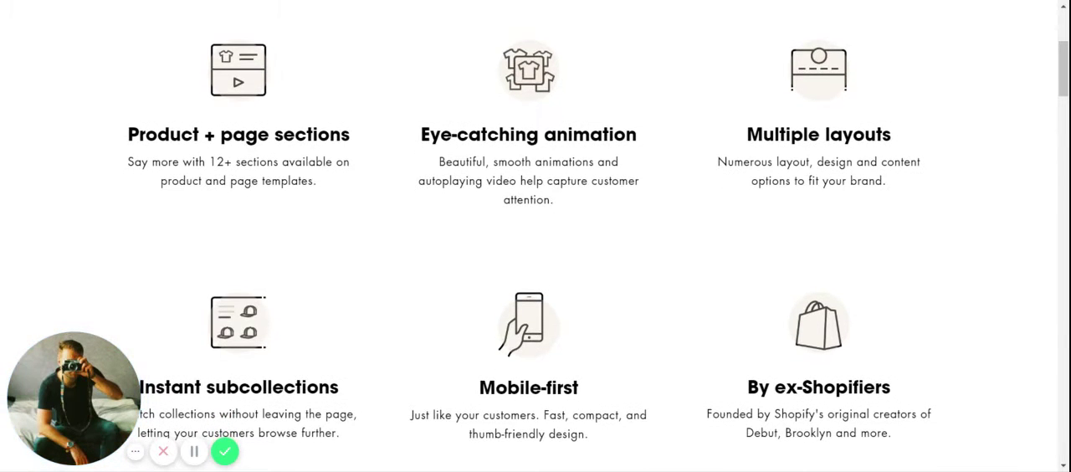
scroll(down, 3)
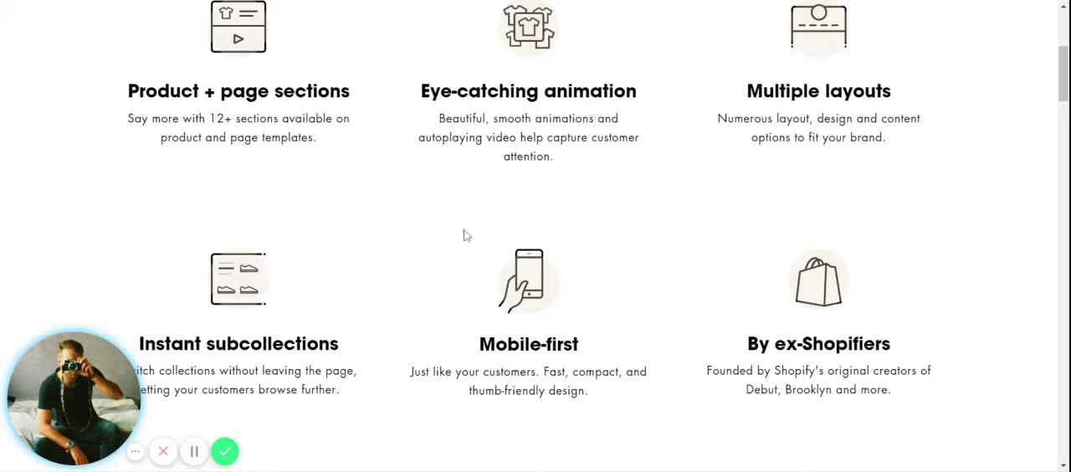
scroll(down, 3)
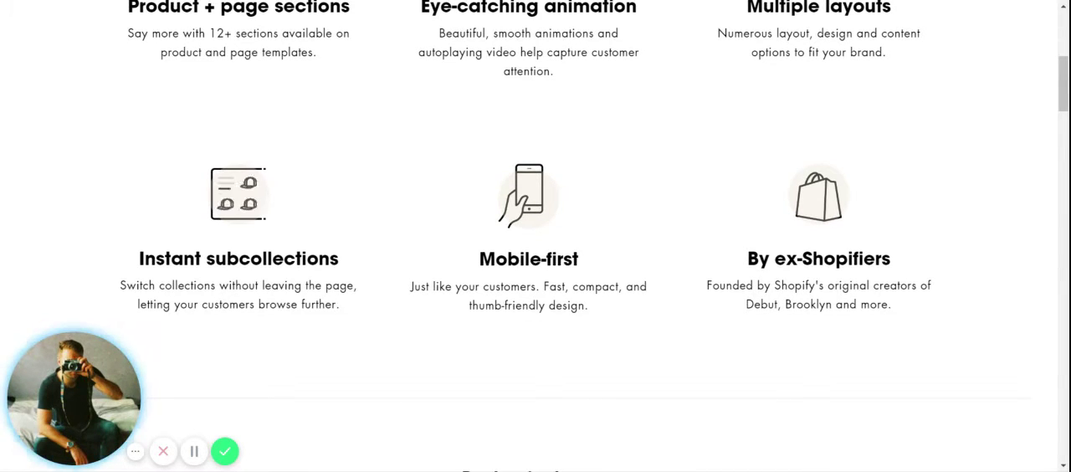
double_click(509, 258)
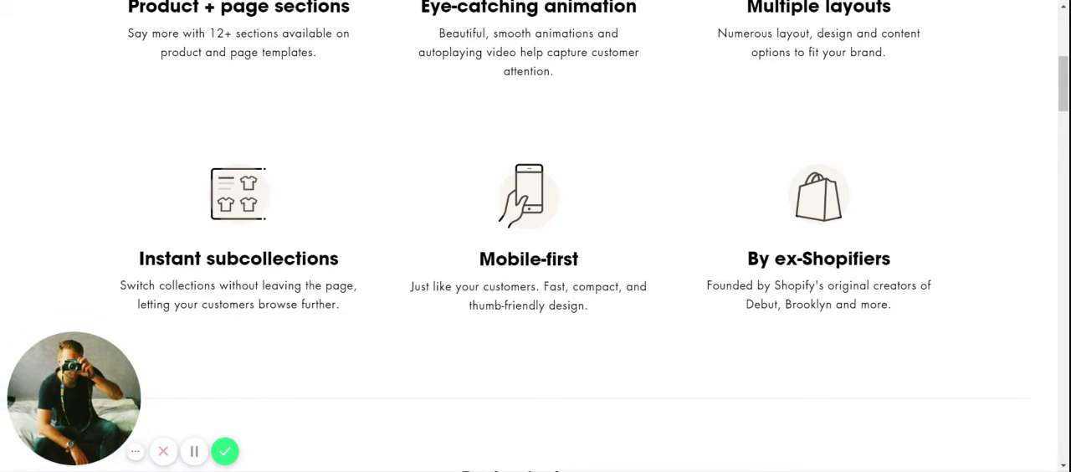
Scroll the Theme features page down to the Design features heading
scroll(down, 3)
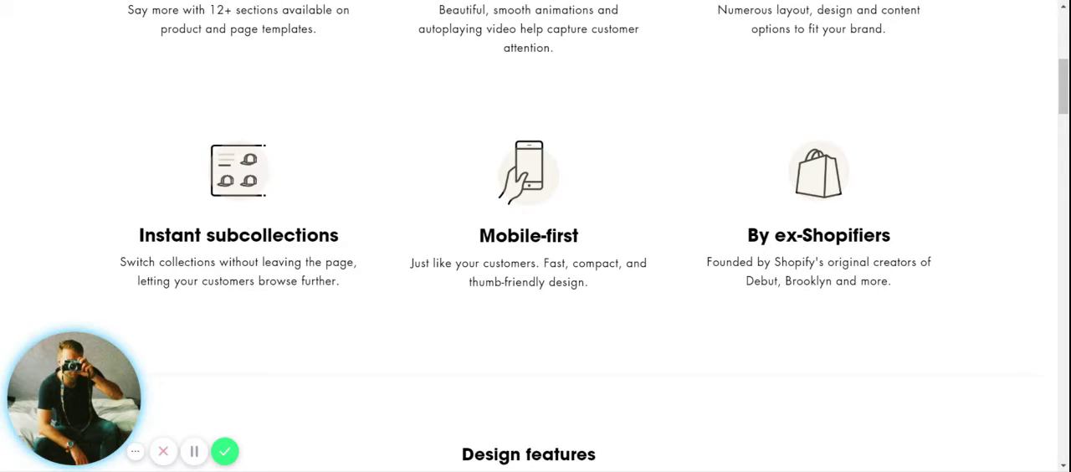
mouse_move(807, 297)
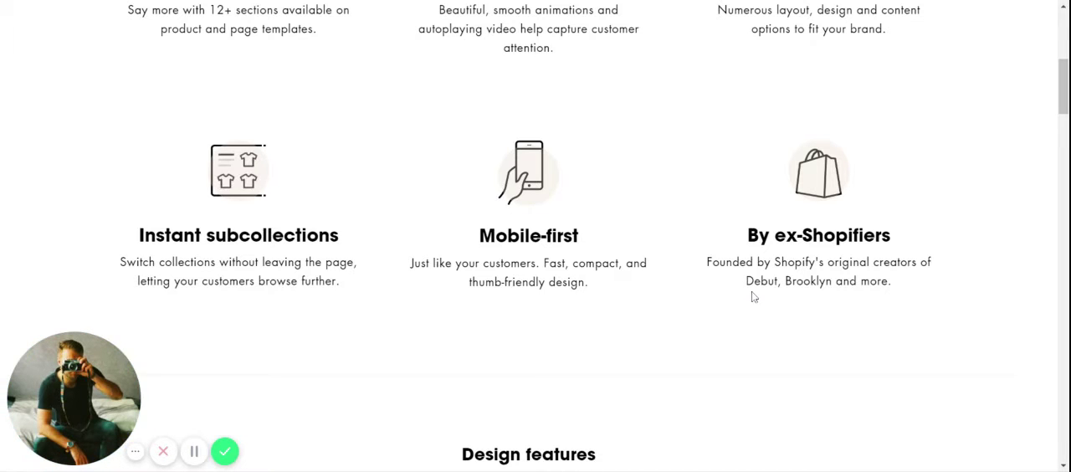
scroll(down, 3)
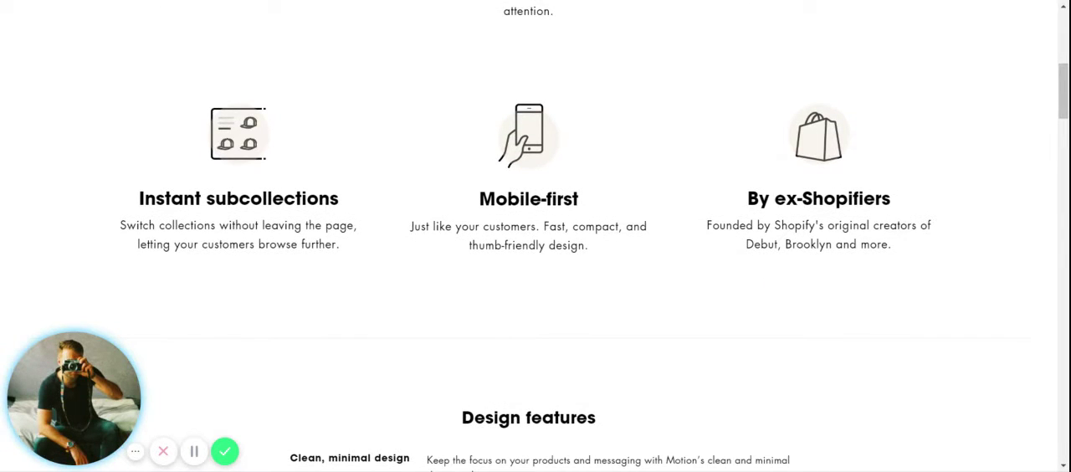
scroll(down, 3)
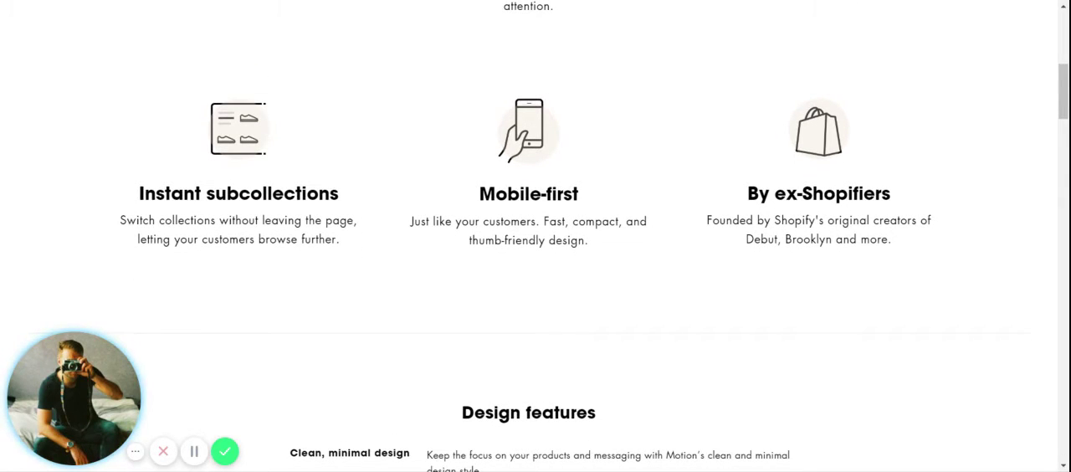
Scroll through the Design and Animation features lists down to the Video features section
scroll(down, 3)
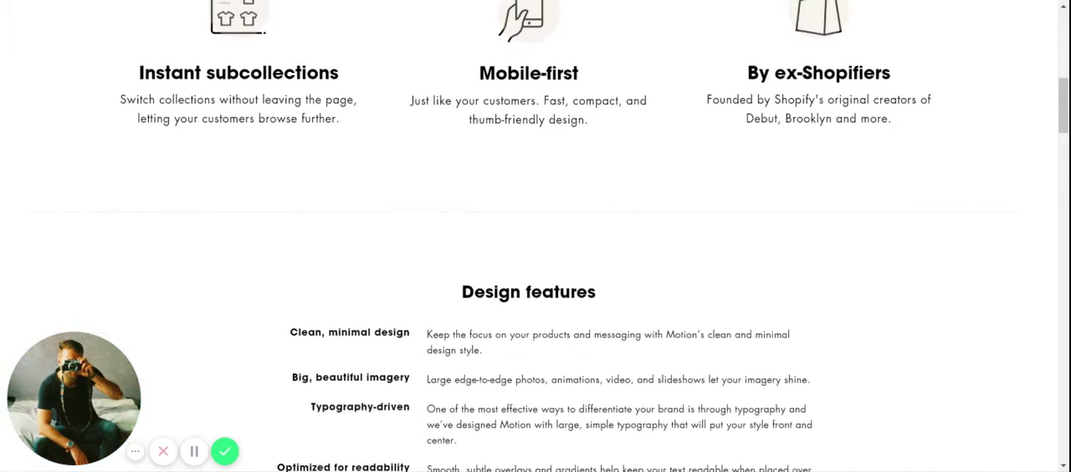
scroll(down, 3)
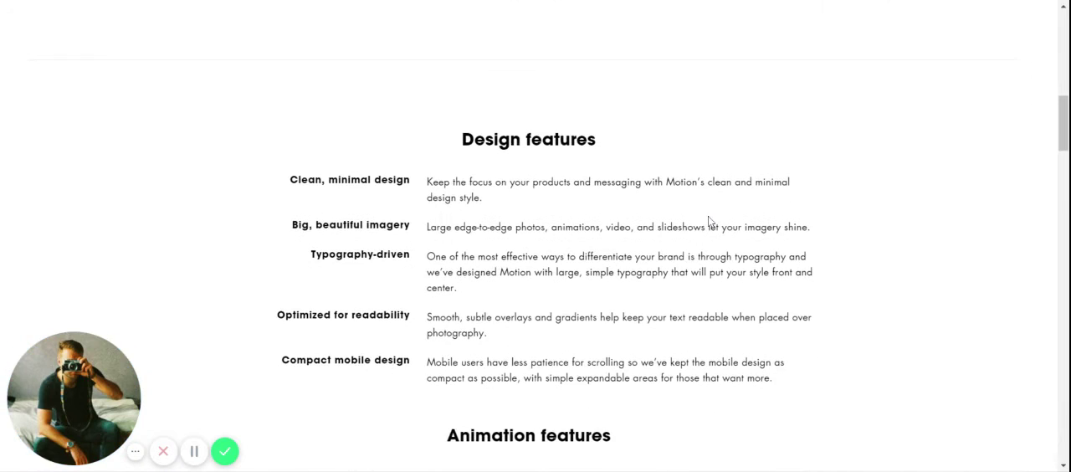
scroll(down, 3)
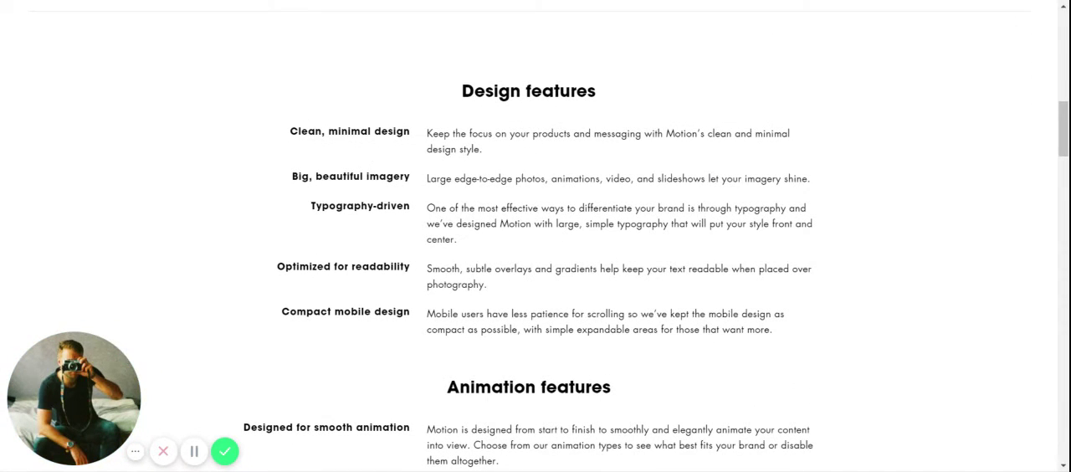
mouse_move(532, 110)
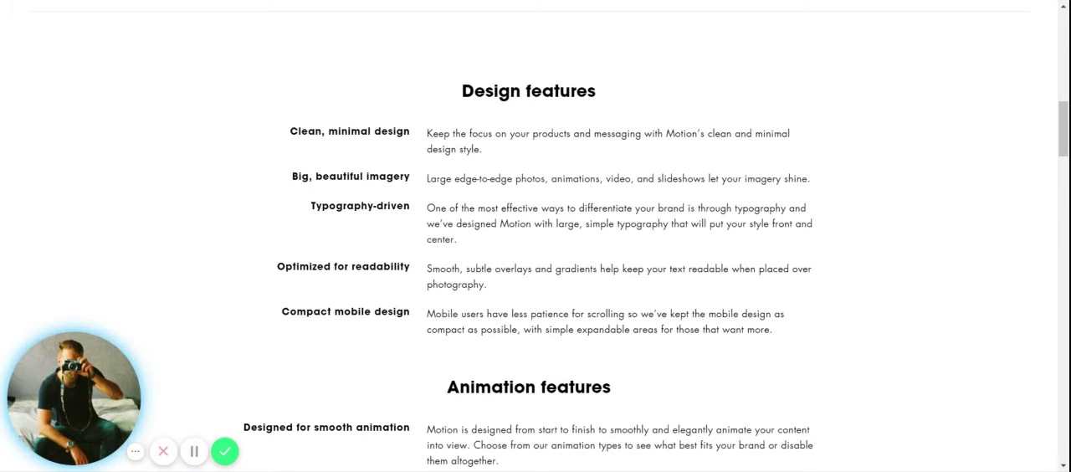
mouse_move(342, 197)
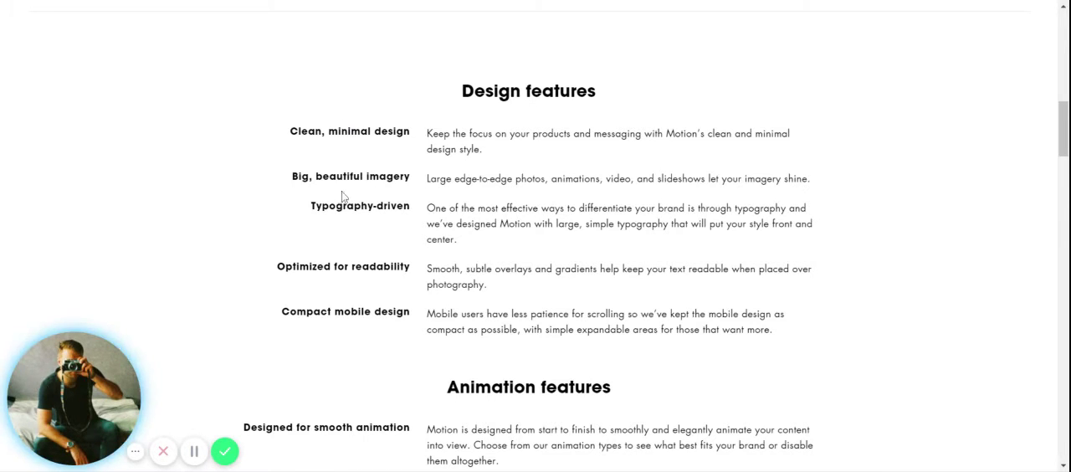
scroll(down, 3)
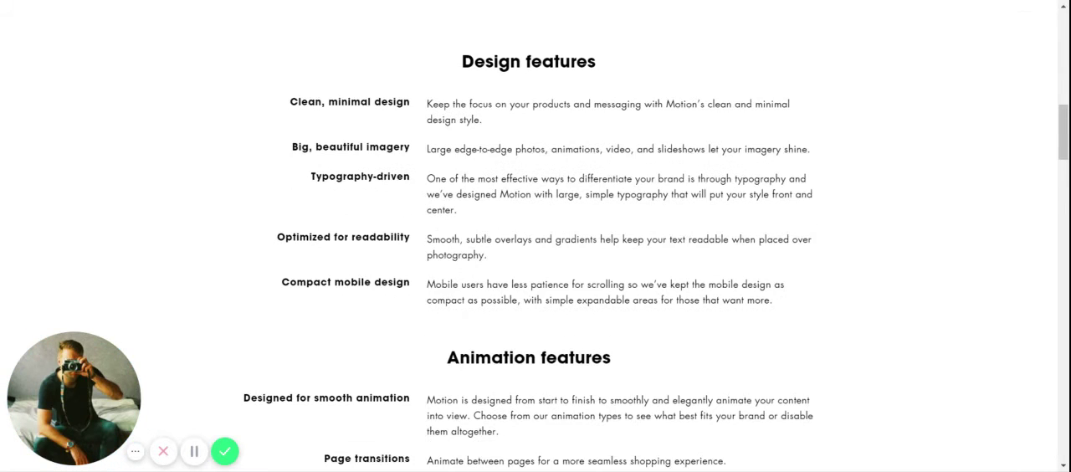
scroll(down, 3)
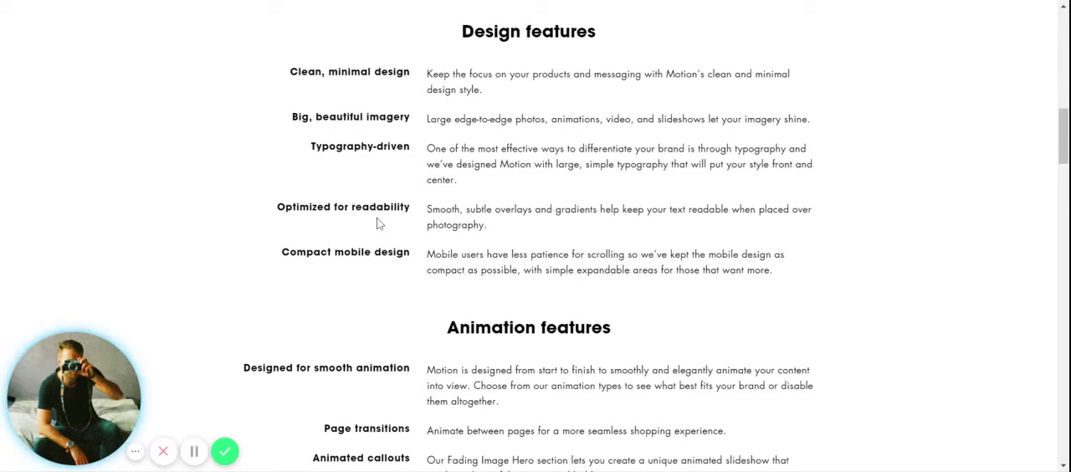
scroll(down, 3)
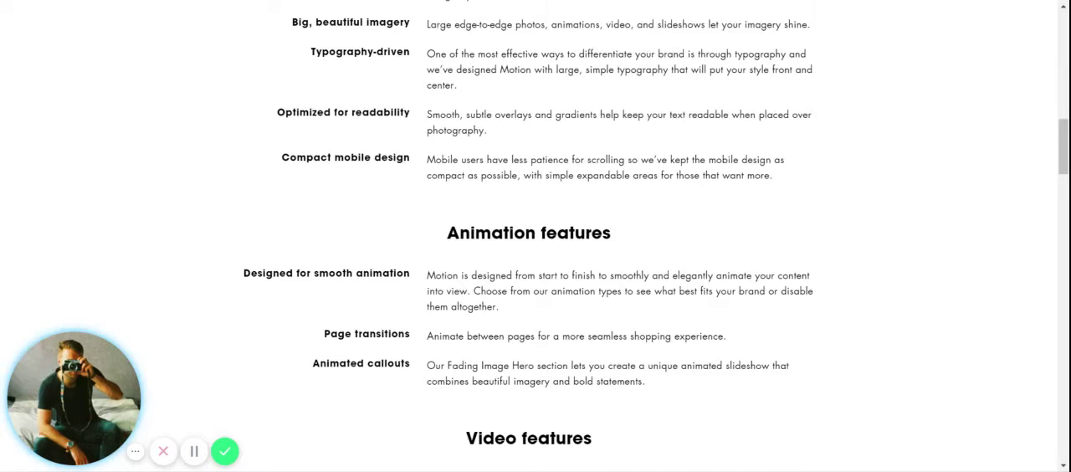
scroll(down, 3)
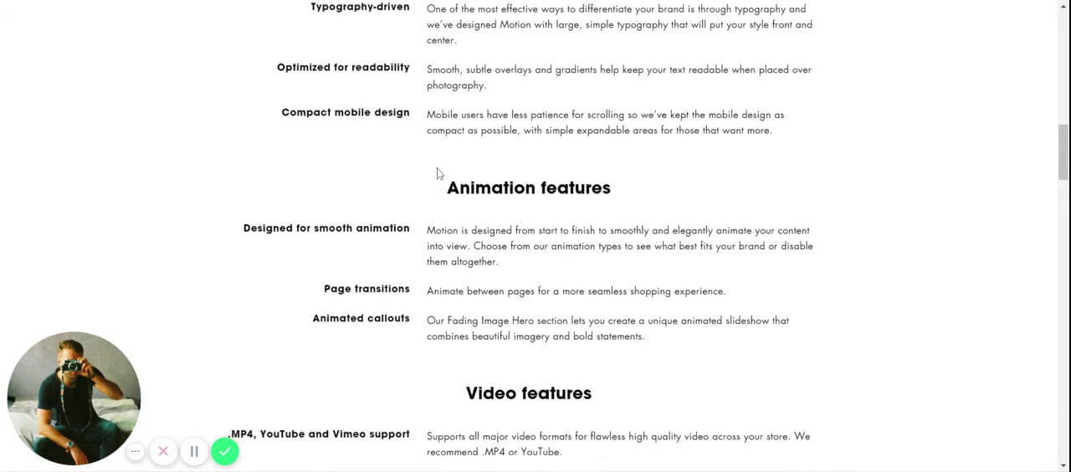
scroll(down, 3)
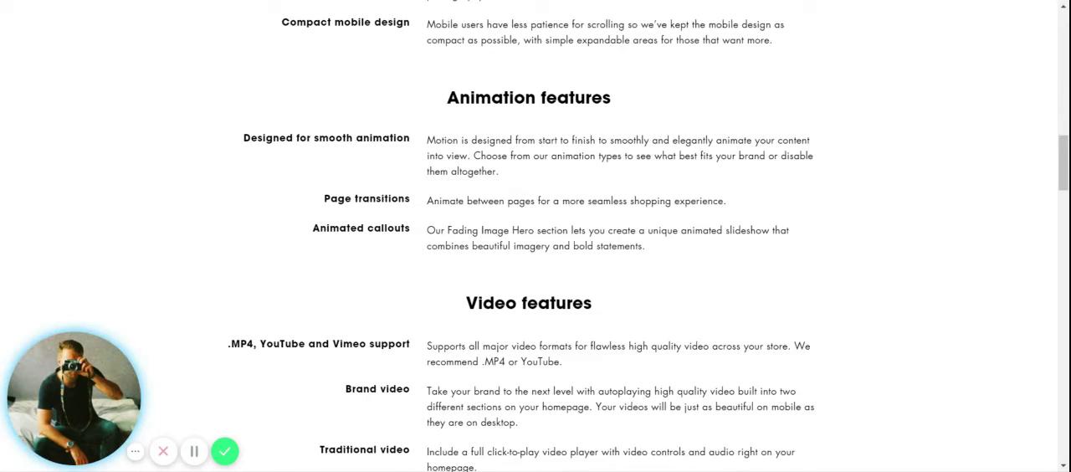
mouse_move(482, 215)
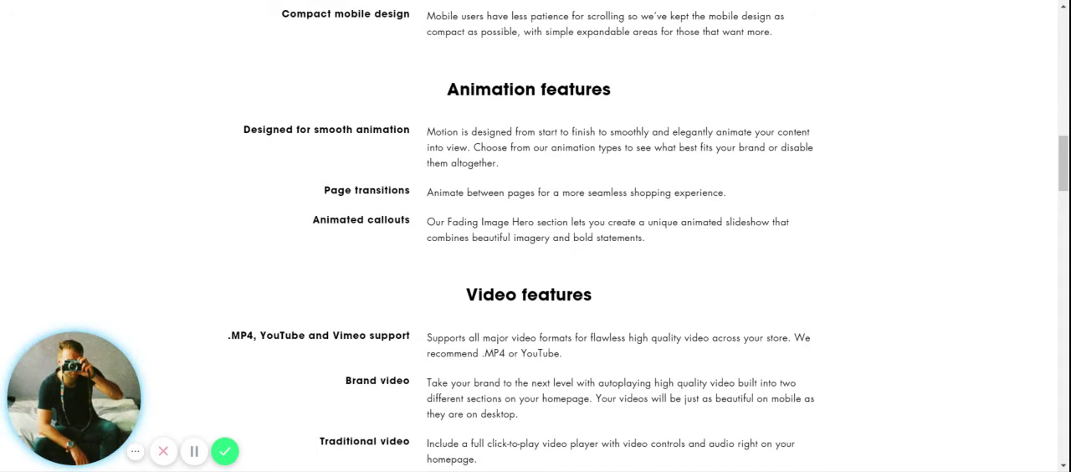
Scroll past Video features and Homepage sections down to the Collection pages section
scroll(down, 3)
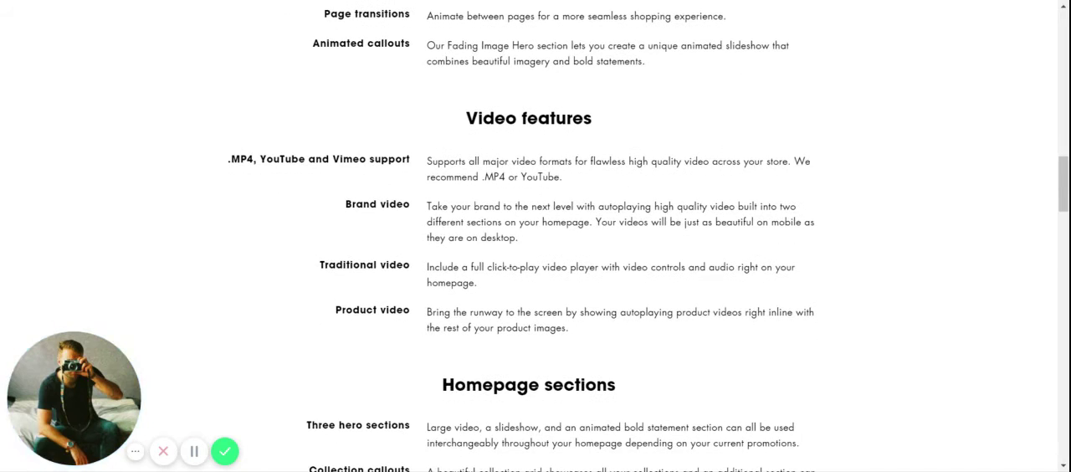
double_click(281, 159)
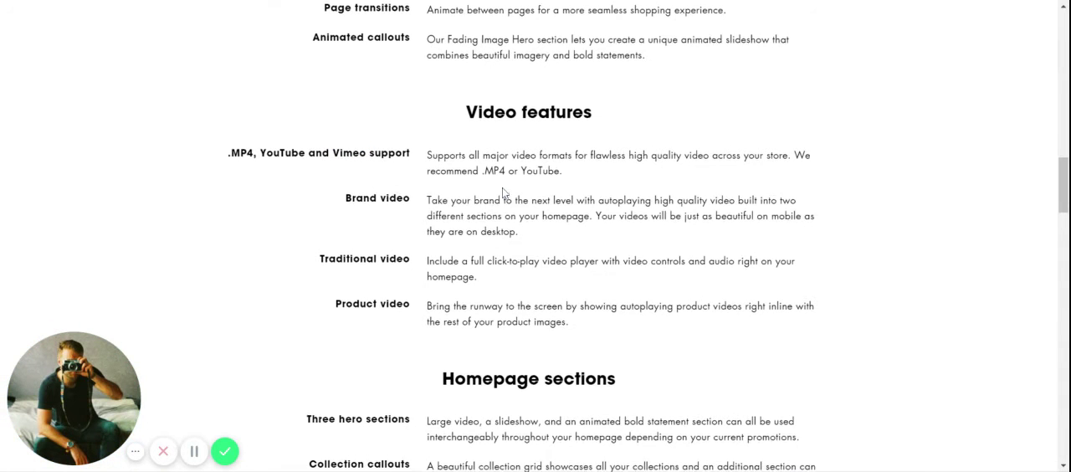
scroll(down, 3)
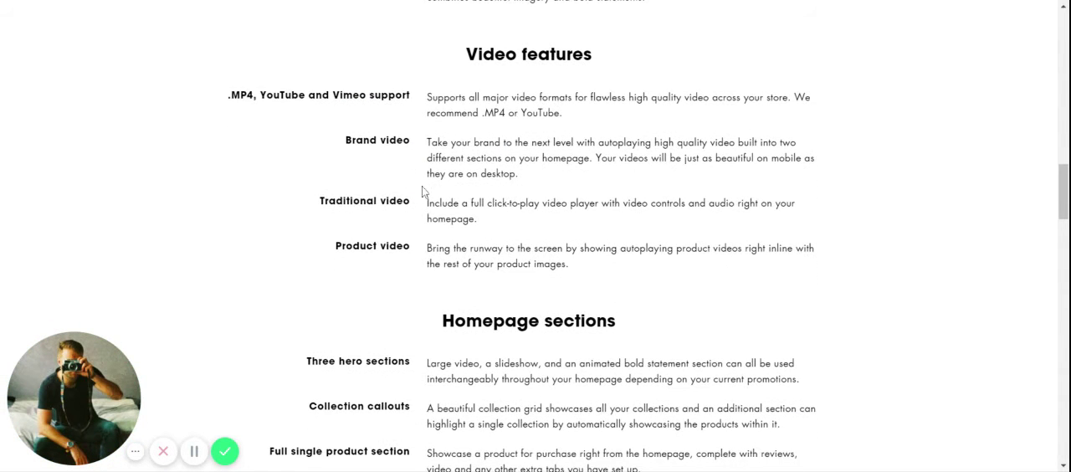
scroll(down, 3)
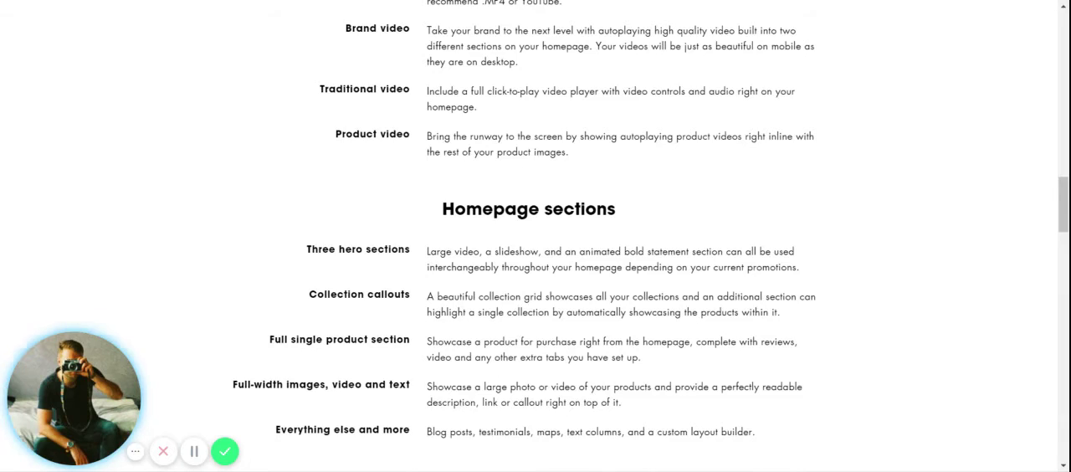
scroll(down, 3)
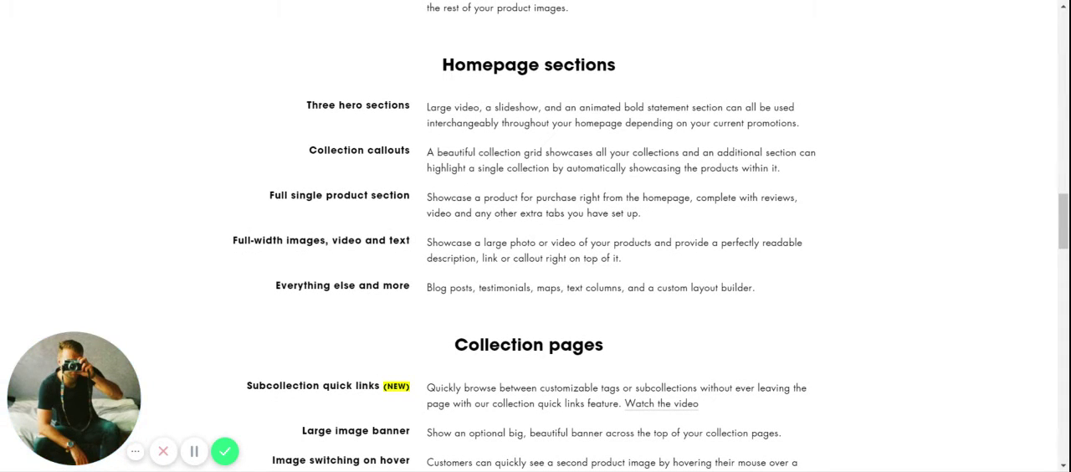
Scroll through Collection pages and Product pages down to the Conversion features heading
scroll(up, 3)
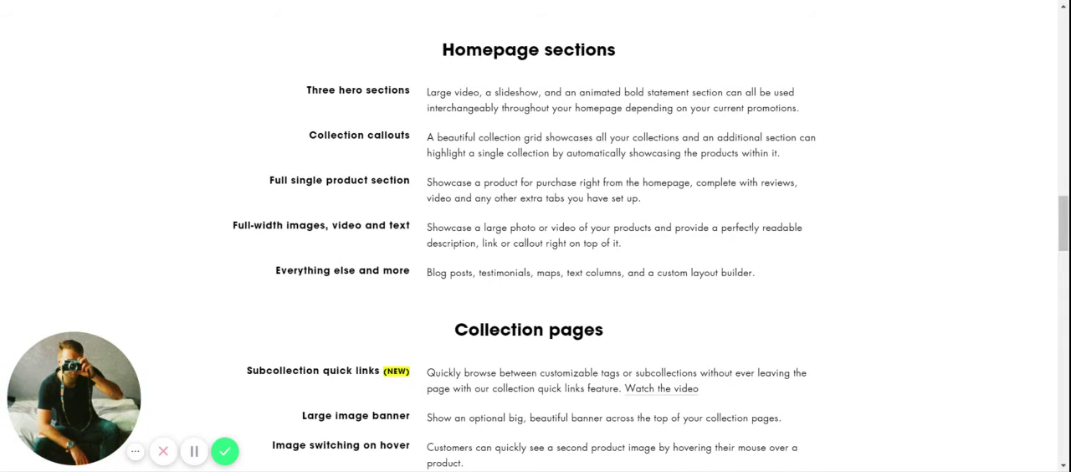
scroll(down, 3)
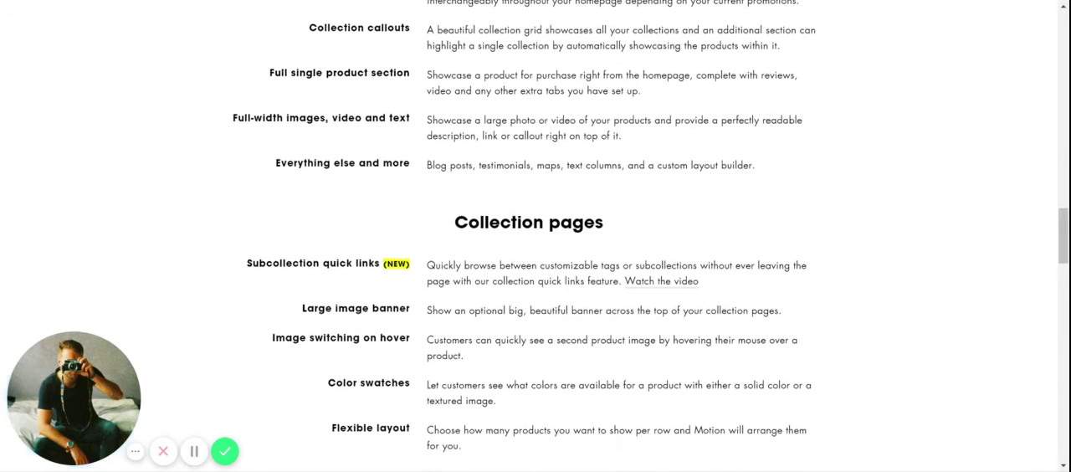
scroll(down, 3)
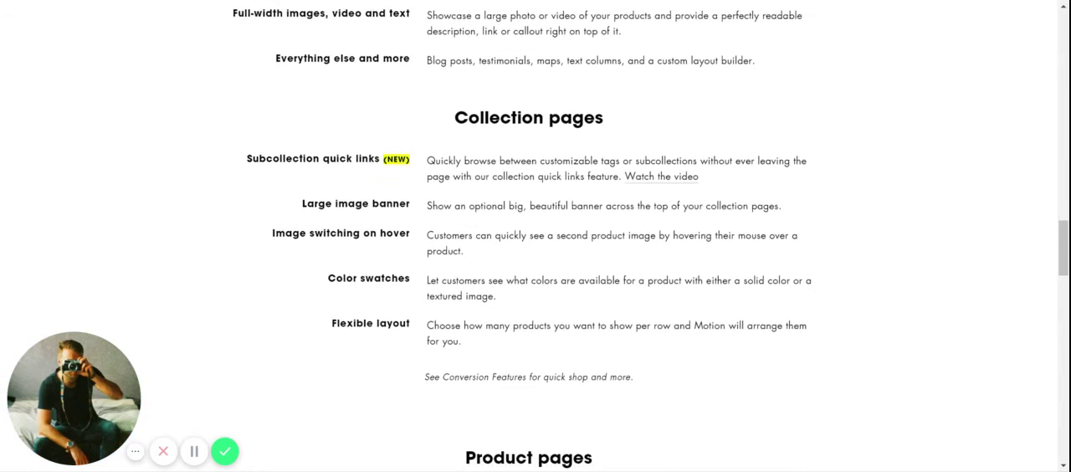
scroll(down, 3)
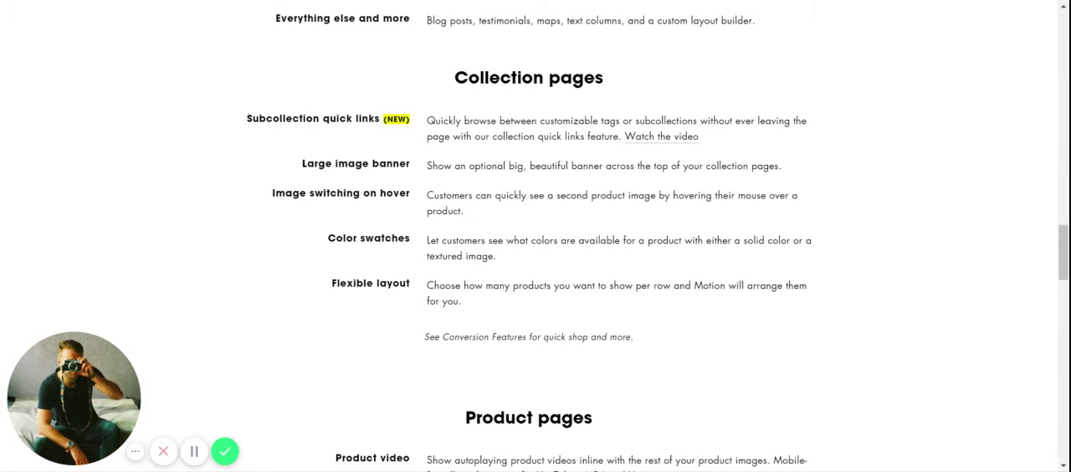
scroll(down, 3)
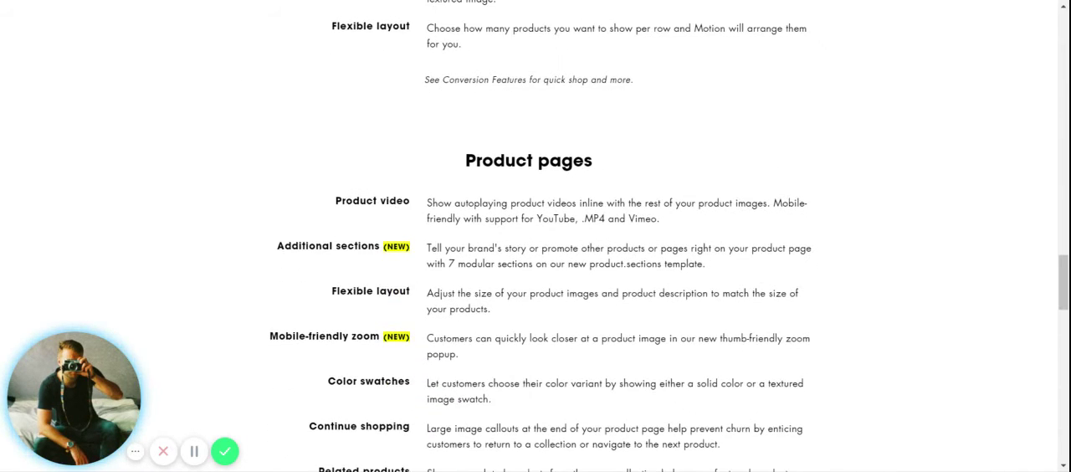
scroll(down, 3)
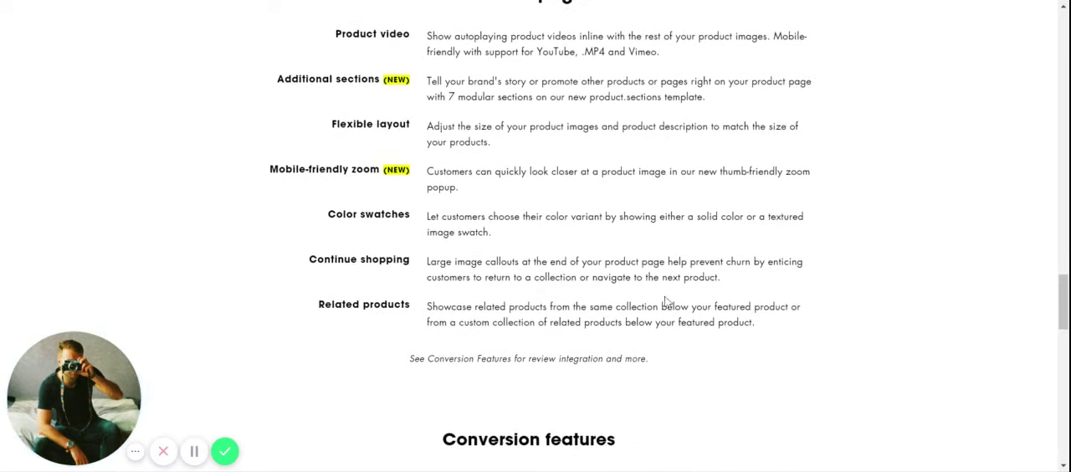
scroll(down, 3)
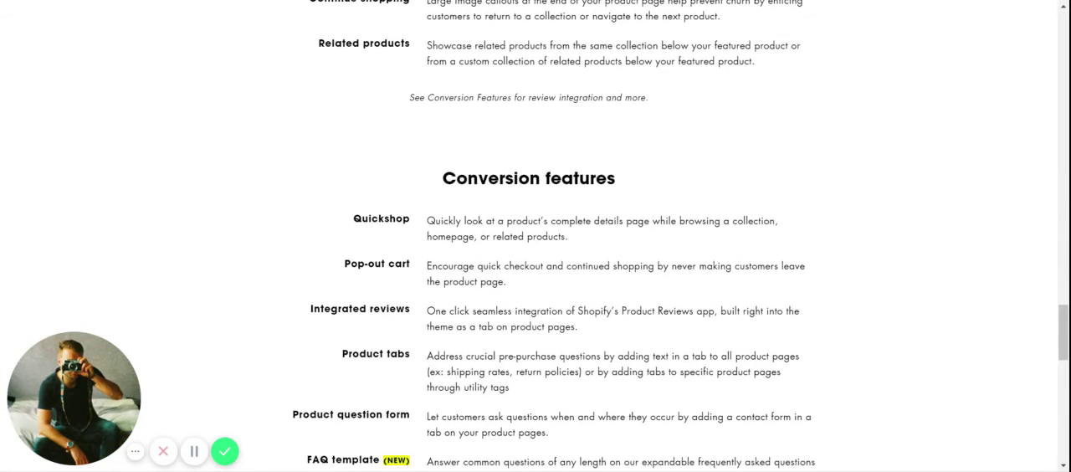
Scroll through Conversion and Marketing features to the 'Is Motion the right fit' prompt, highlighting the 10 modular sections figure
scroll(down, 3)
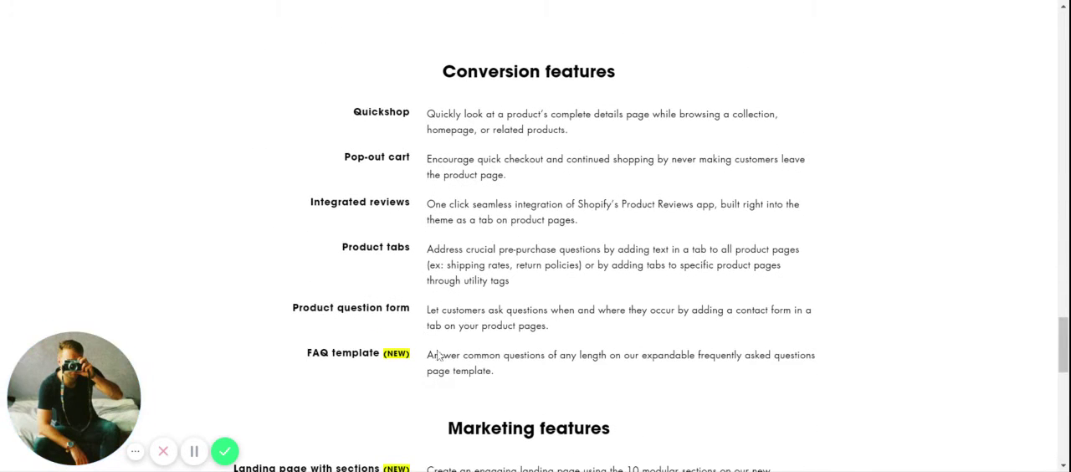
scroll(up, 3)
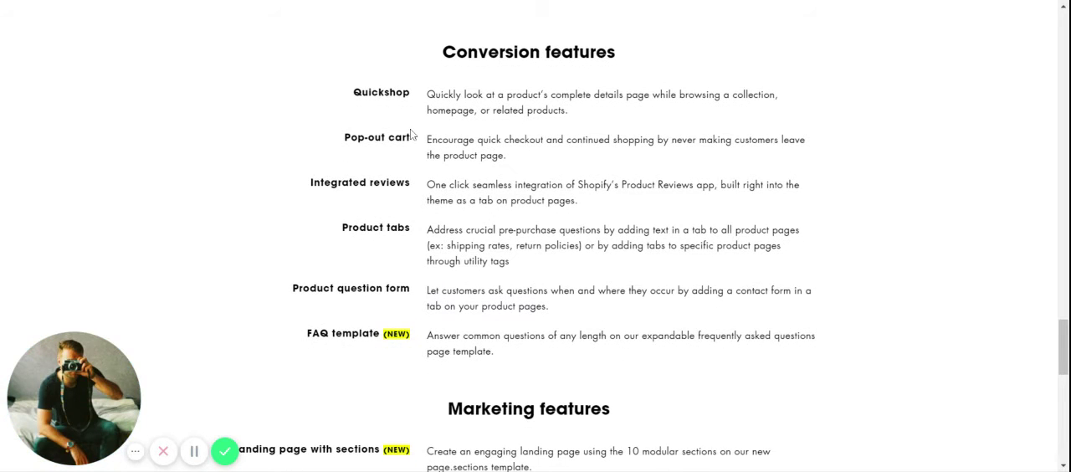
scroll(down, 3)
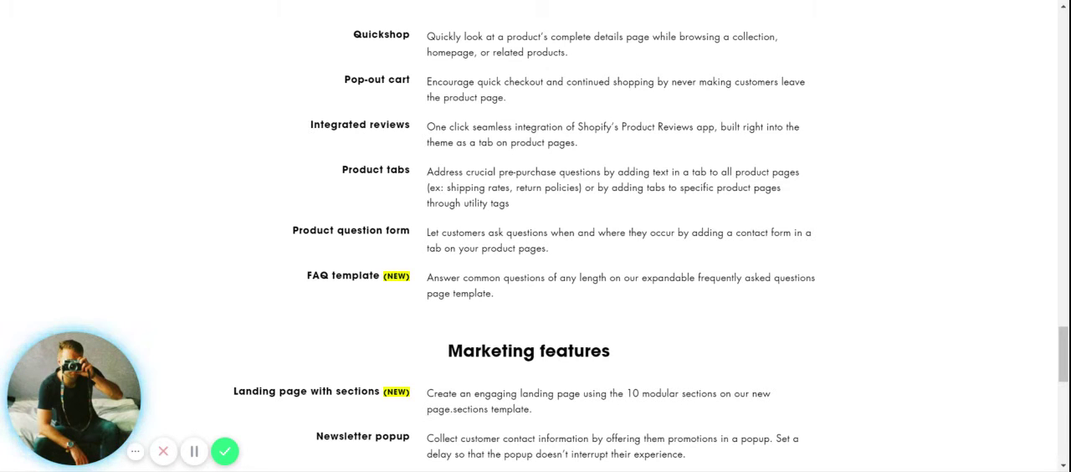
scroll(down, 3)
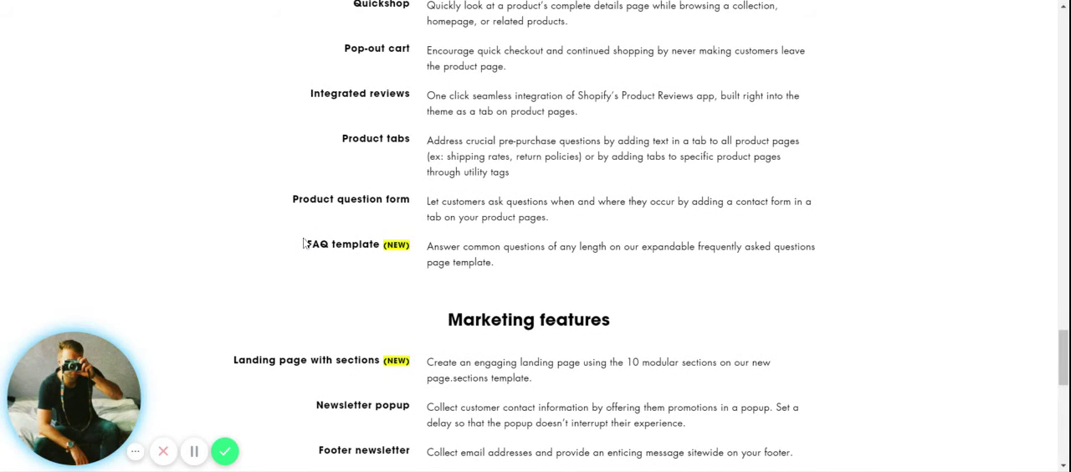
scroll(down, 3)
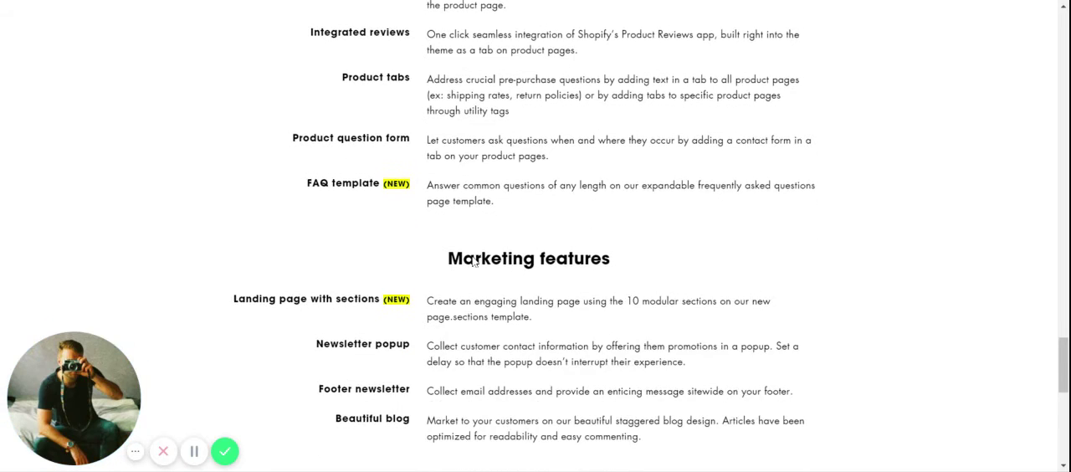
scroll(down, 3)
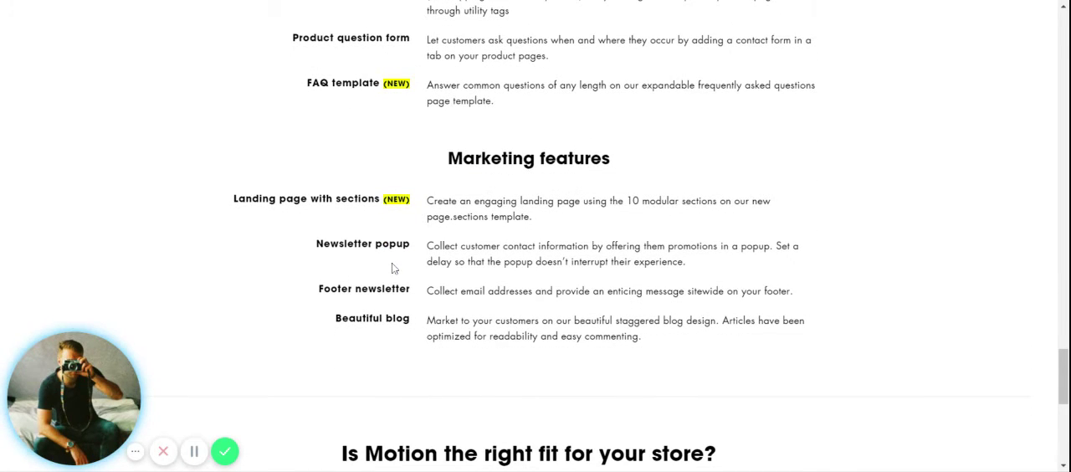
scroll(down, 3)
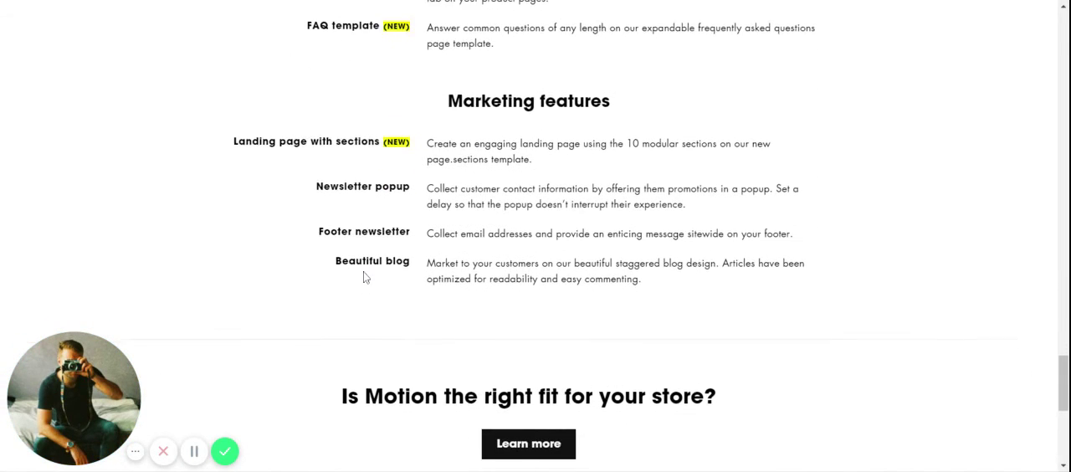
scroll(down, 3)
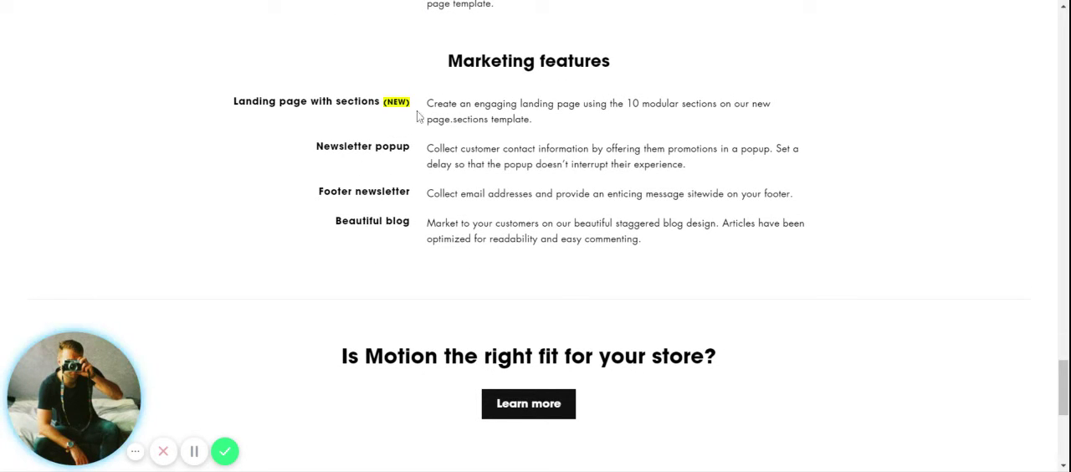
double_click(660, 103)
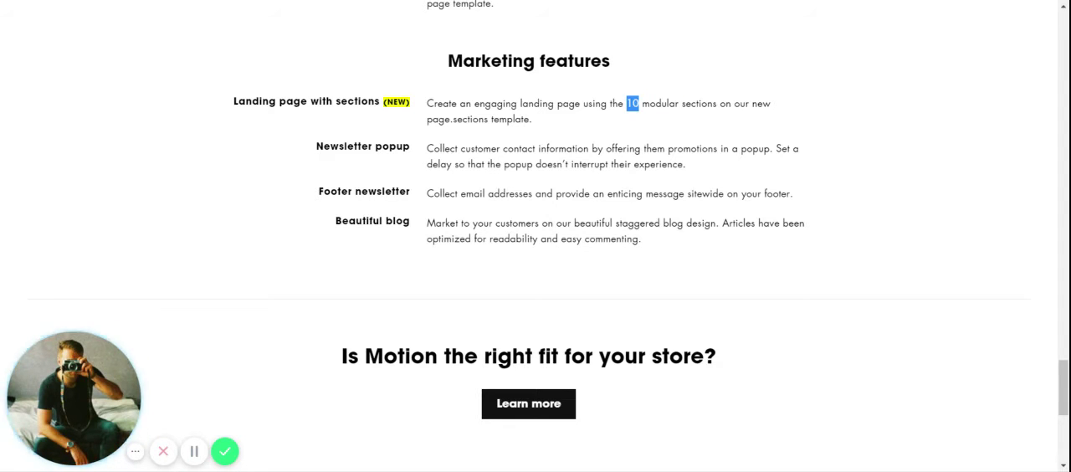
Scroll back to the top of the features page with the Luxurious Design by Archetype heading
scroll(down, 3)
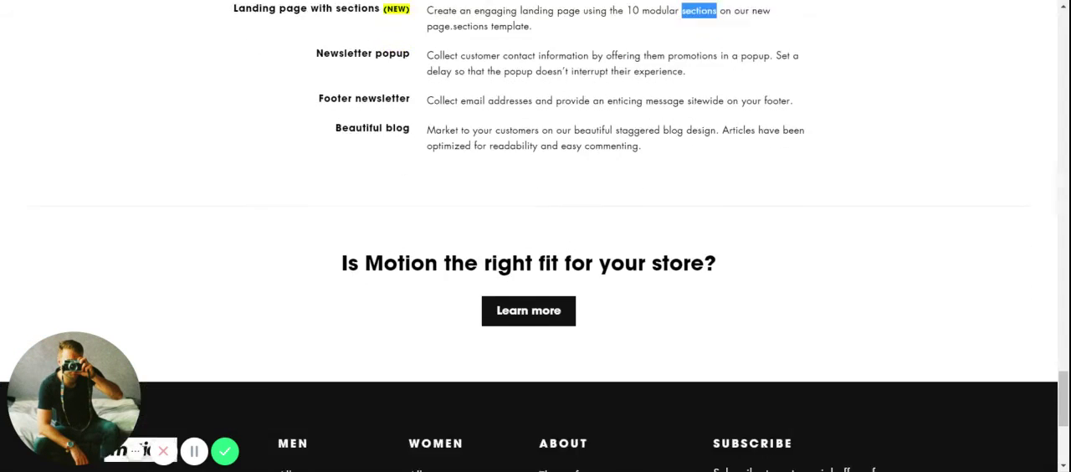
scroll(up, 3)
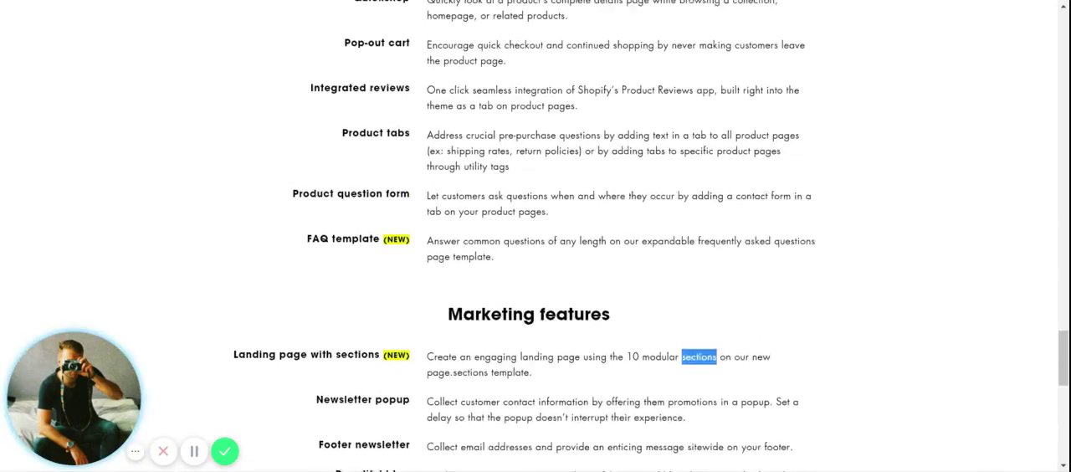
scroll(up, 3)
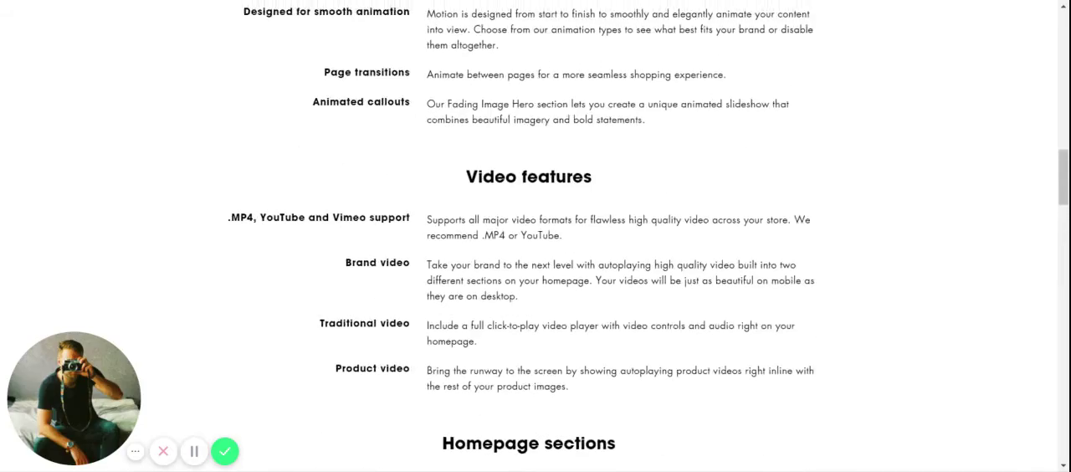
scroll(up, 3)
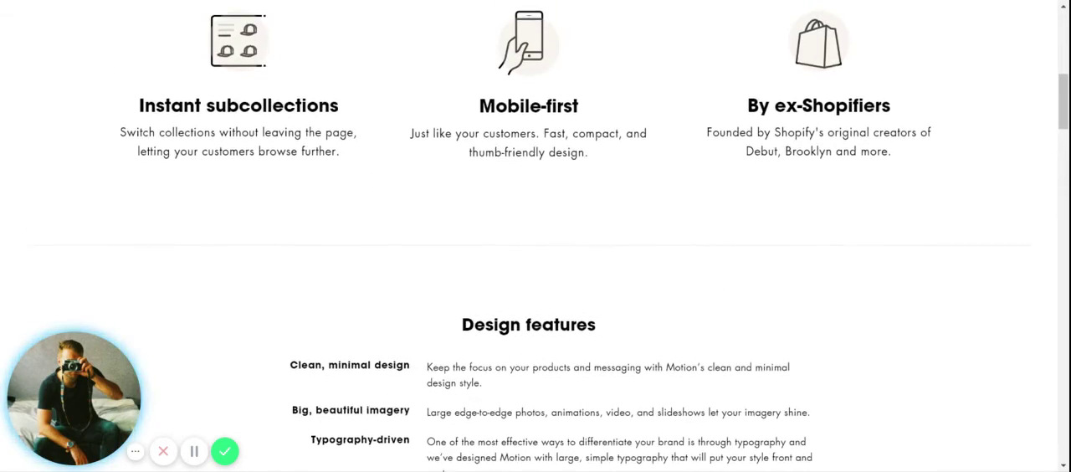
scroll(up, 3)
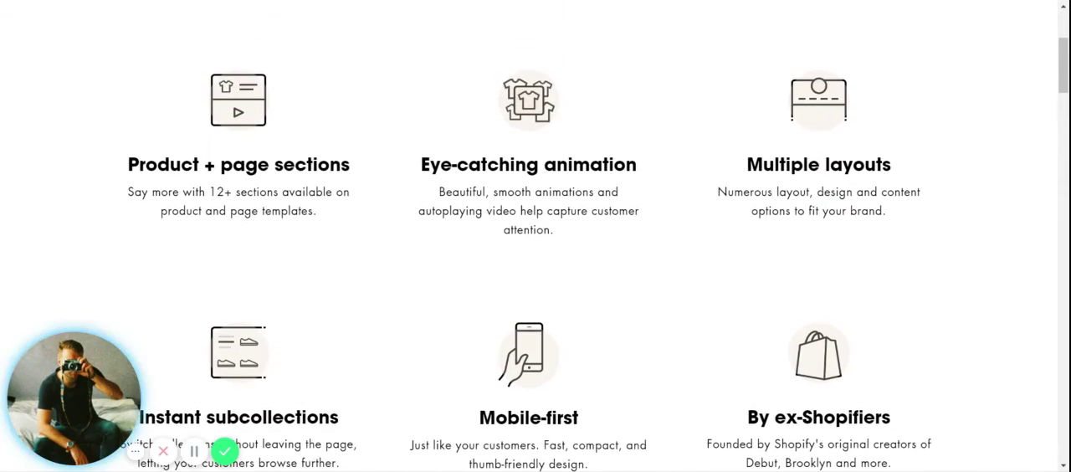
scroll(up, 3)
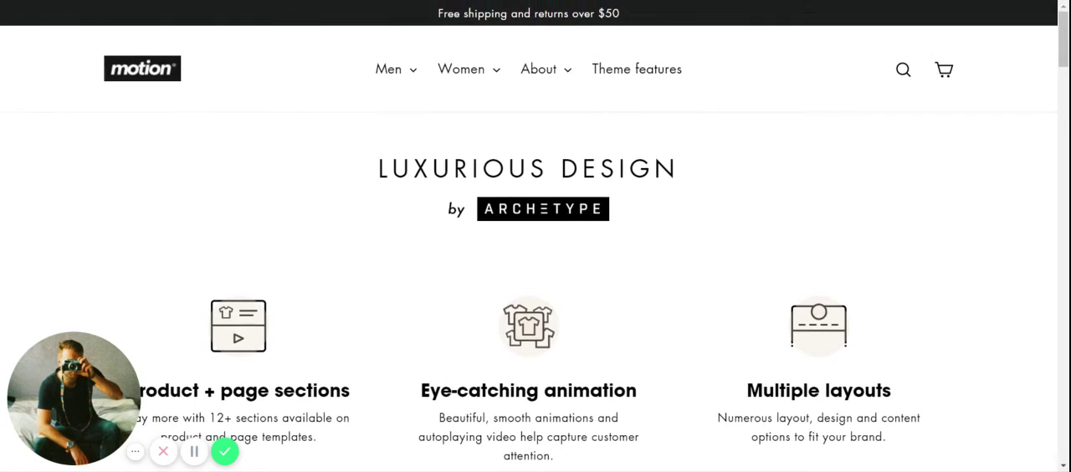
Open the Men menu in the demo store header
click(462, 68)
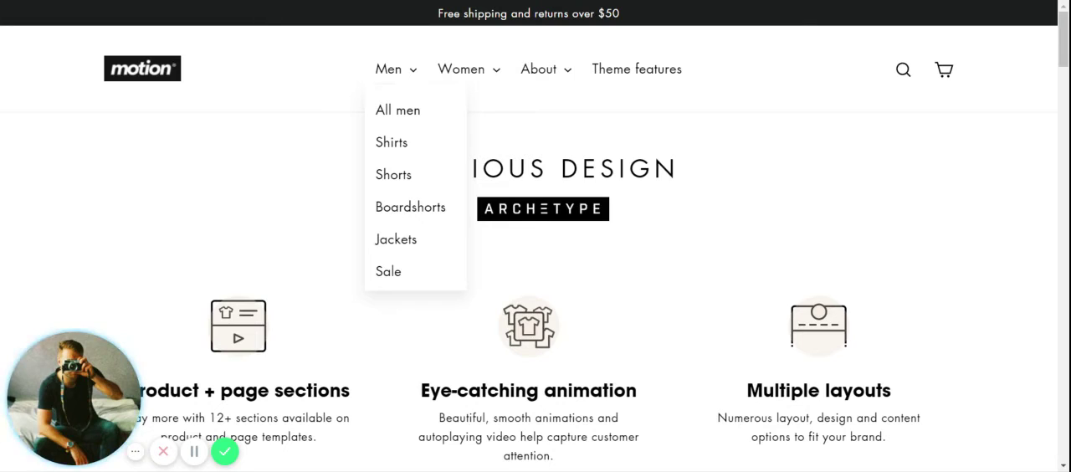
mouse_move(224, 75)
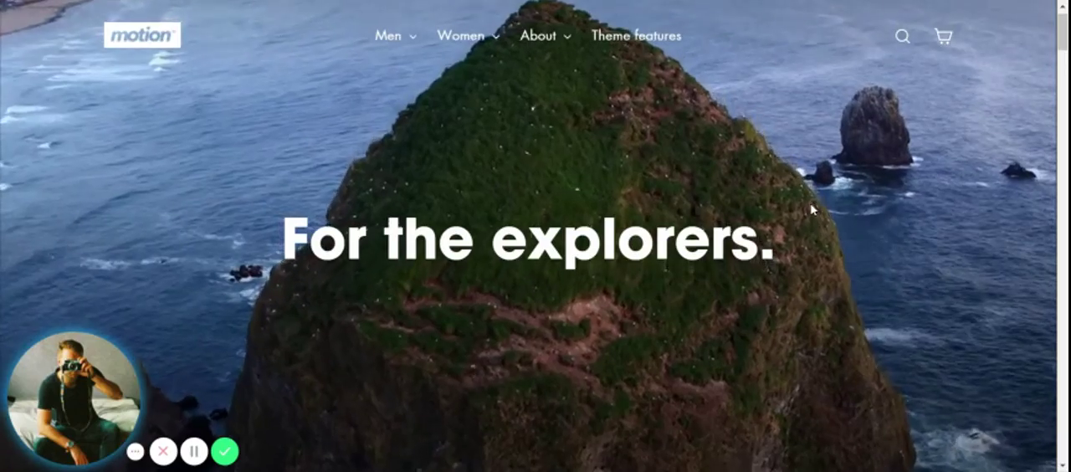
scroll(down, 3)
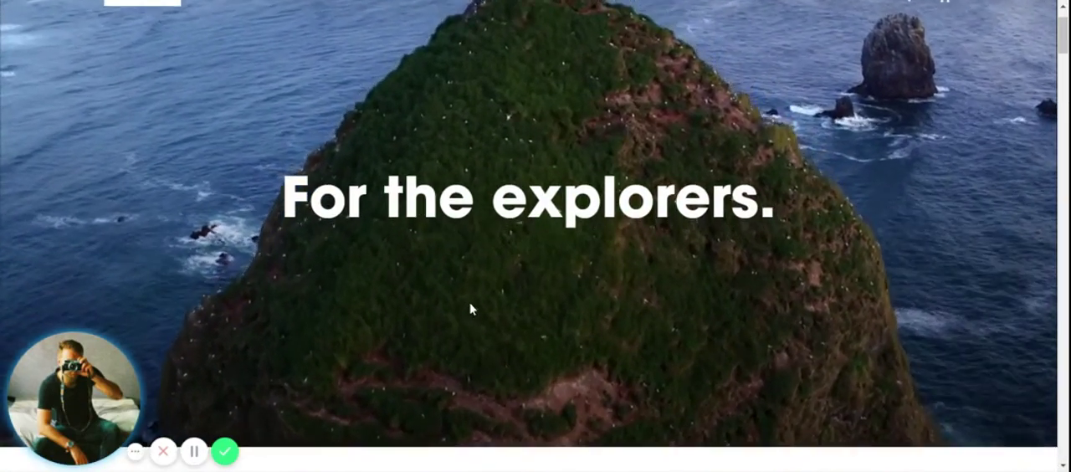
scroll(down, 3)
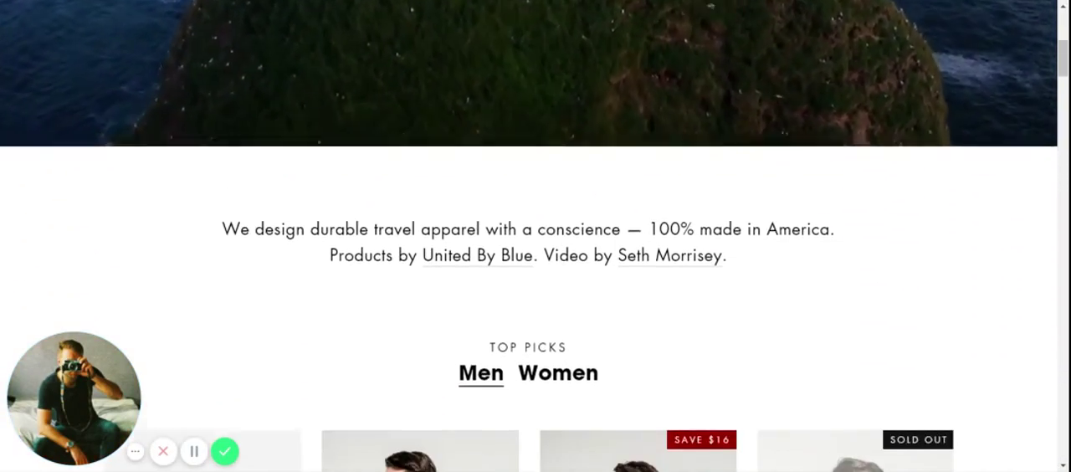
scroll(down, 3)
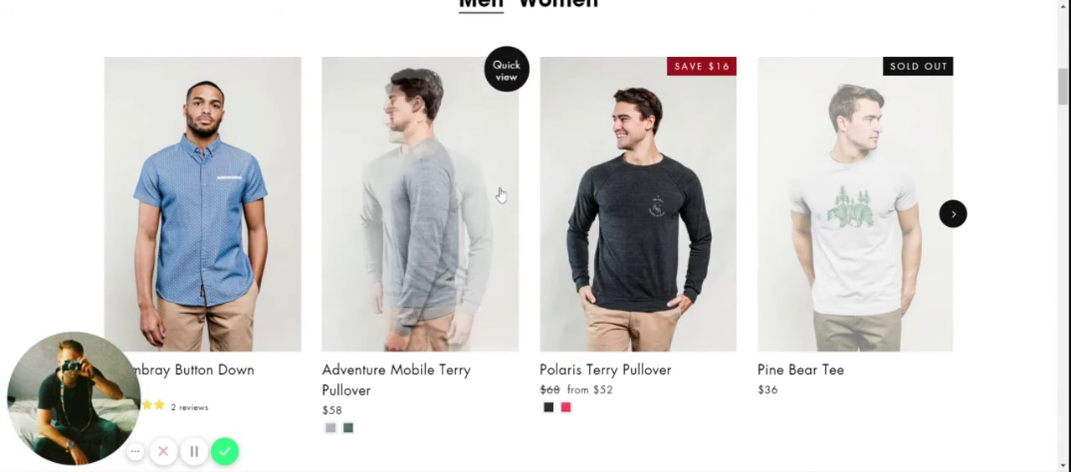
scroll(up, 3)
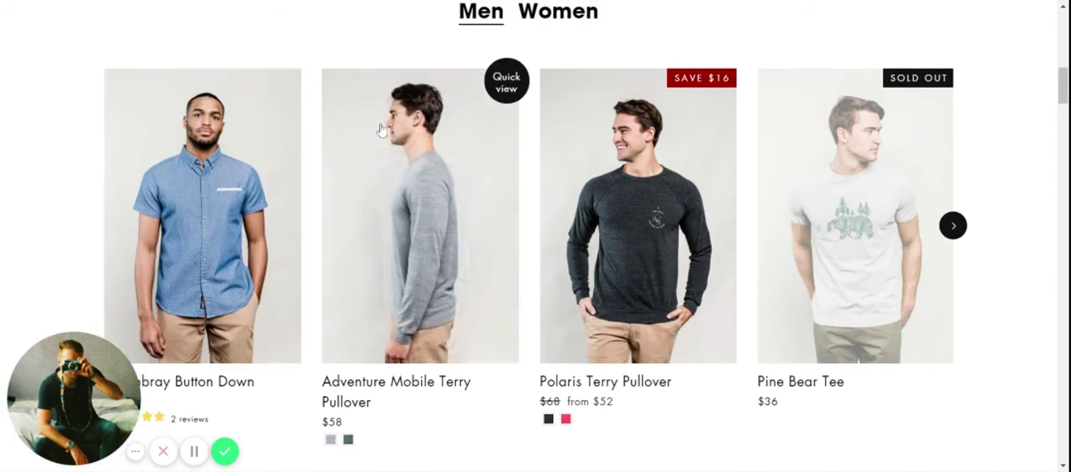
scroll(up, 3)
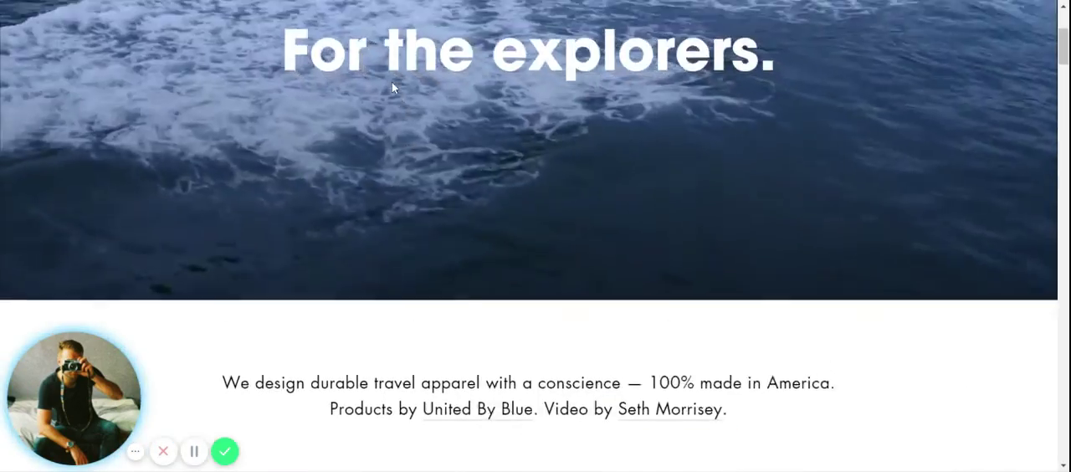
click(388, 68)
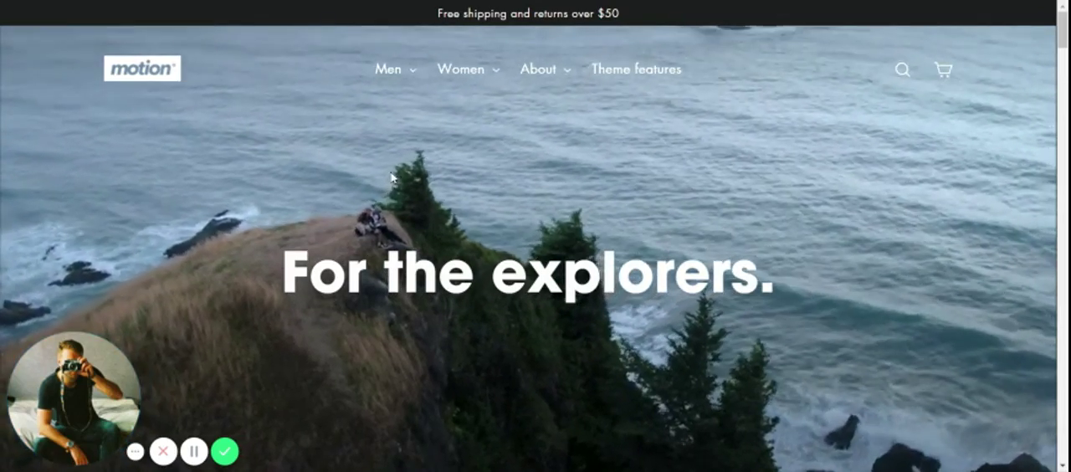
scroll(down, 3)
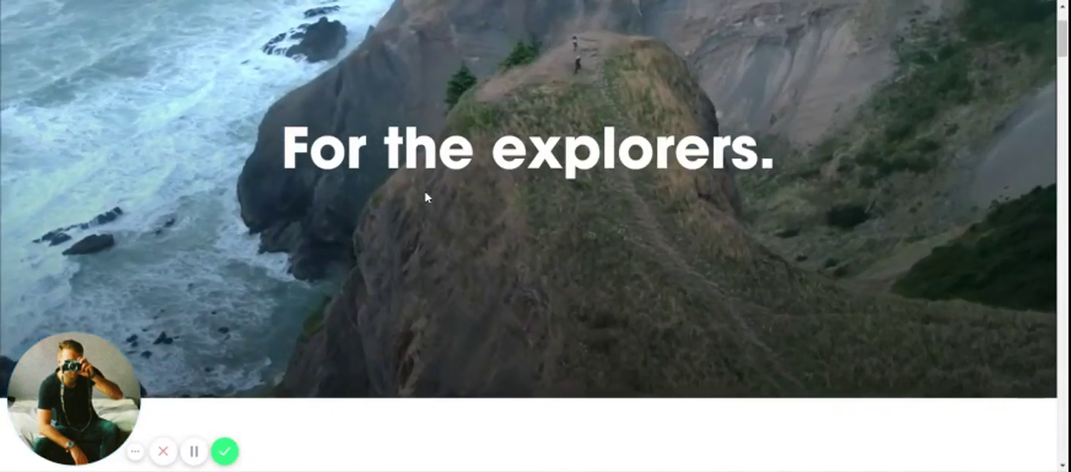